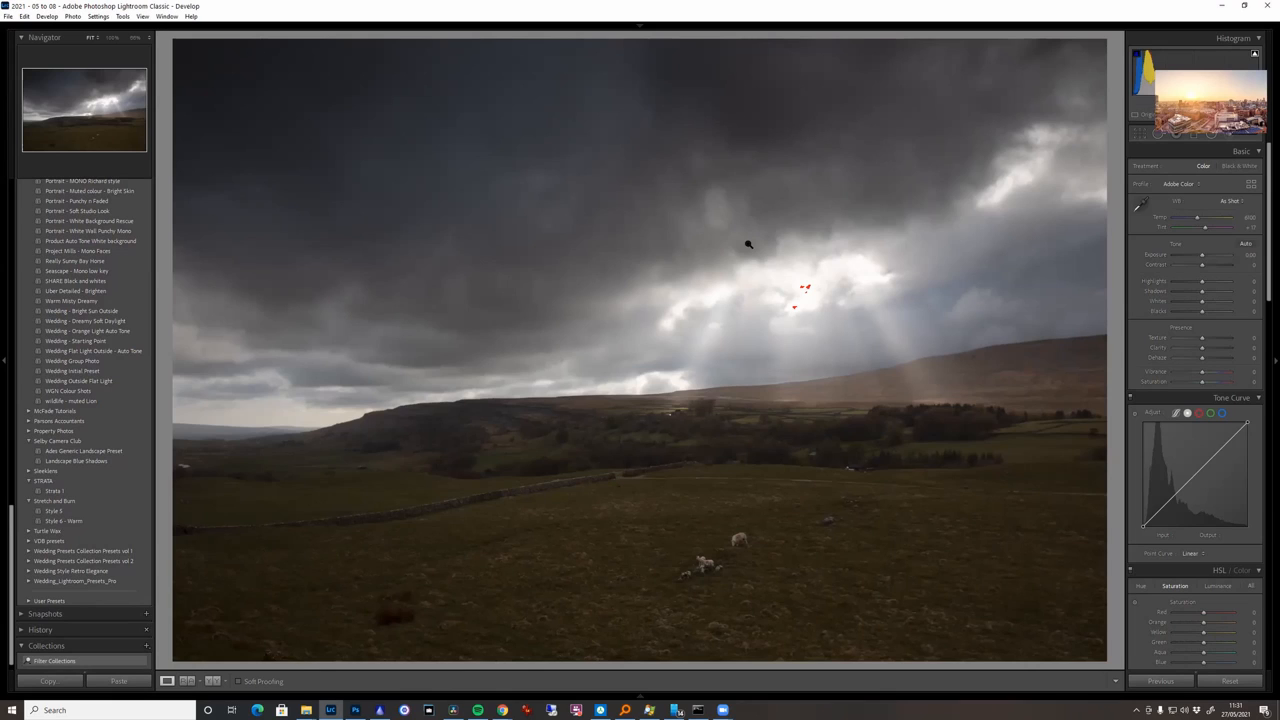
mouse_move(718, 152)
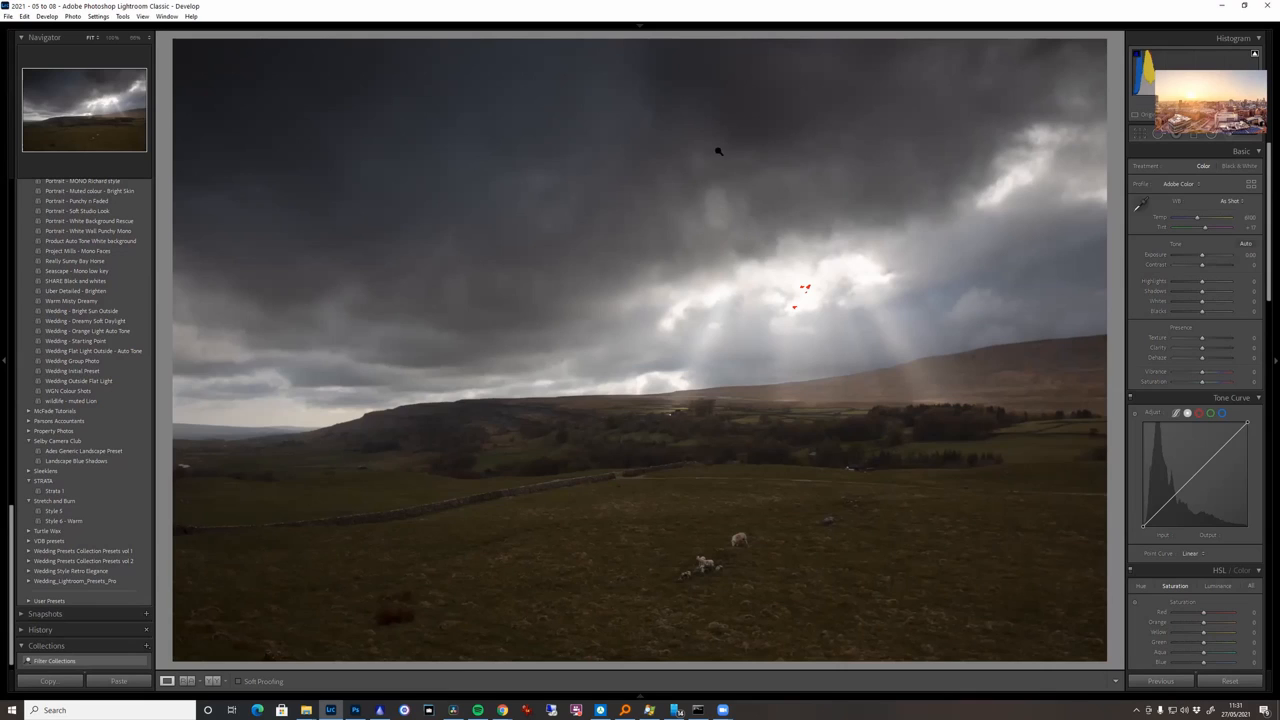
mouse_move(830, 280)
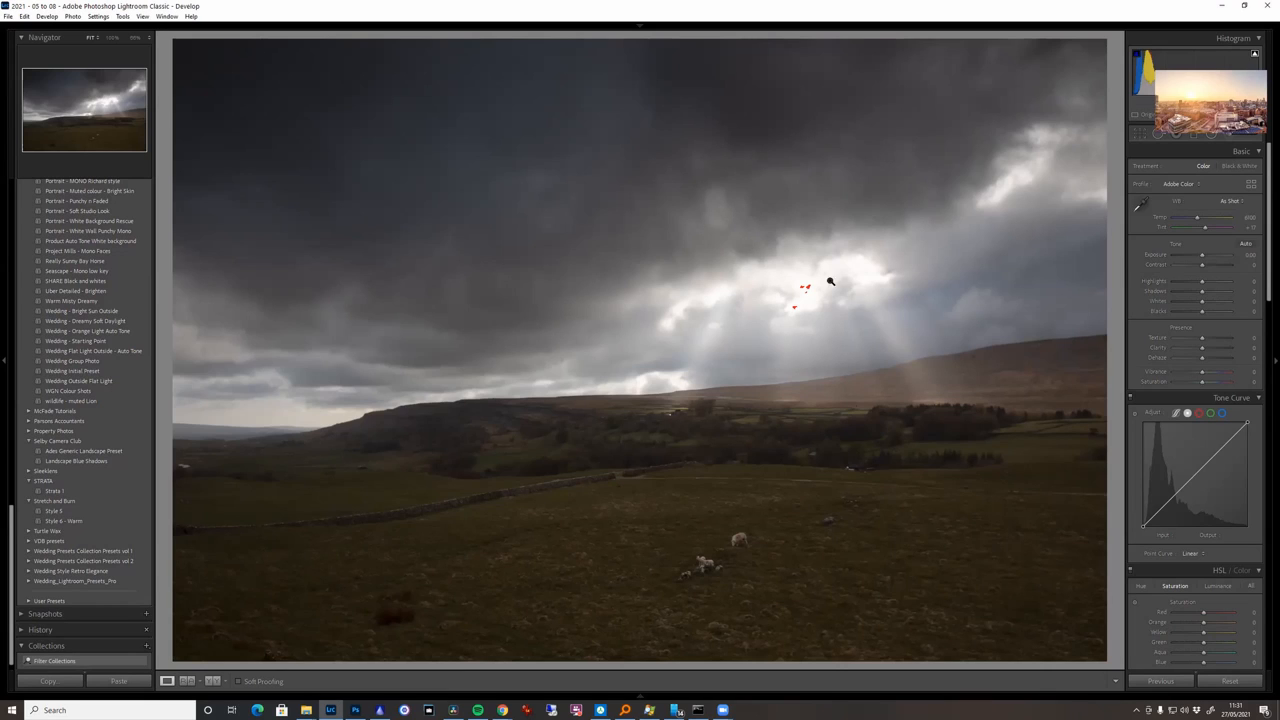
mouse_move(836, 264)
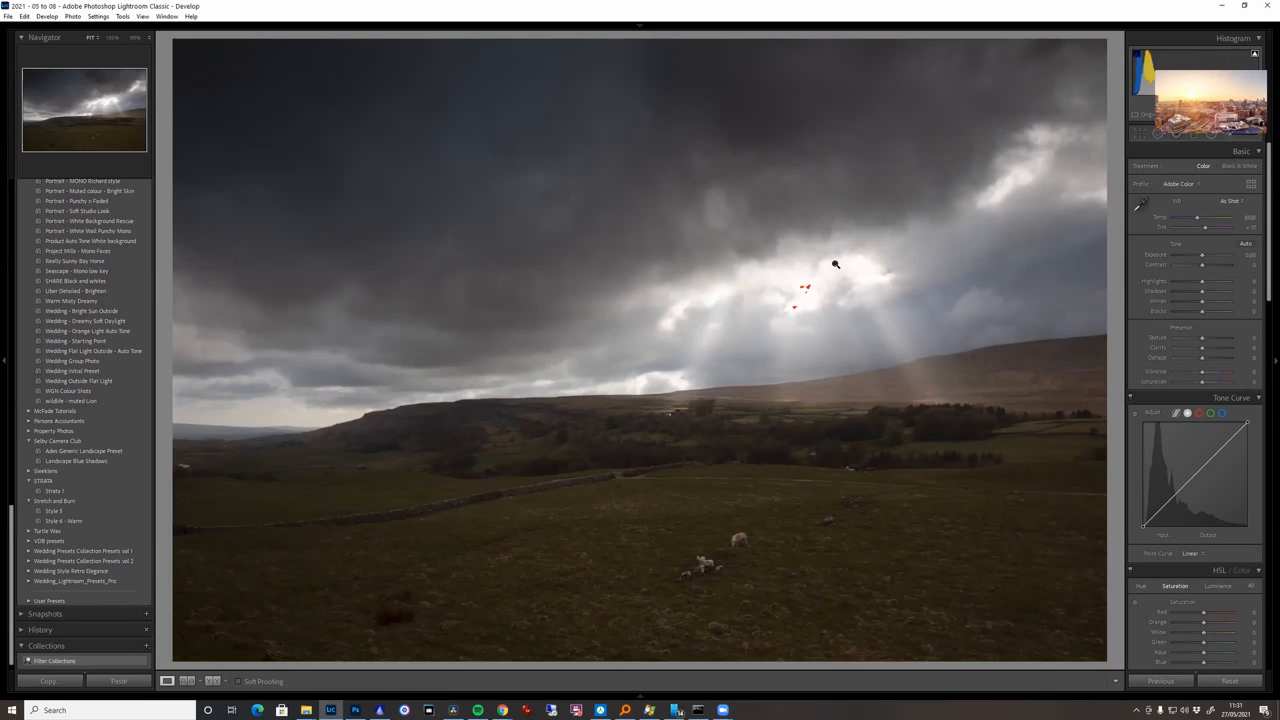
mouse_move(744, 304)
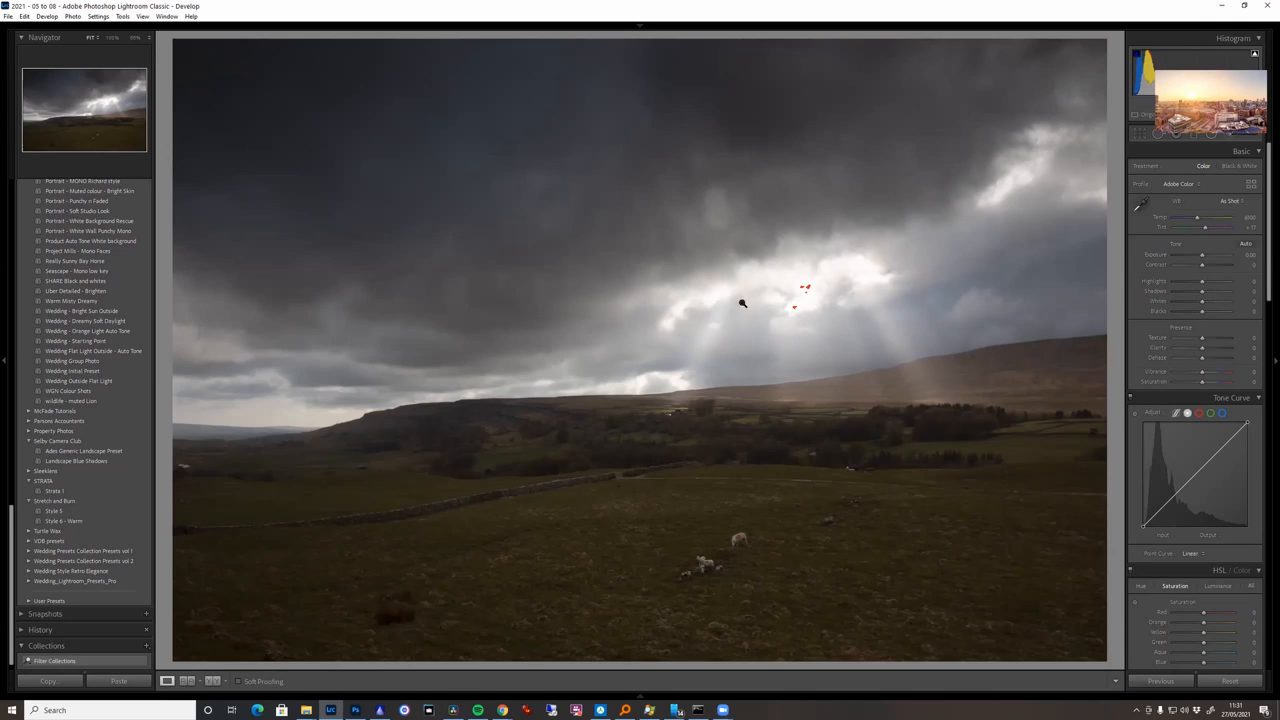
mouse_move(624, 388)
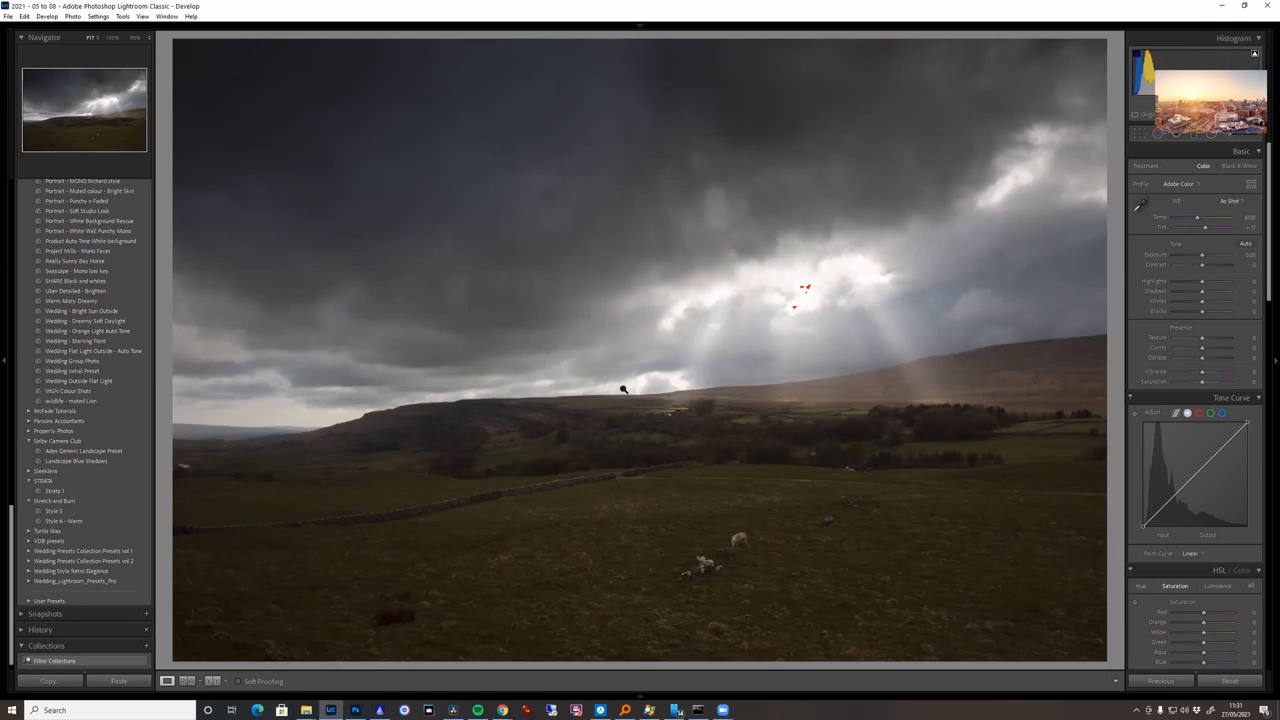
mouse_move(762, 312)
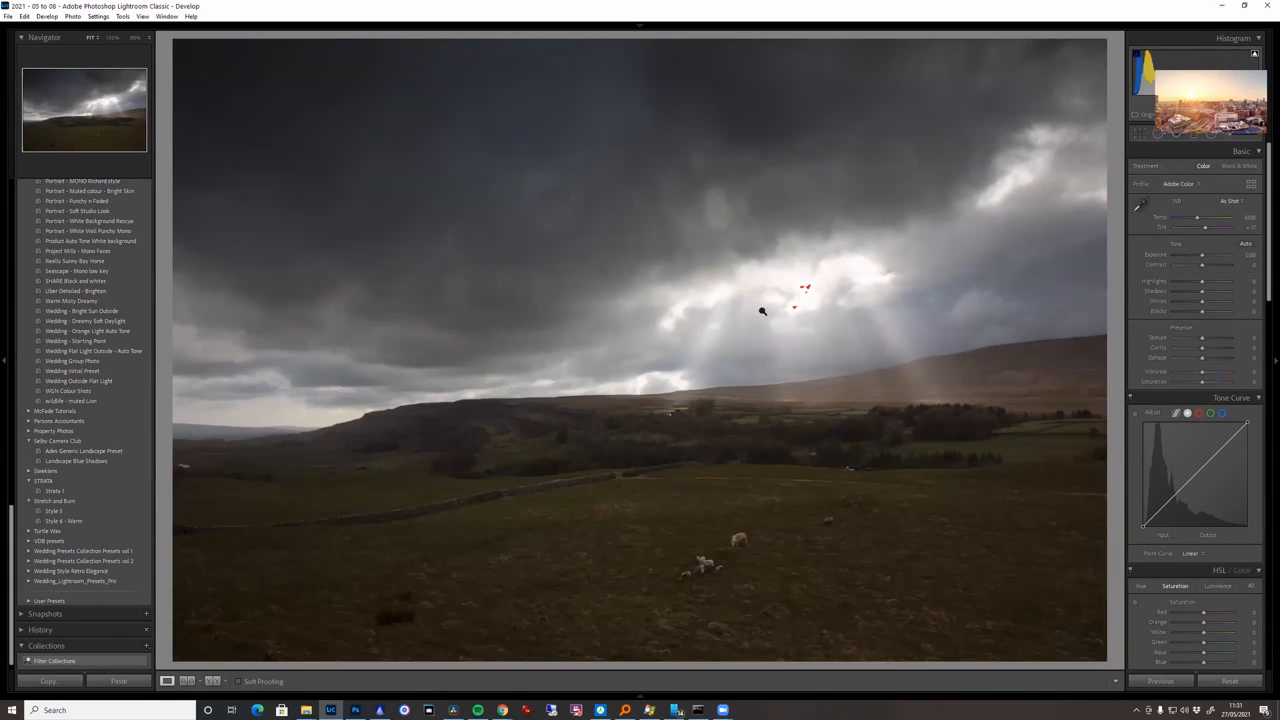
mouse_move(774, 402)
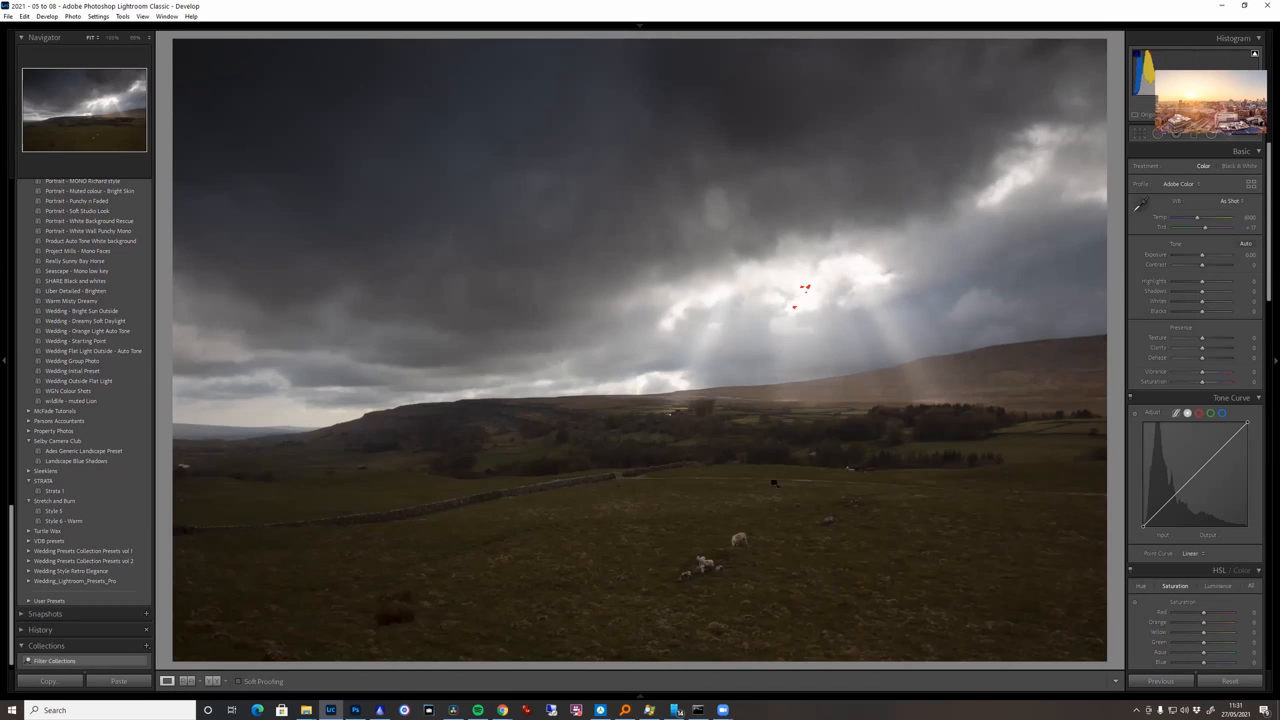
mouse_move(738, 418)
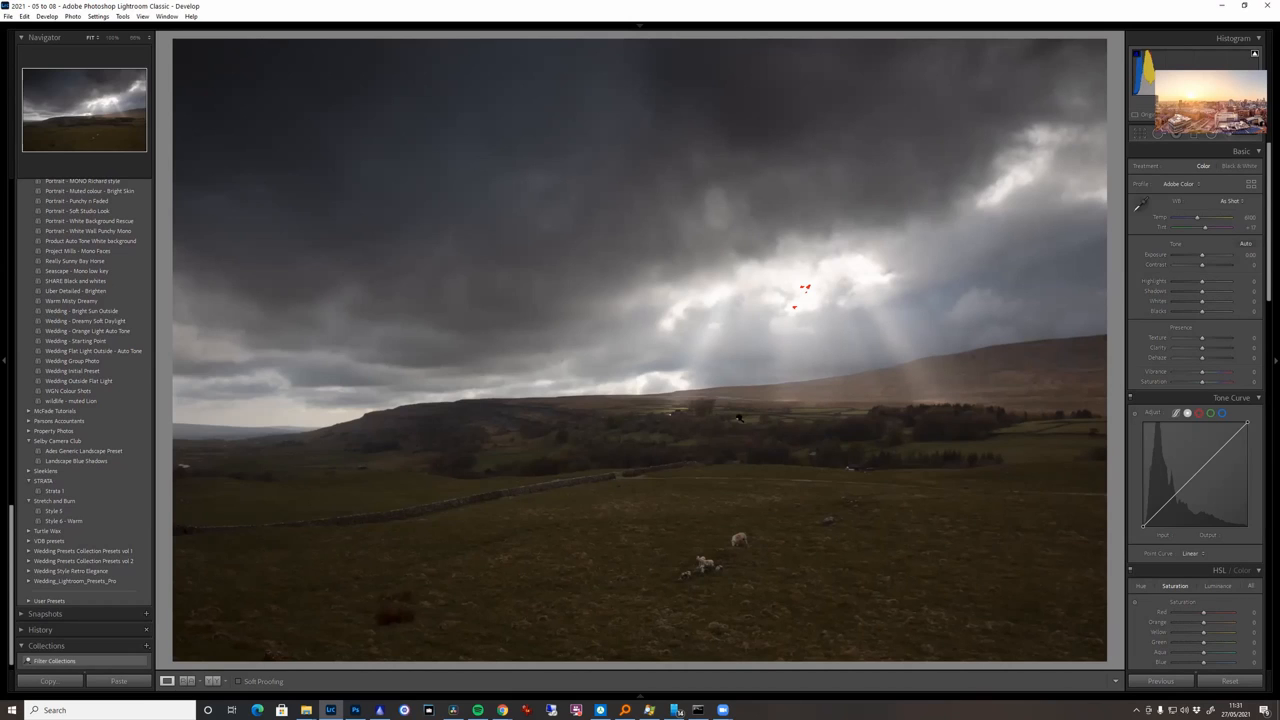
mouse_move(642, 424)
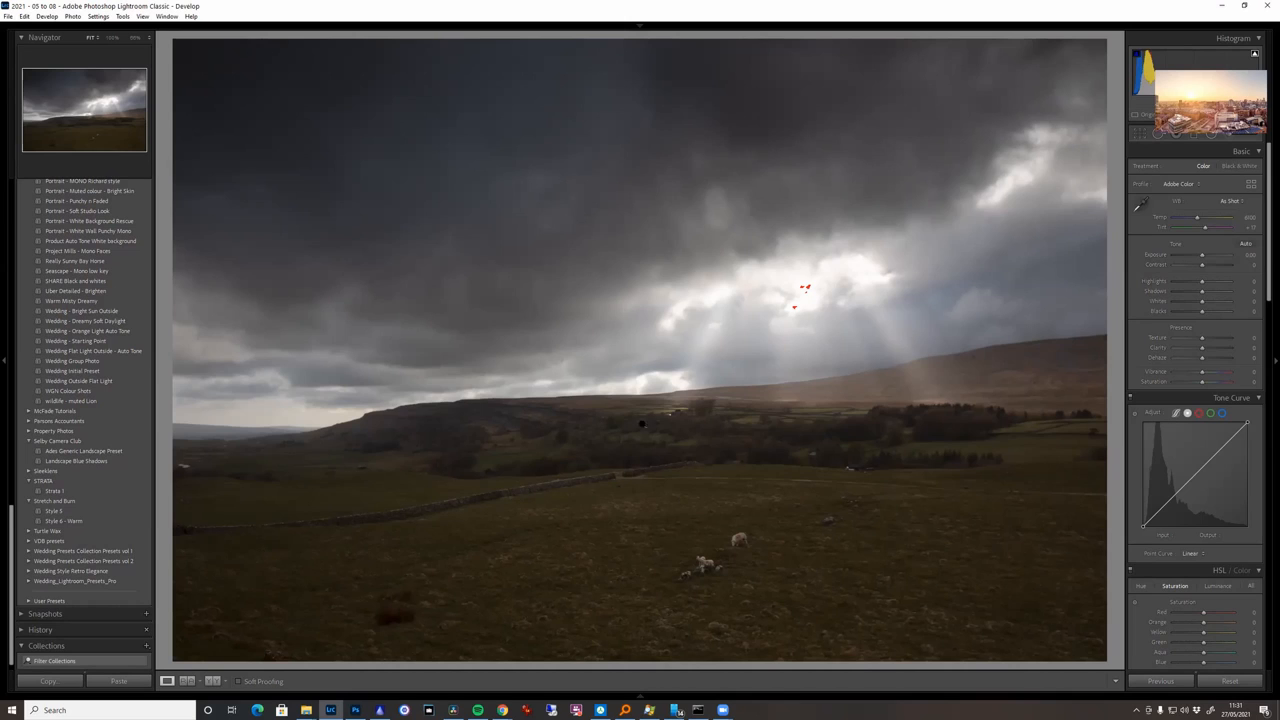
Nudge the Basic tone sliders to brighten the shadowed moorland foreground and hills.
left_click_drag(1204, 282, 1196, 282)
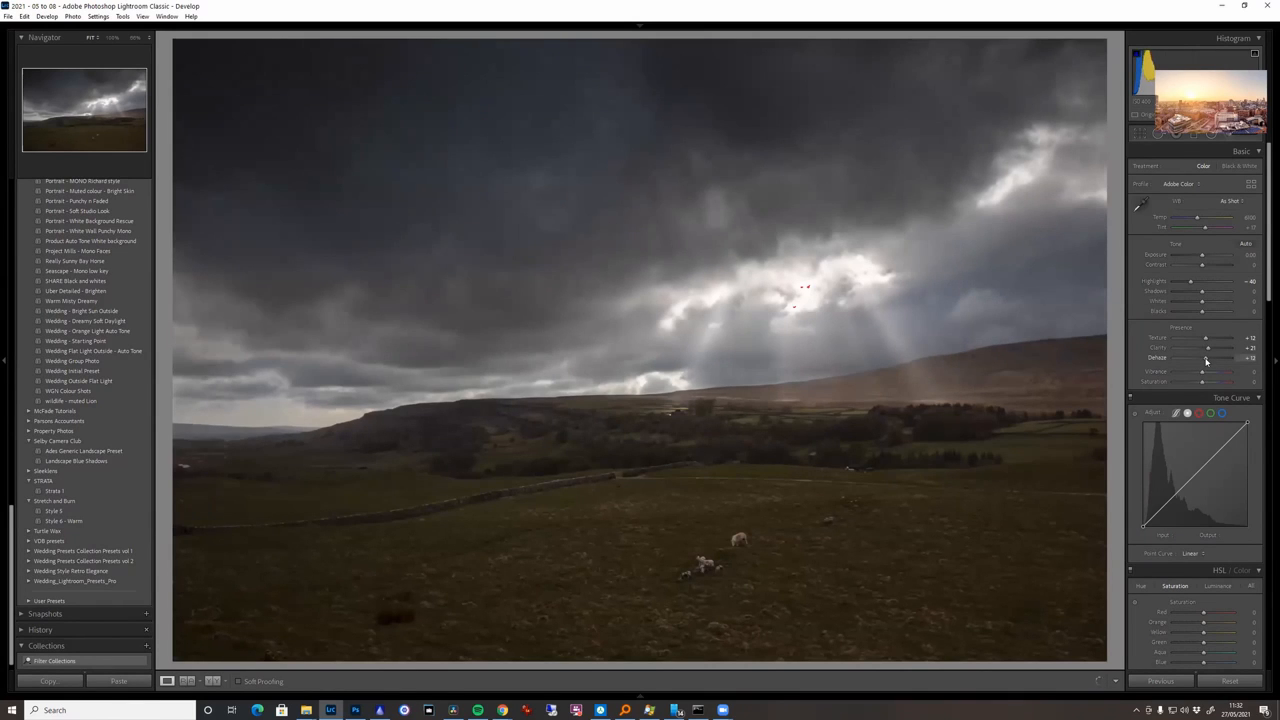
left_click_drag(1204, 358, 1220, 358)
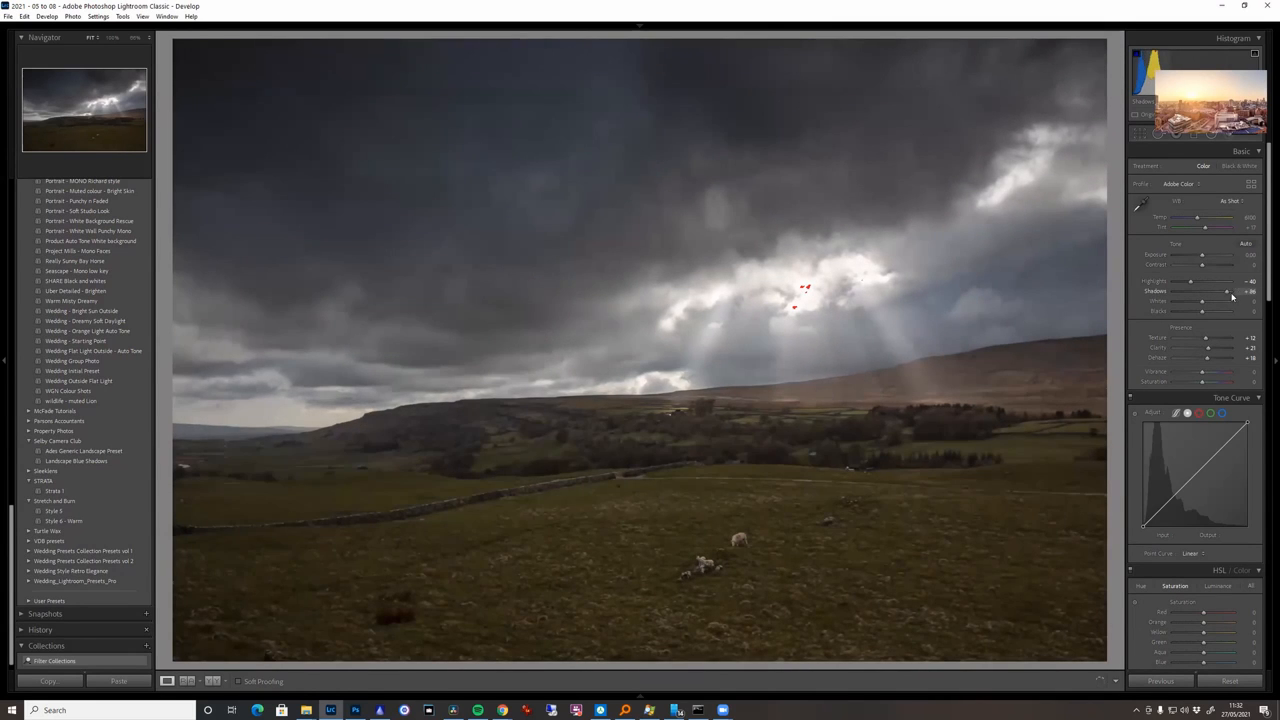
left_click_drag(1204, 292, 1230, 292)
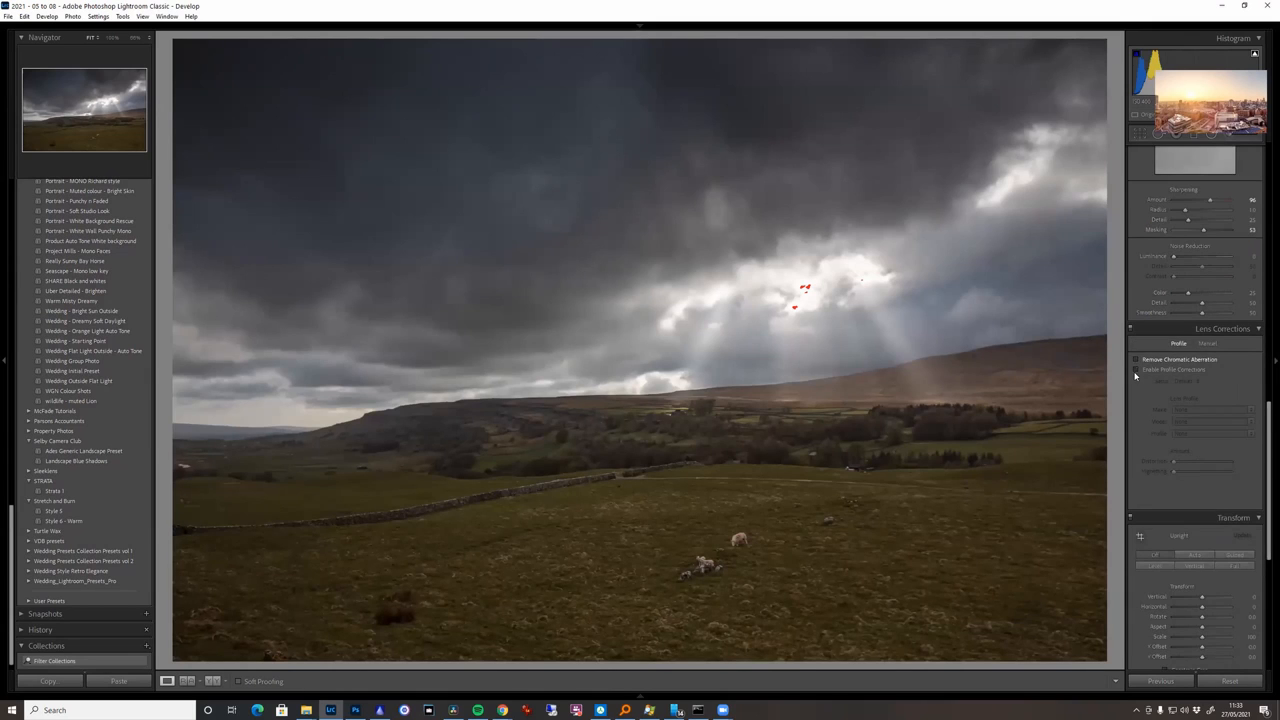
Enable Remove Chromatic Aberration and Profile Corrections, then return to the Basic panel.
left_click(1136, 368)
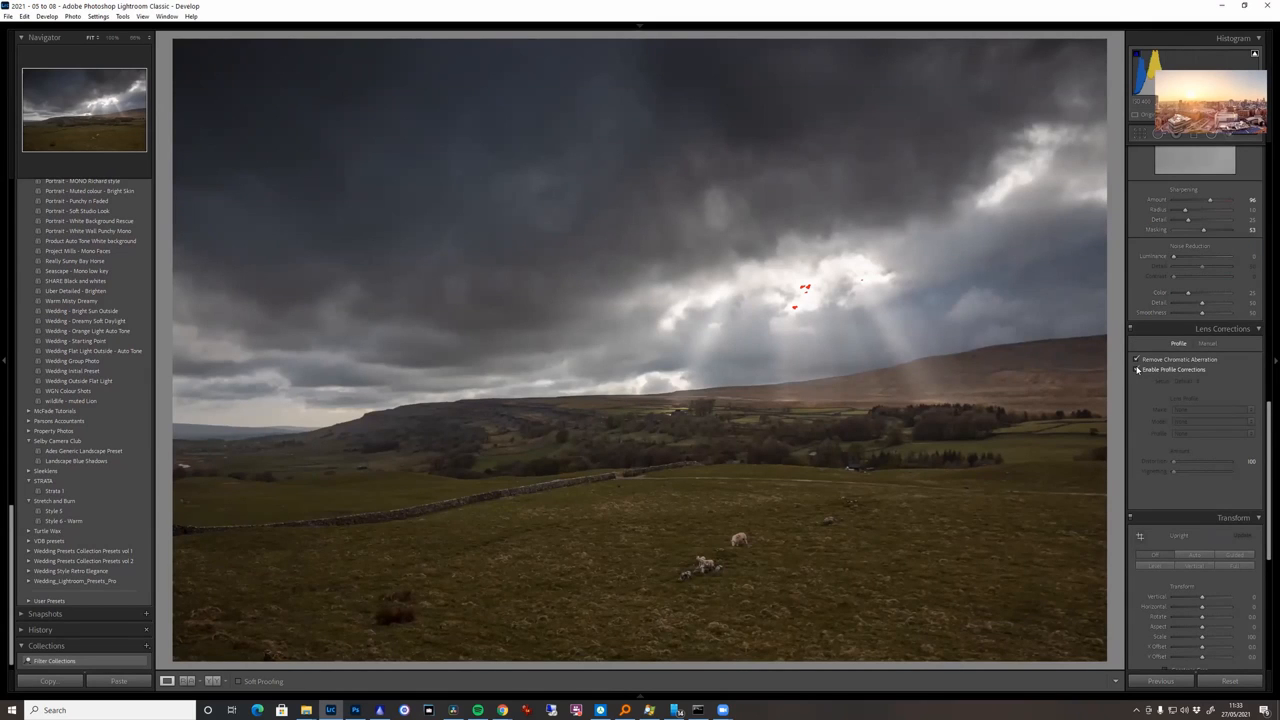
left_click(1136, 368)
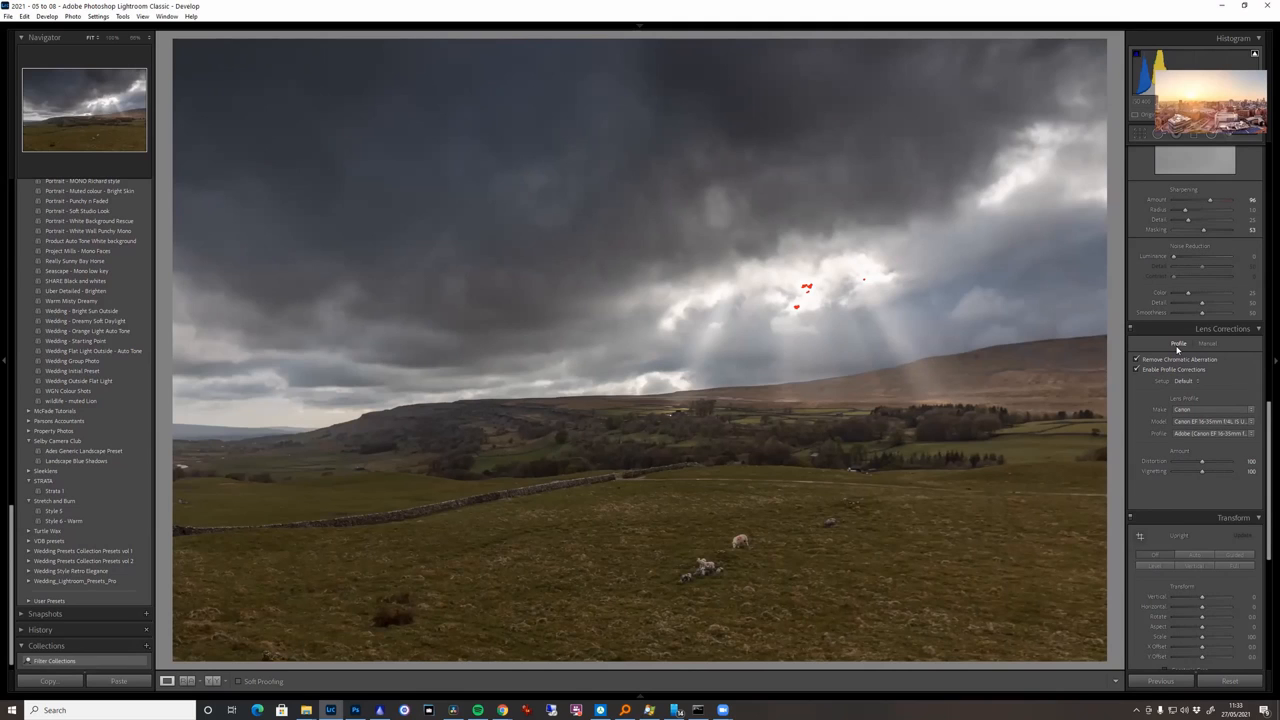
scroll("down", 3)
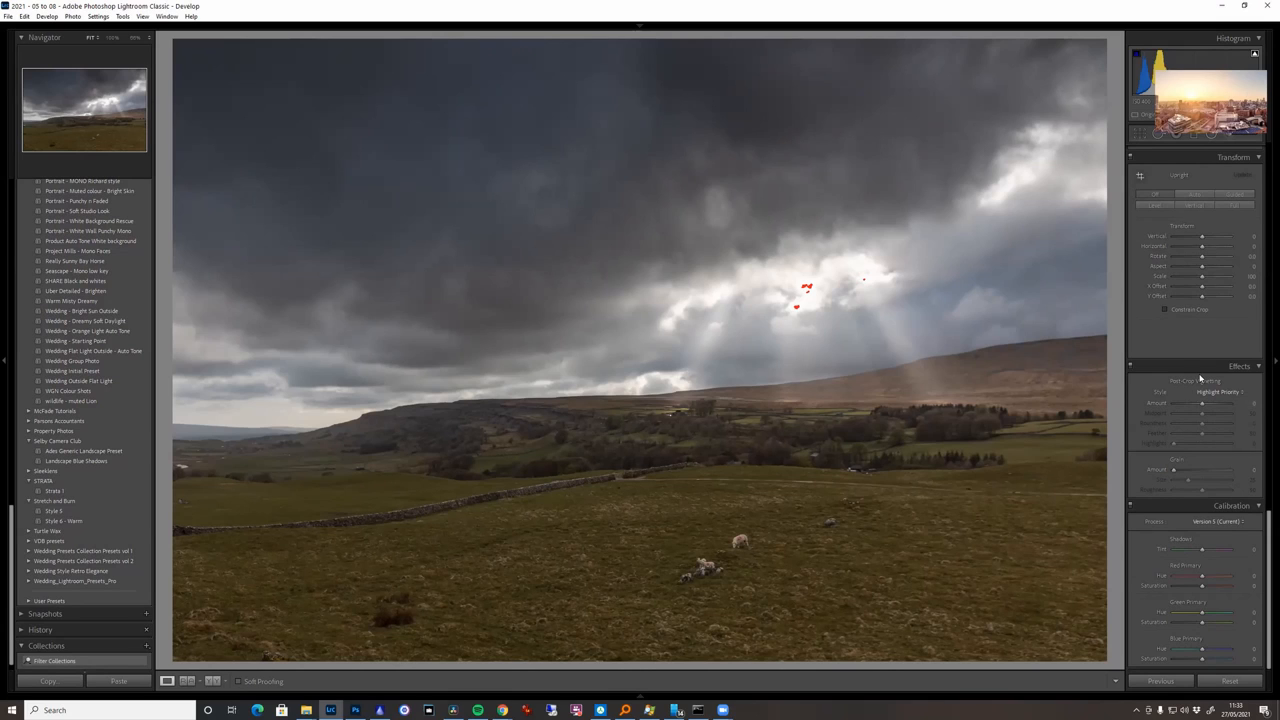
left_click(1240, 152)
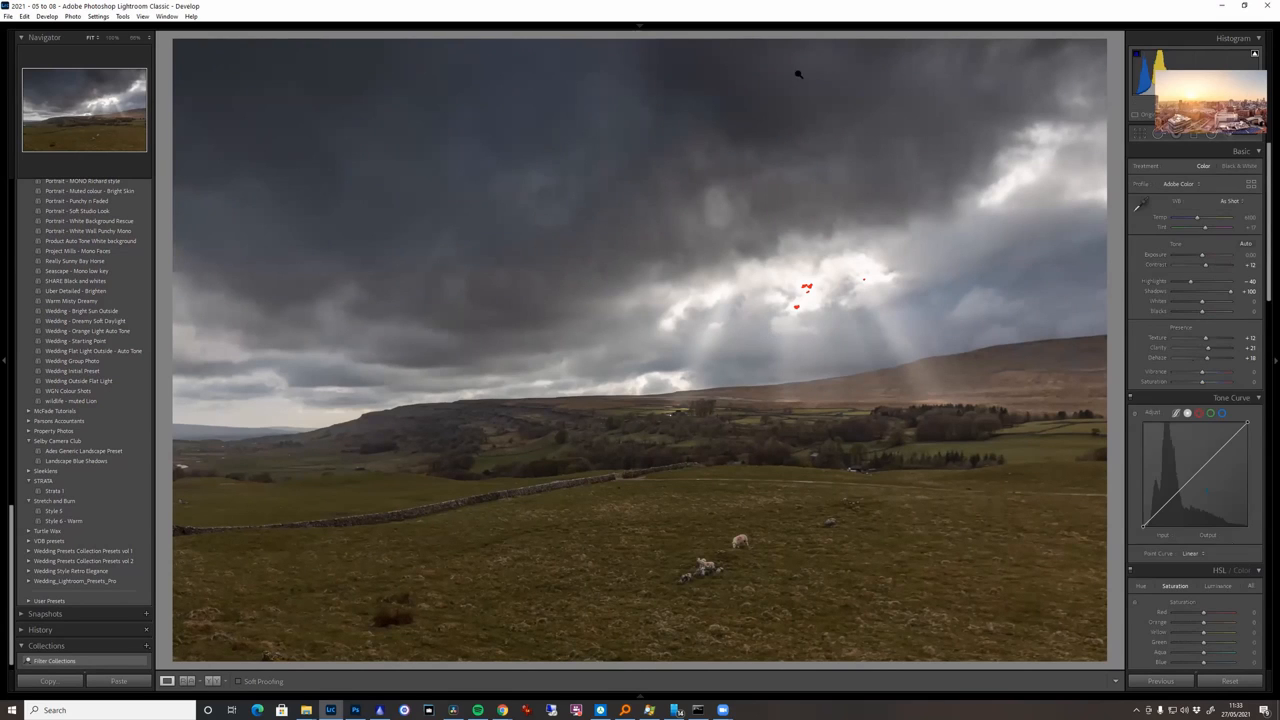
mouse_move(724, 356)
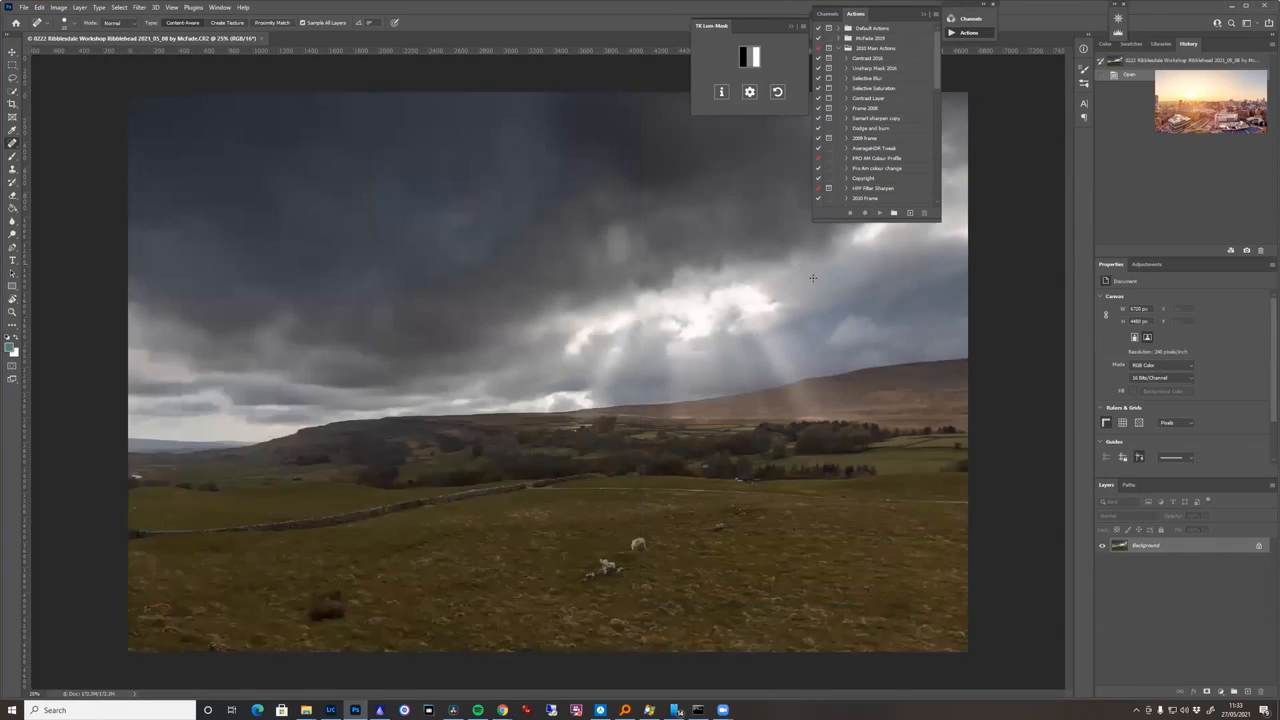
mouse_move(650, 332)
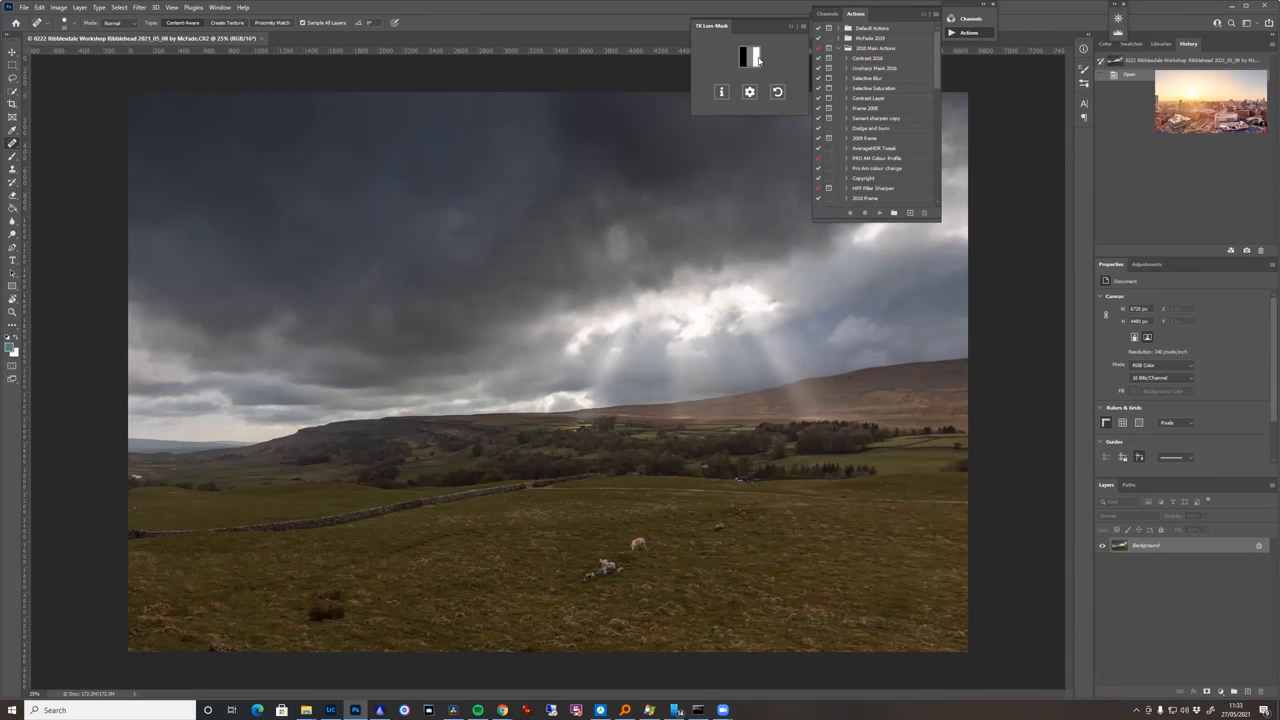
mouse_move(632, 284)
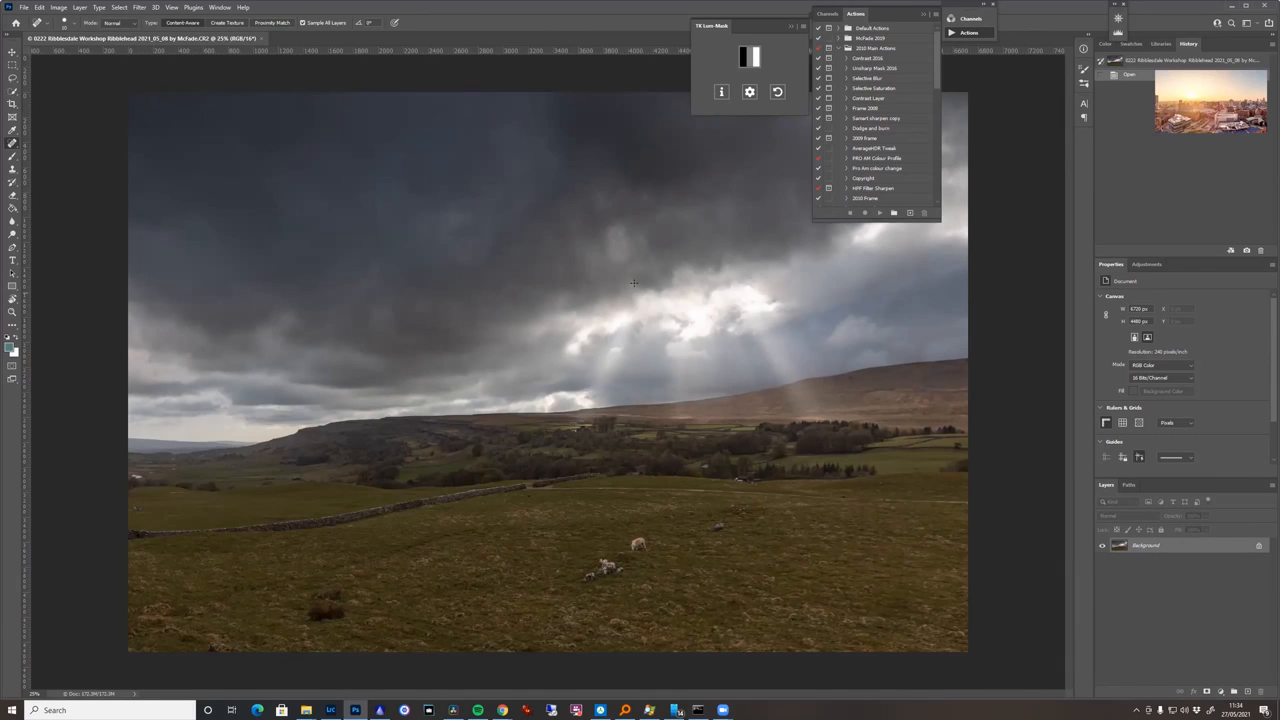
mouse_move(664, 344)
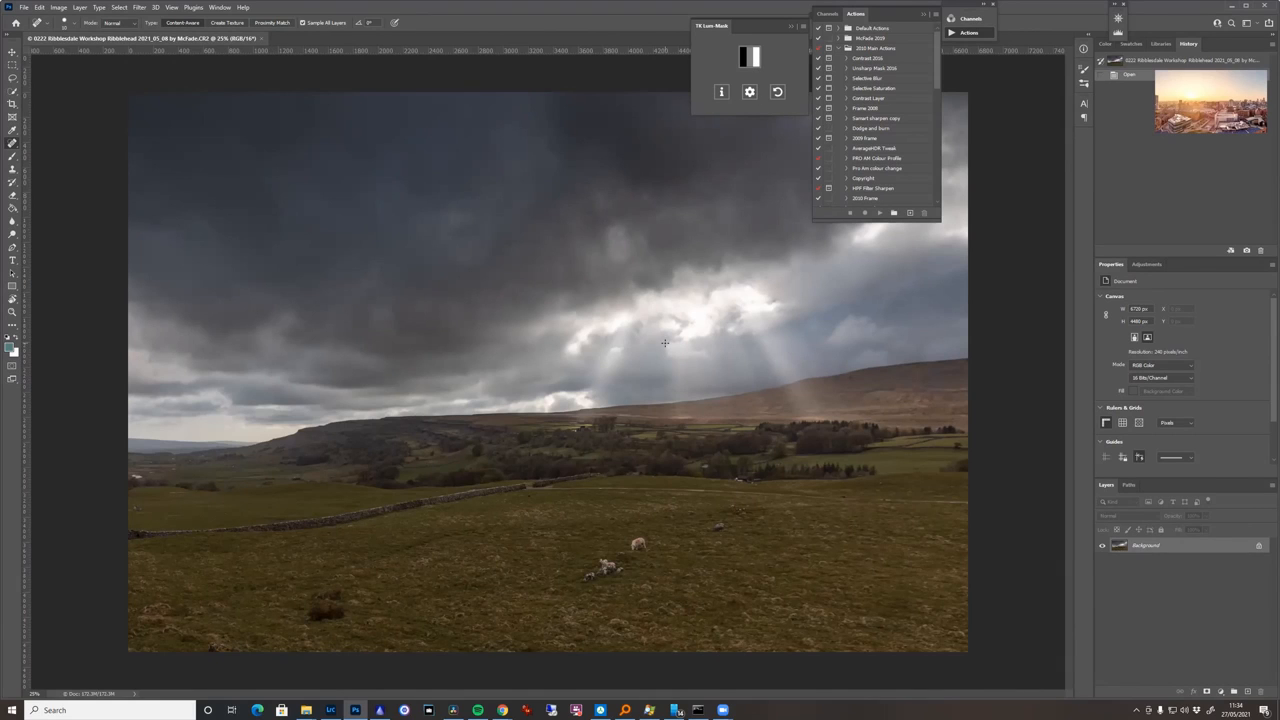
mouse_move(720, 184)
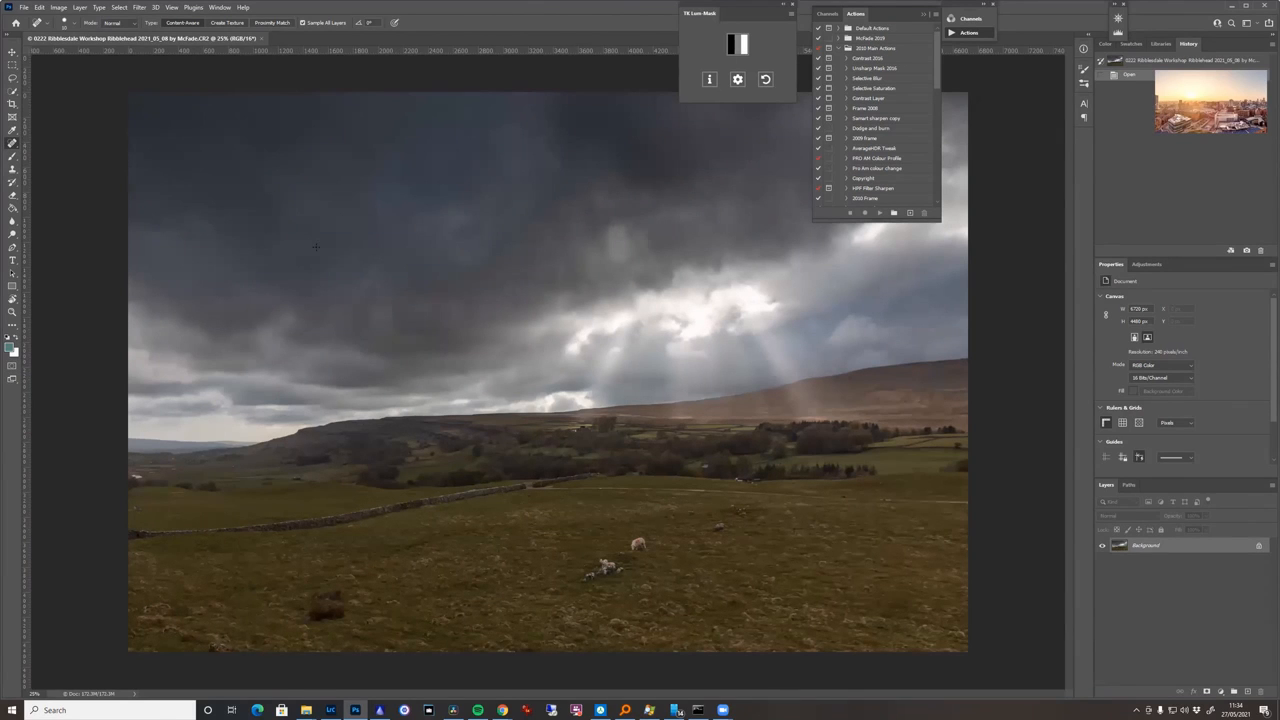
left_click(220, 8)
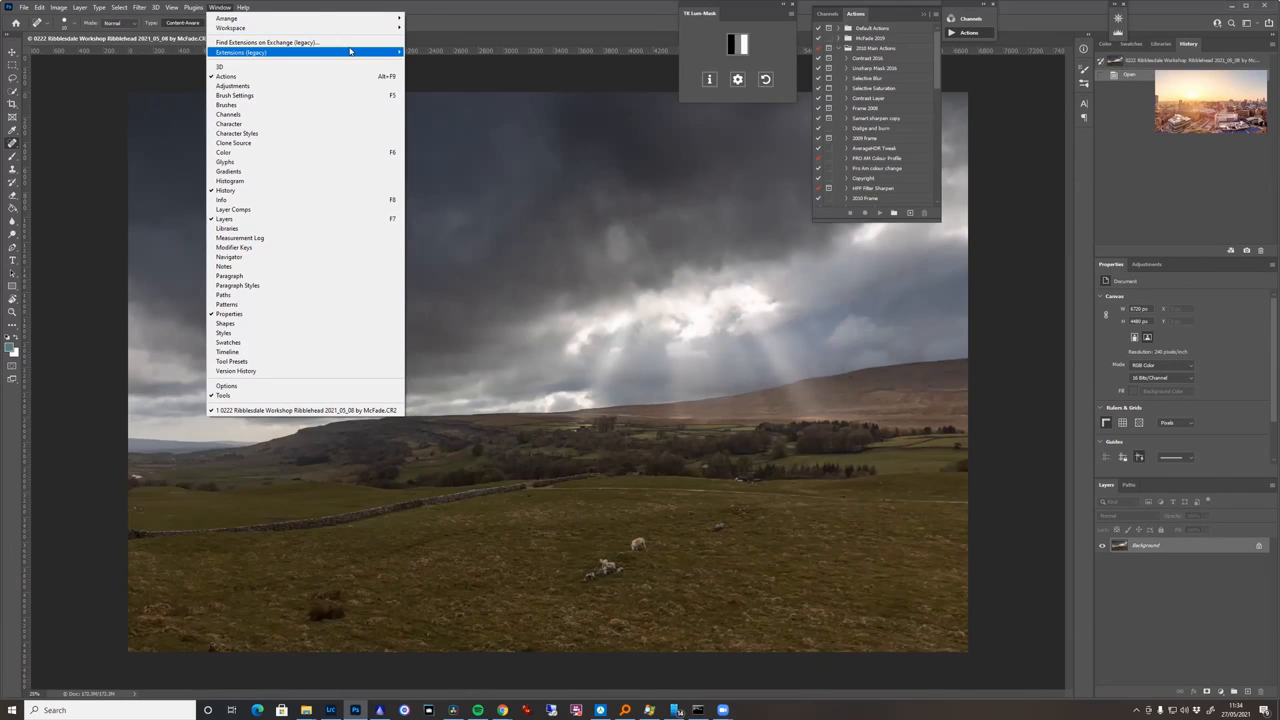
mouse_move(300, 42)
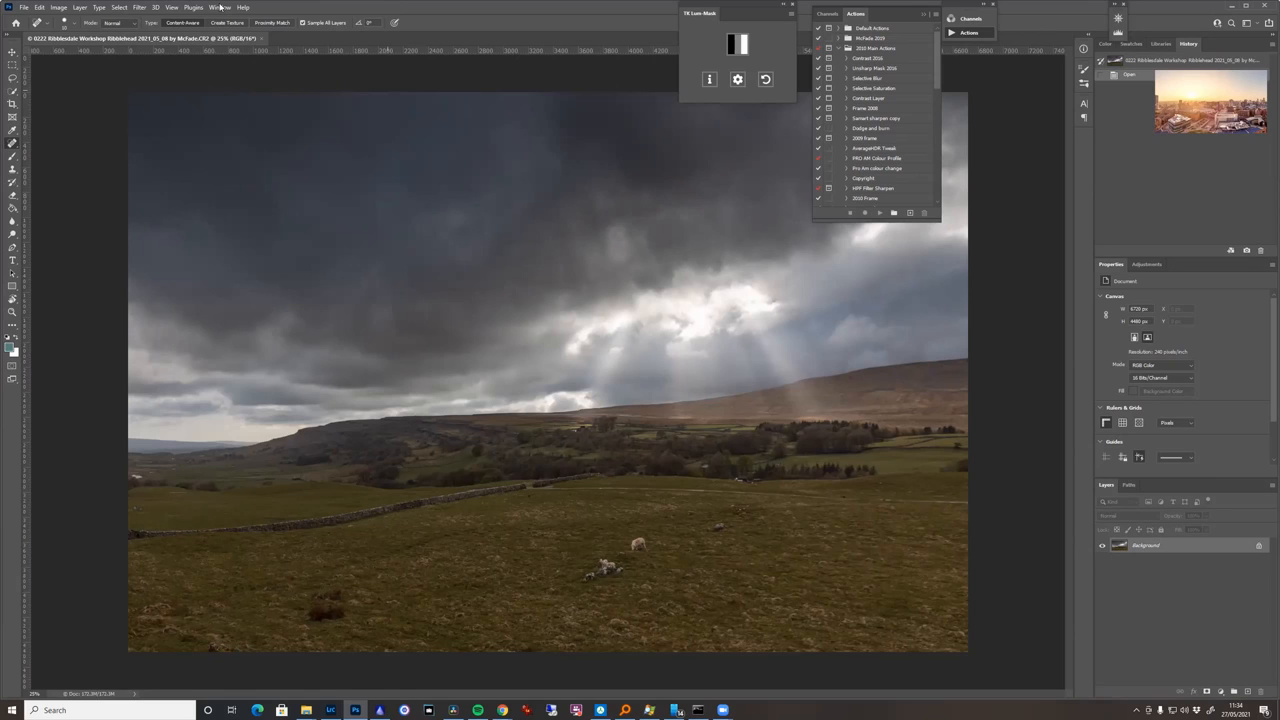
left_click(220, 8)
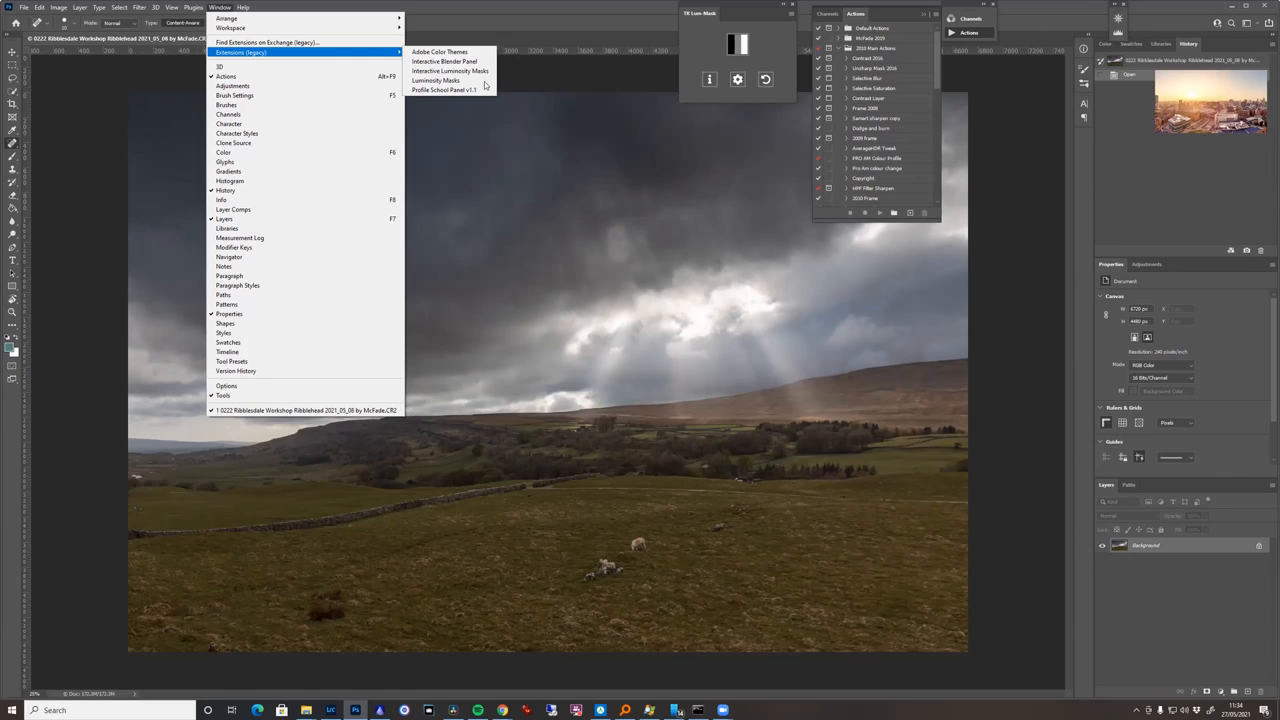
mouse_move(440, 52)
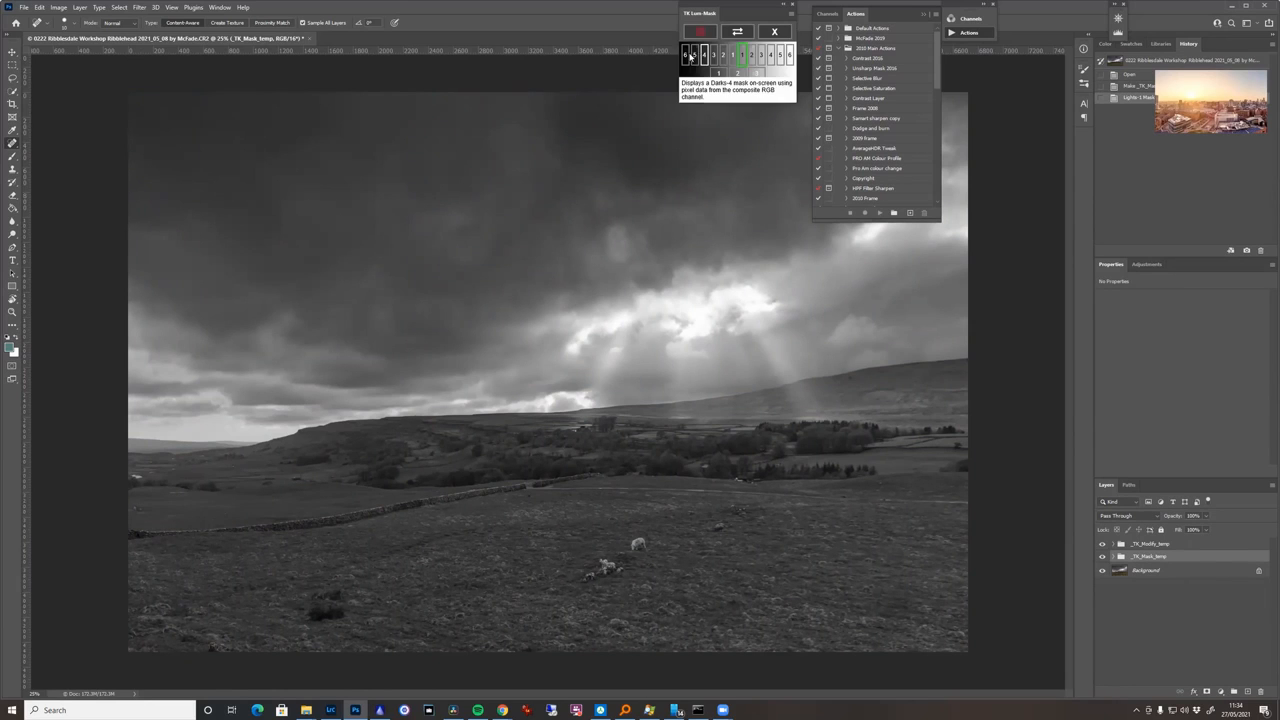
Preview several Darks luminosity masks in the TK panel to find one selecting the ground.
left_click(688, 54)
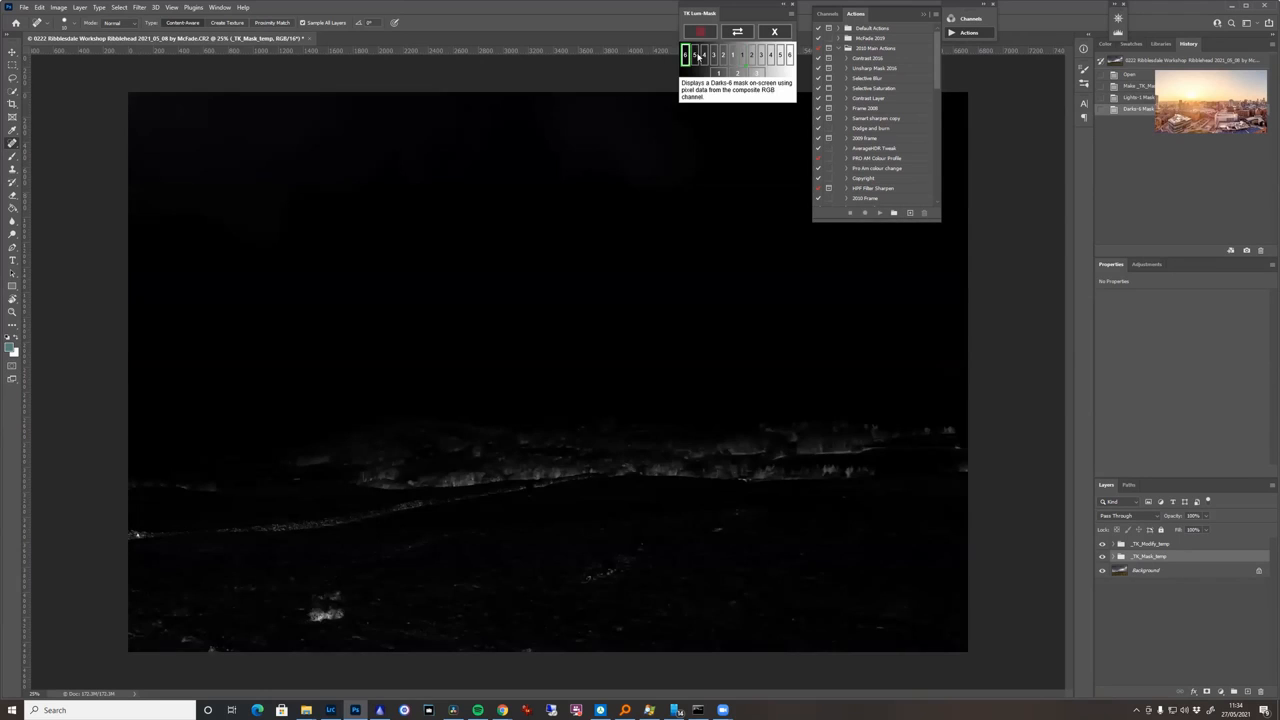
left_click(708, 52)
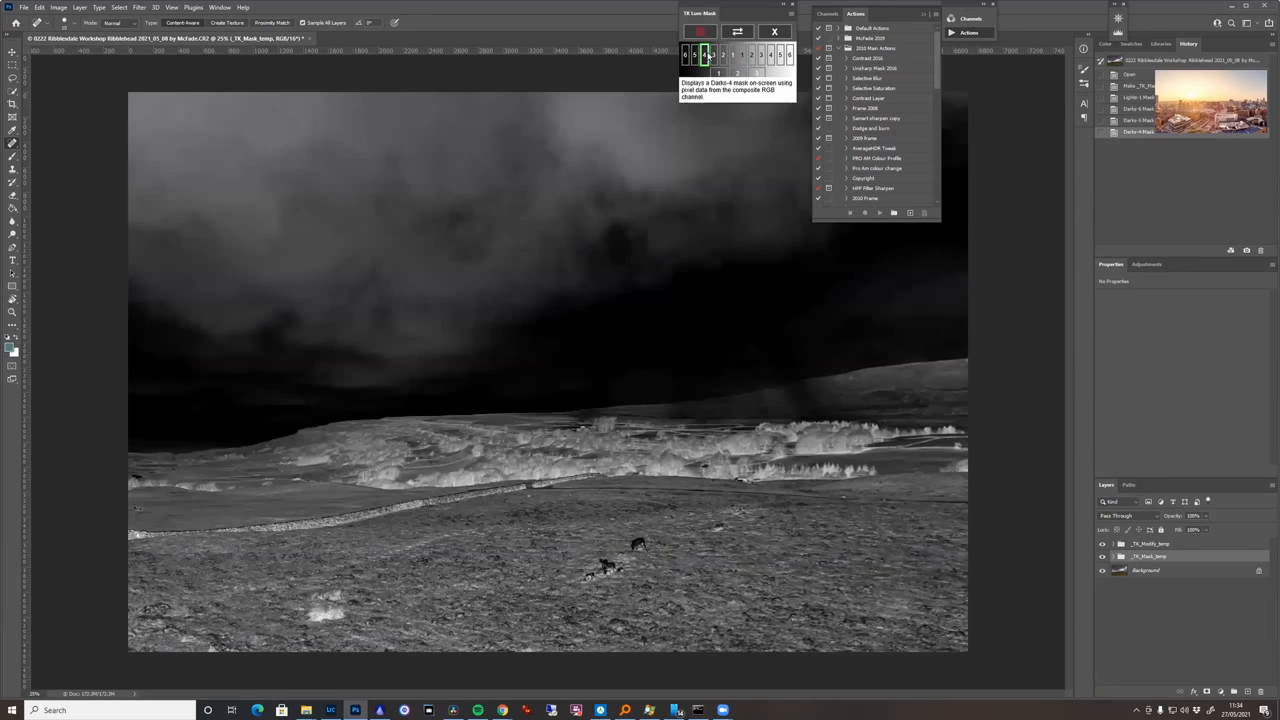
left_click(722, 54)
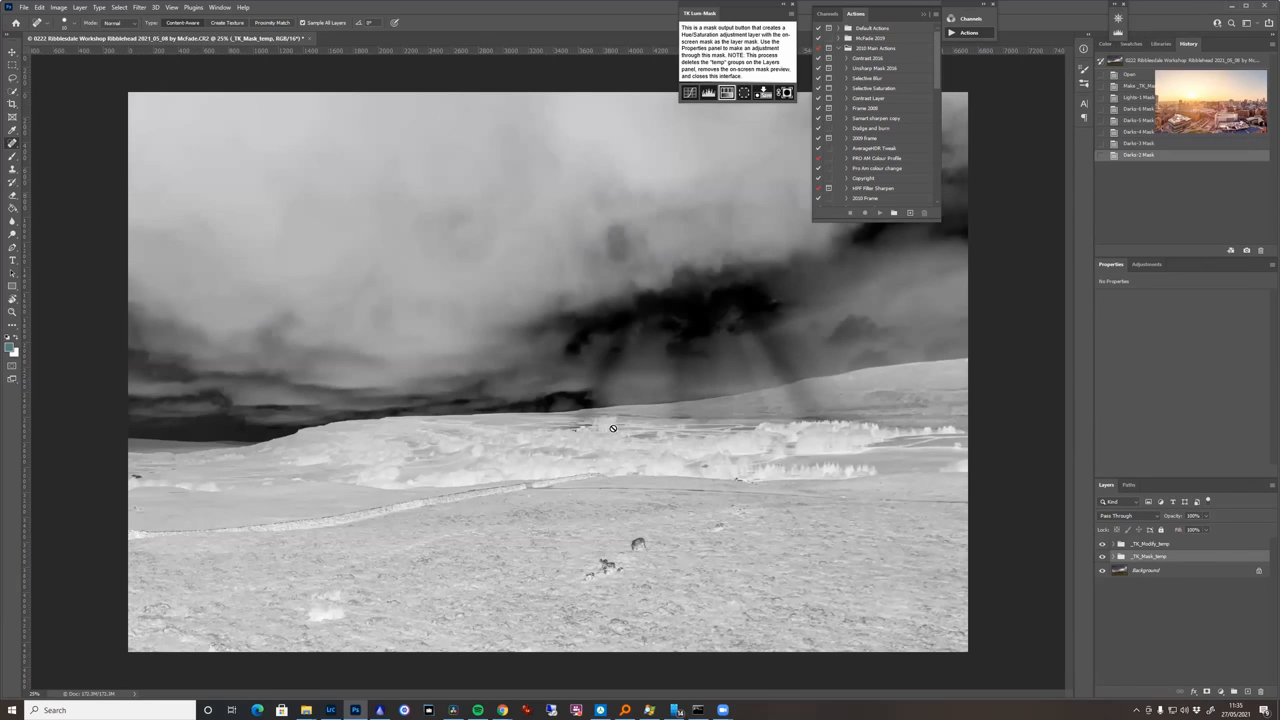
mouse_move(600, 478)
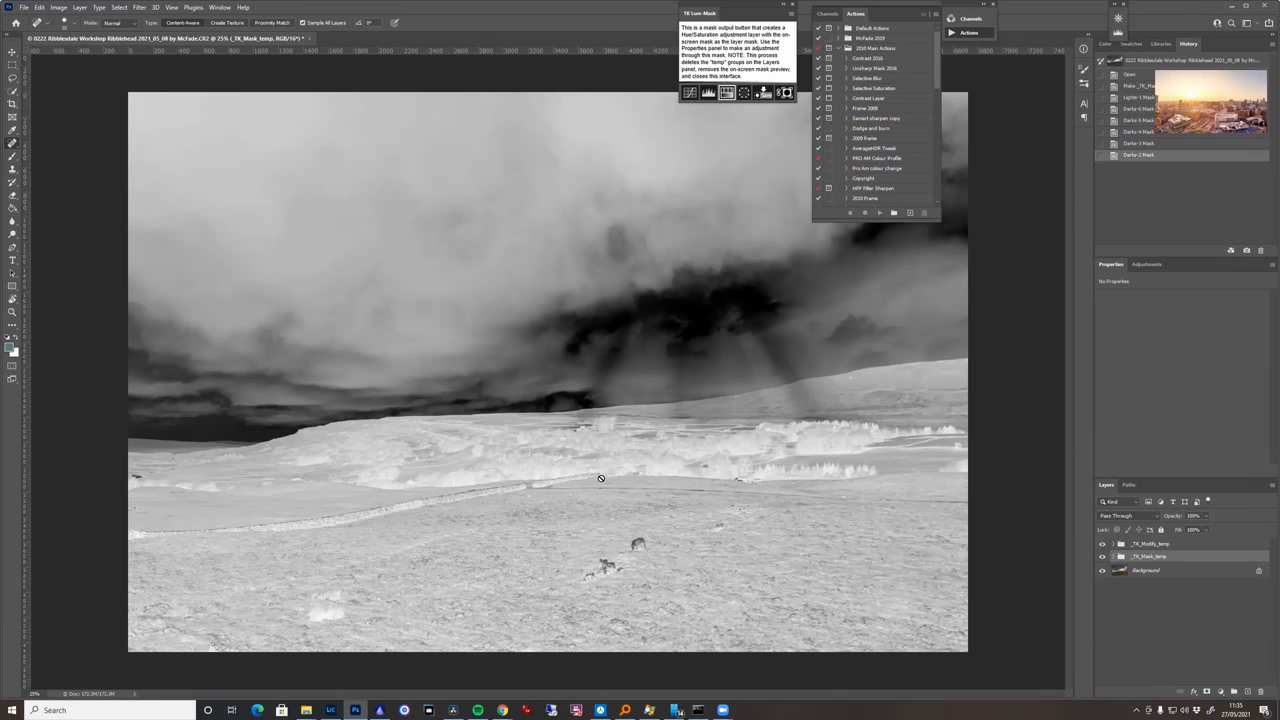
mouse_move(688, 92)
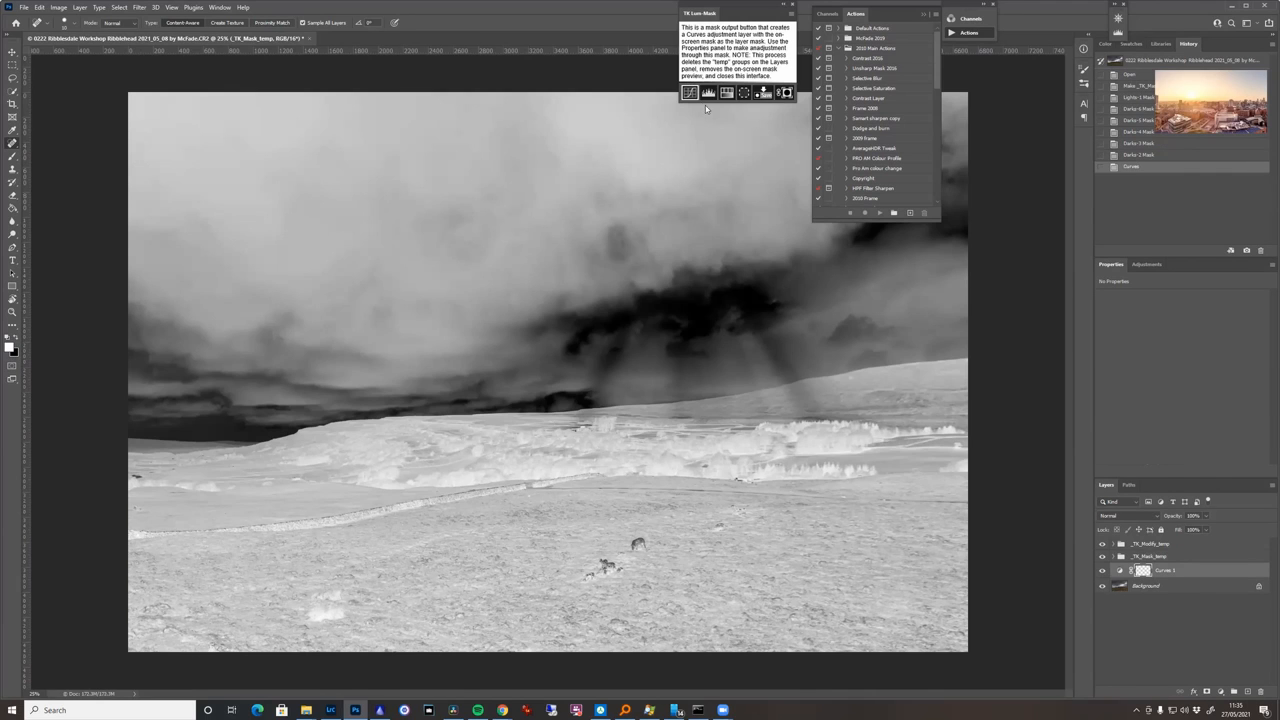
Leave the mask preview and raise the curve to brighten the darker ground.
left_click(764, 92)
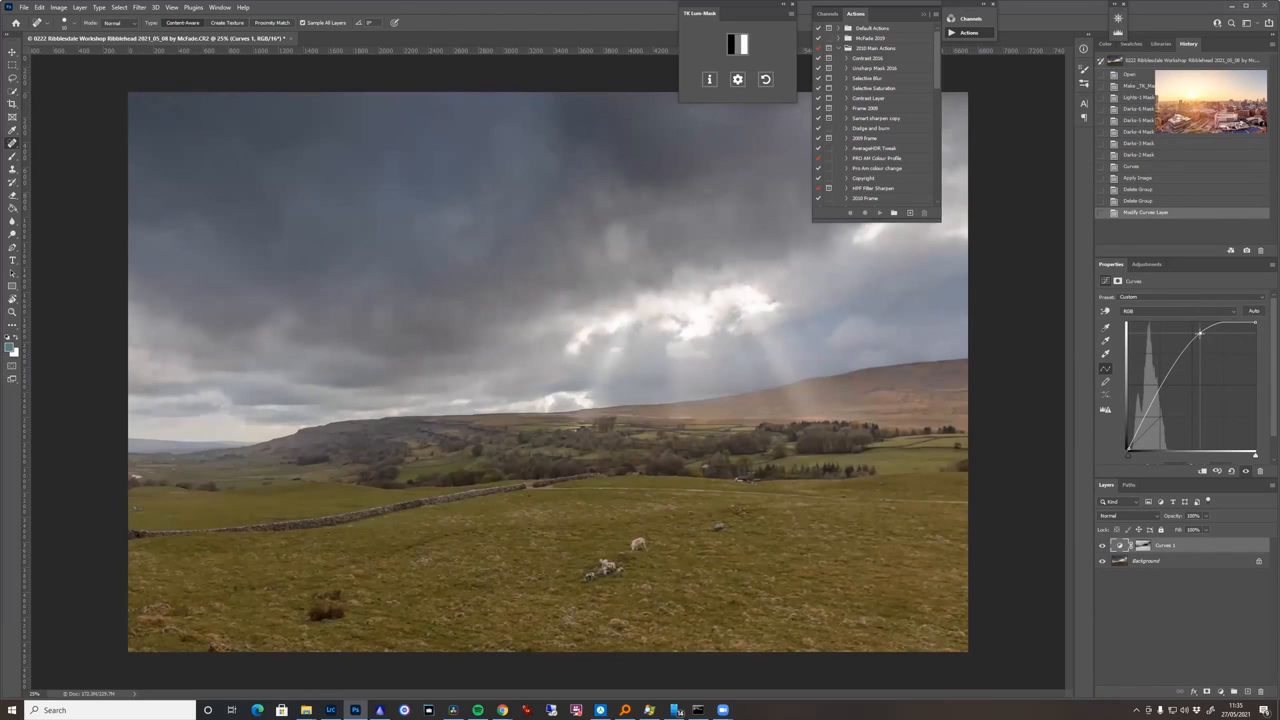
left_click_drag(1198, 336, 1200, 340)
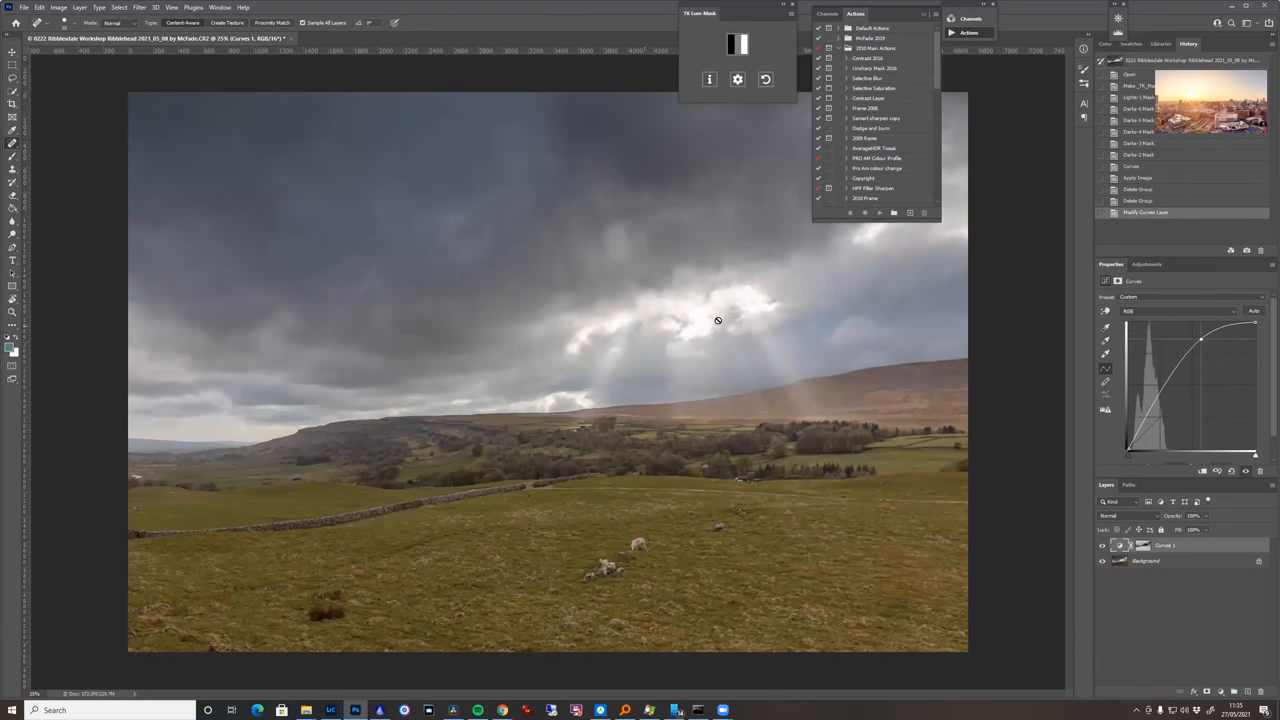
mouse_move(612, 560)
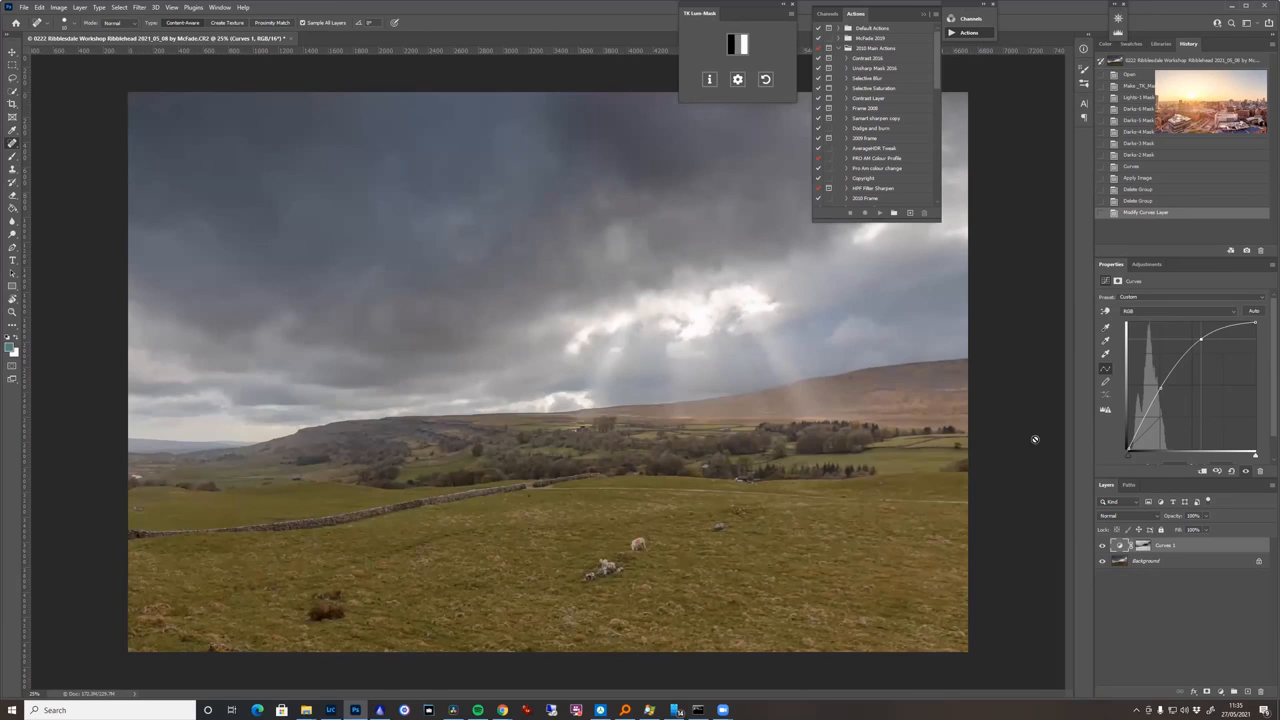
mouse_move(990, 558)
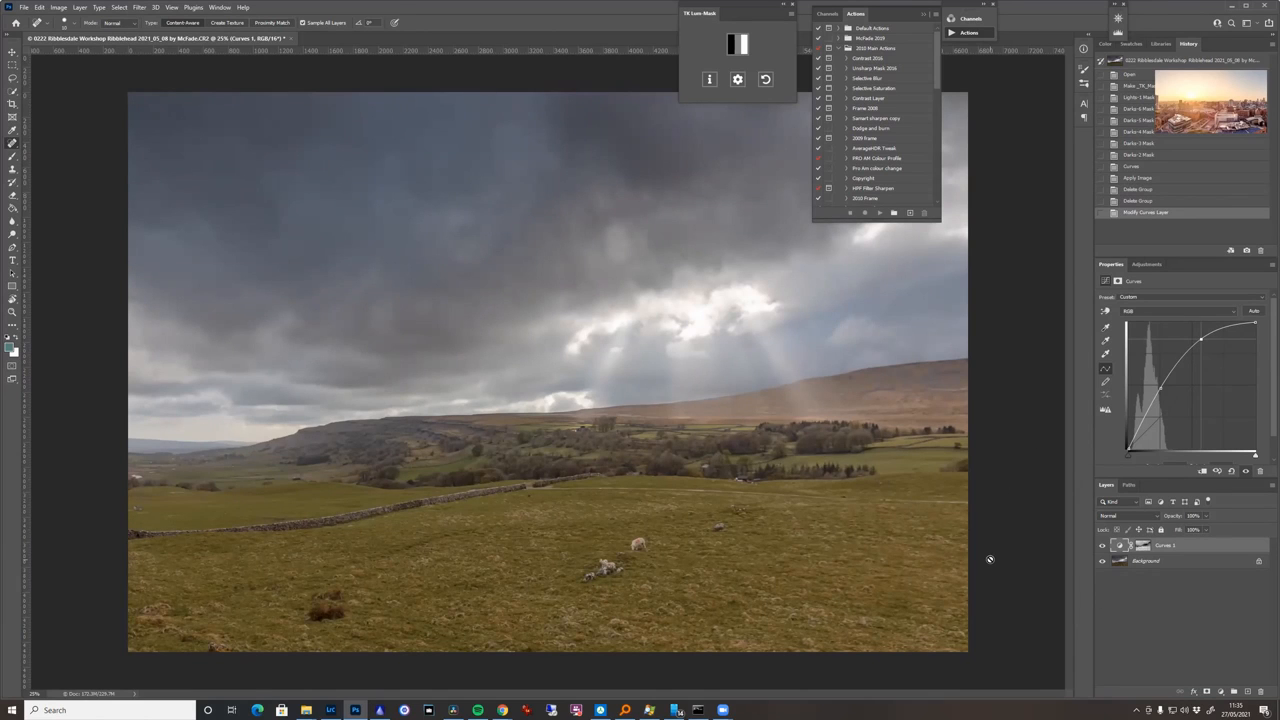
mouse_move(1224, 666)
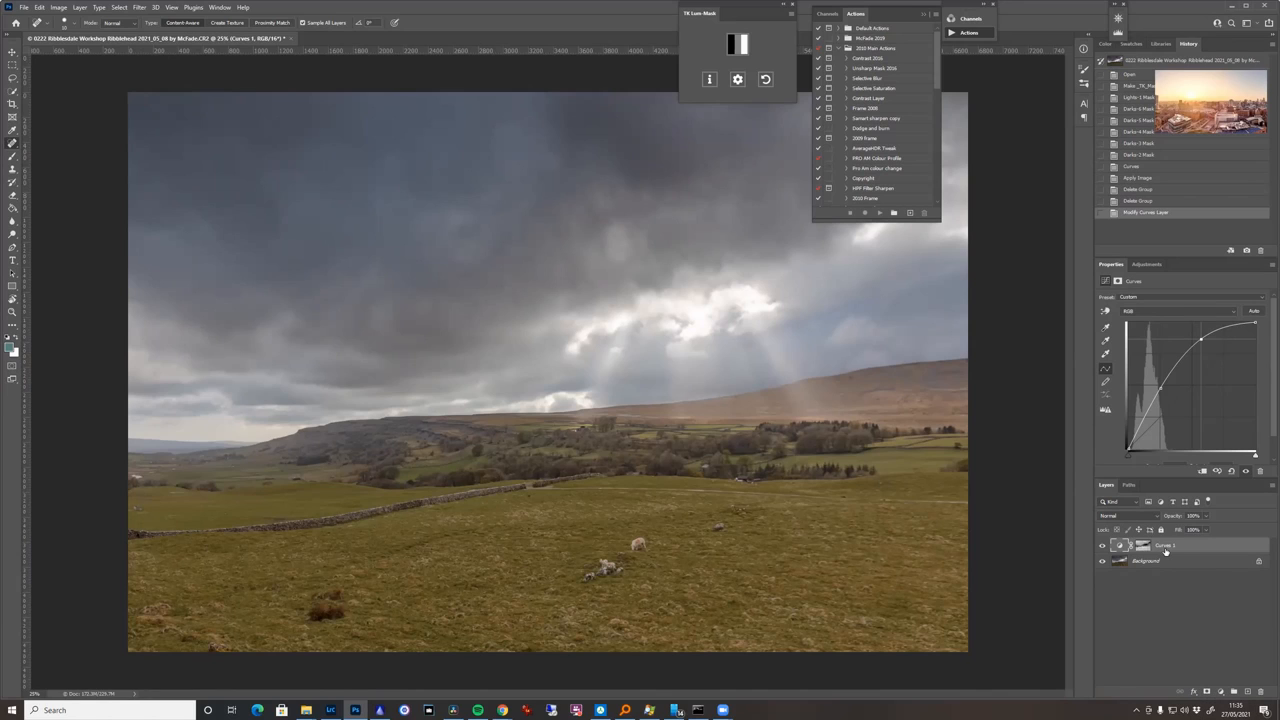
mouse_move(1204, 544)
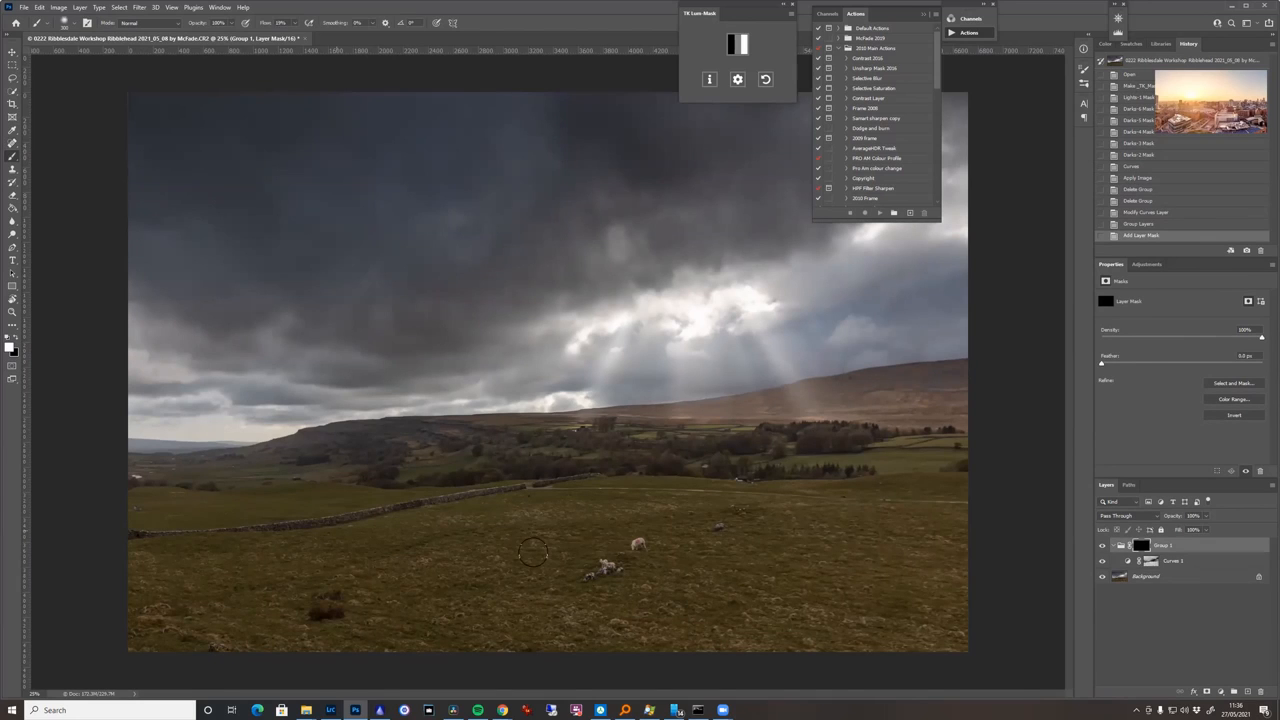
mouse_move(412, 208)
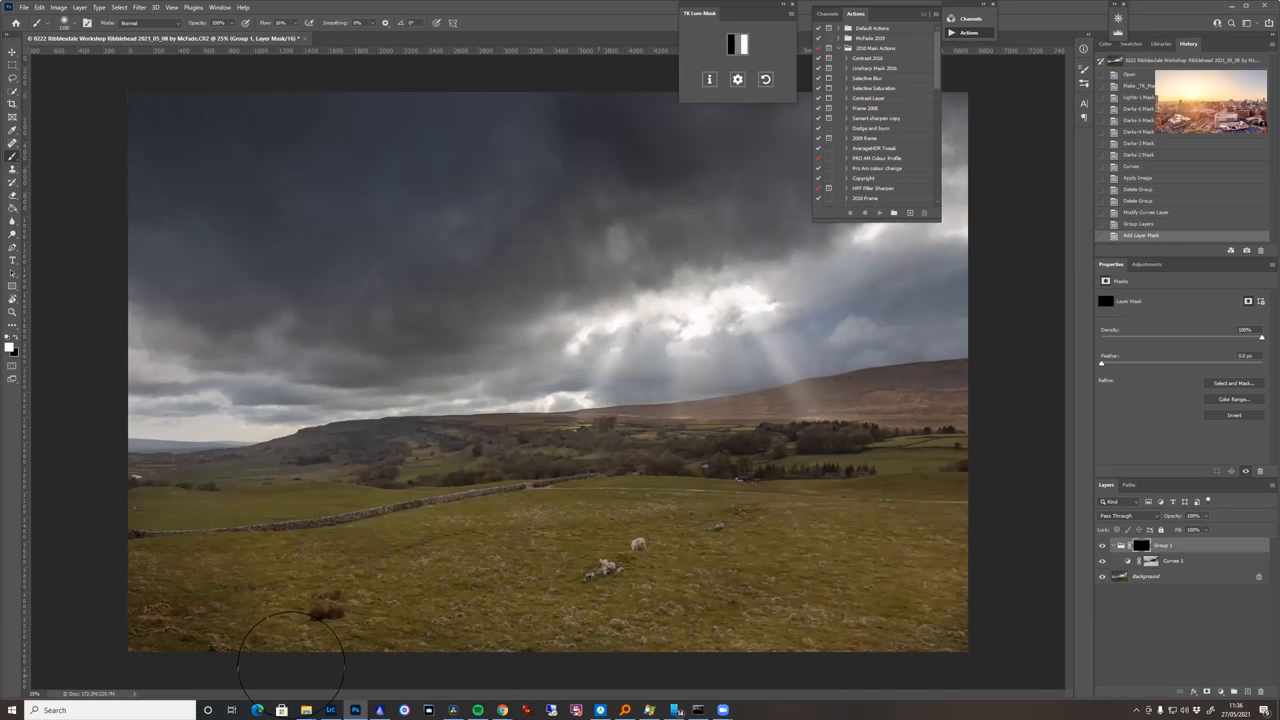
mouse_move(930, 536)
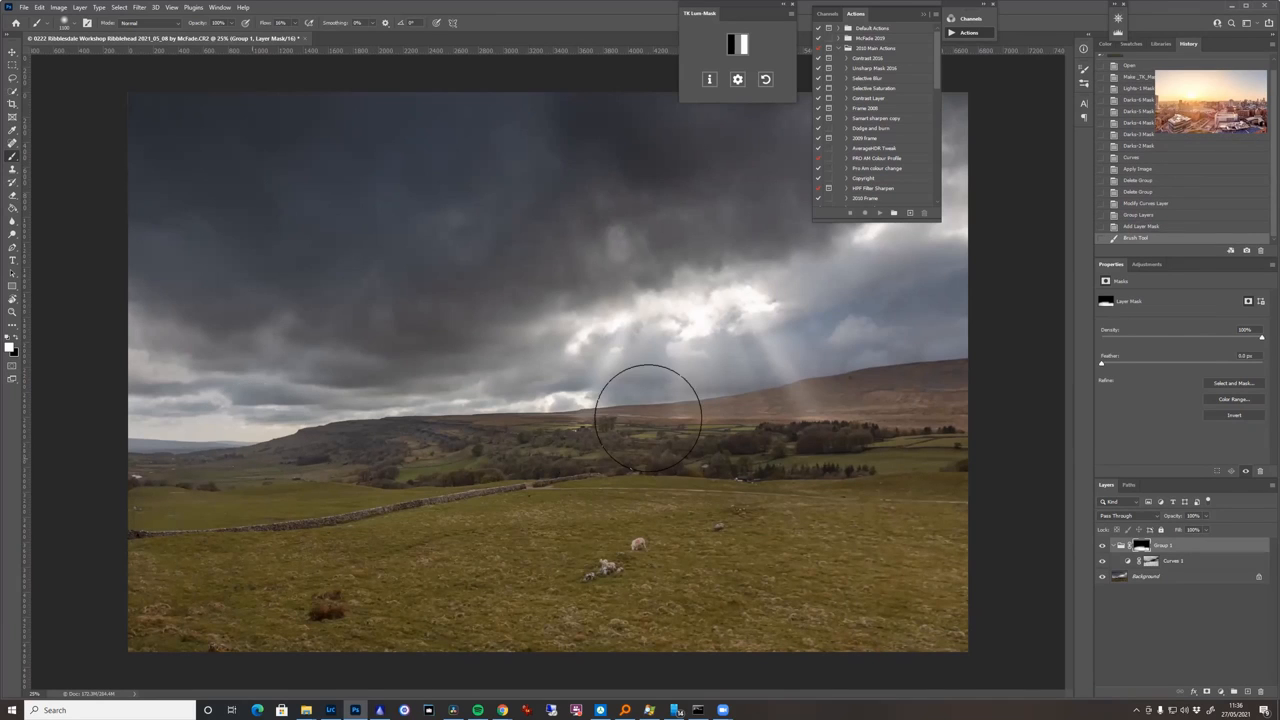
mouse_move(892, 596)
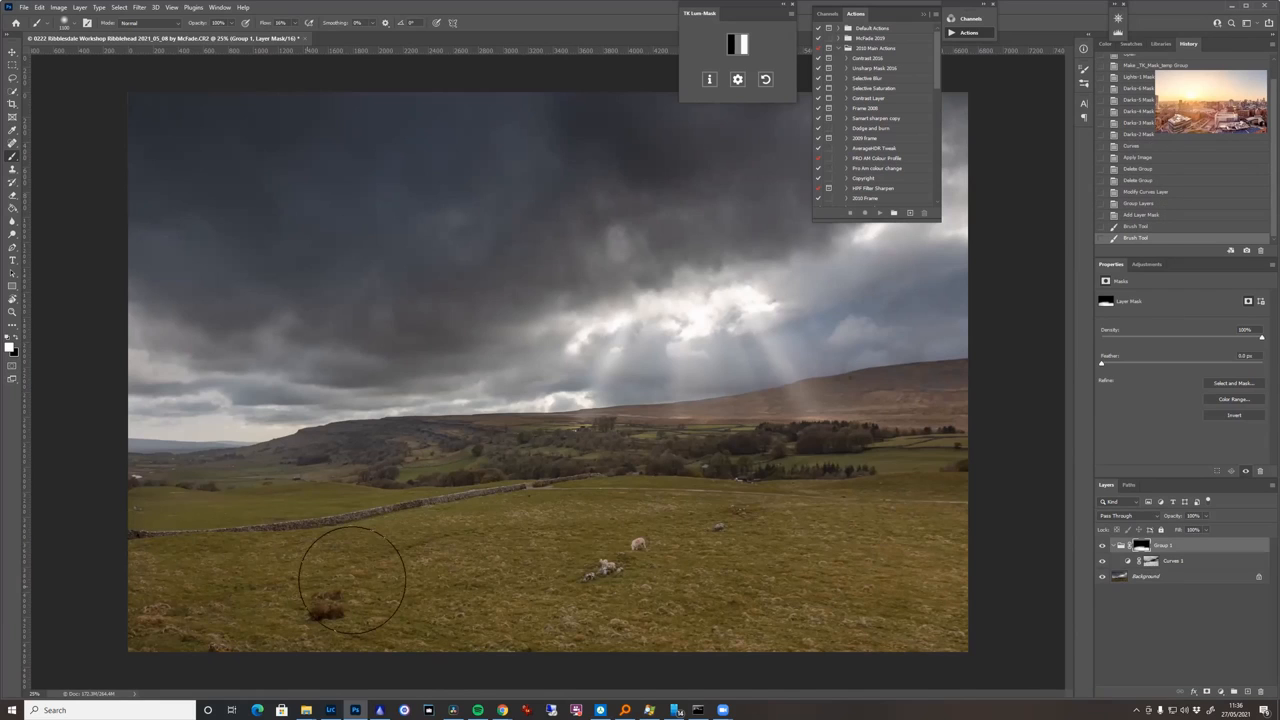
mouse_move(220, 424)
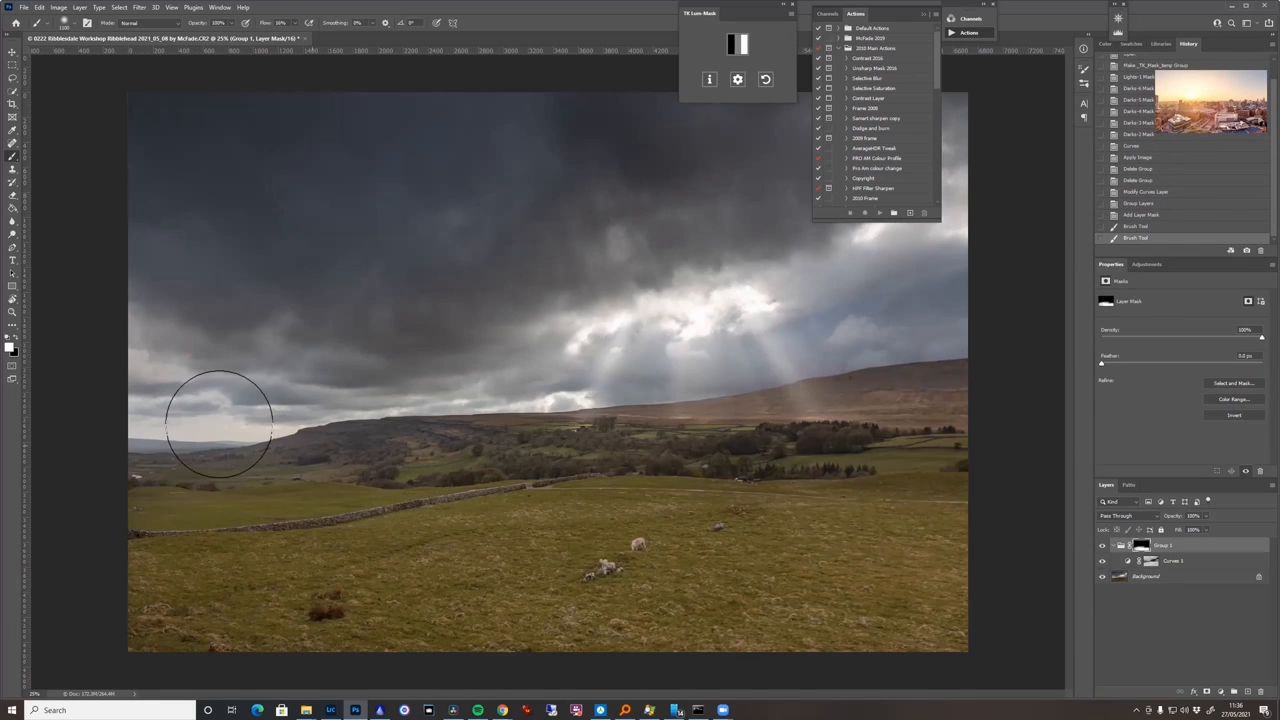
mouse_move(88, 390)
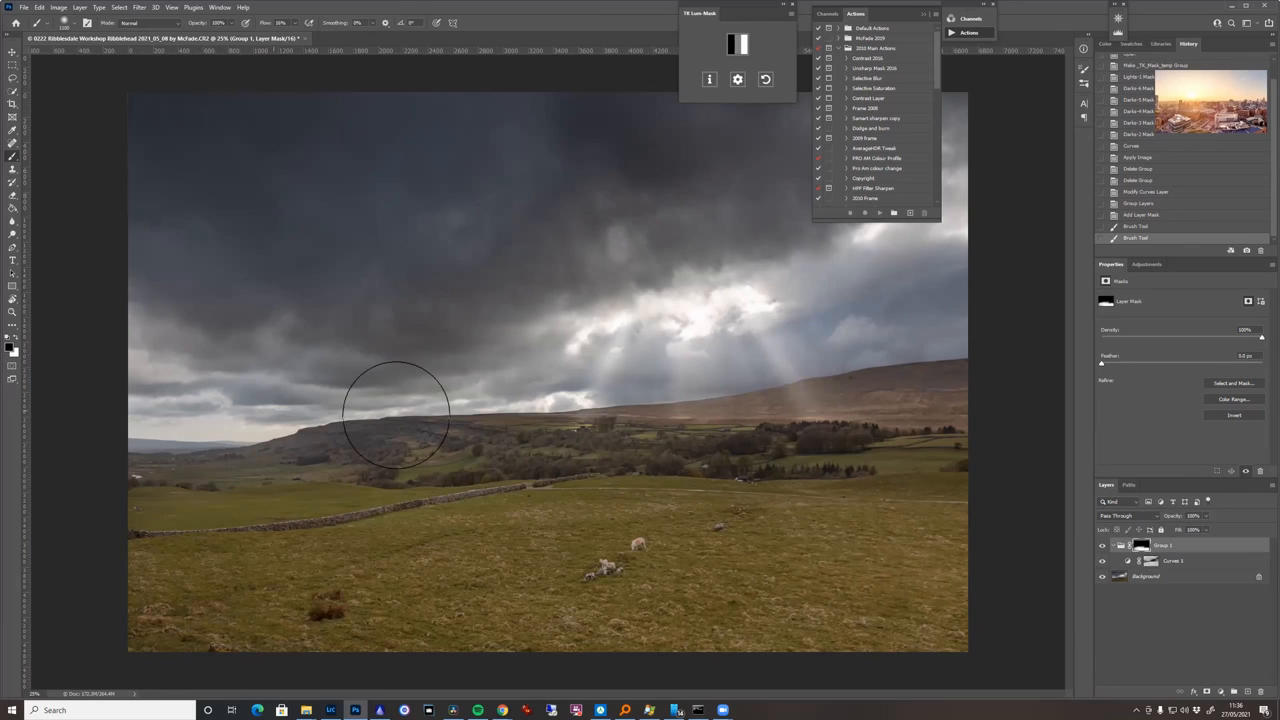
Paint the group's effect along the left horizon and onto the lower-left grass.
left_click_drag(396, 414, 922, 414)
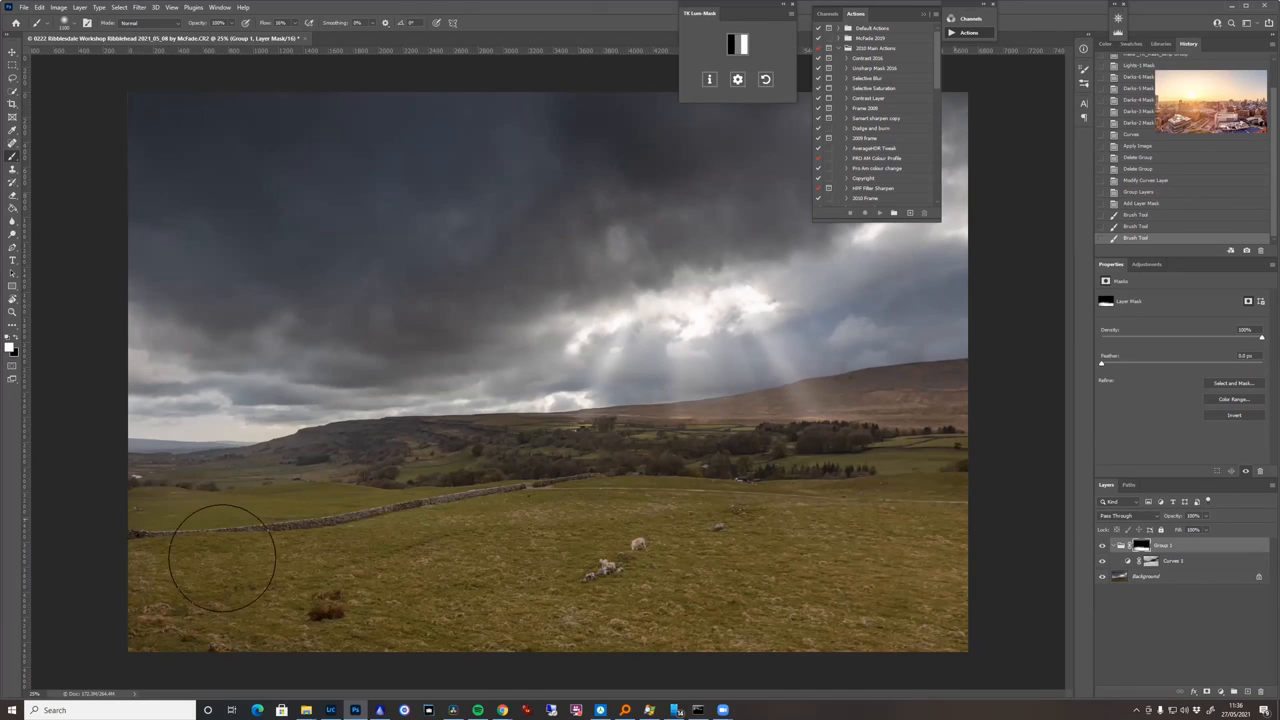
left_click(1104, 560)
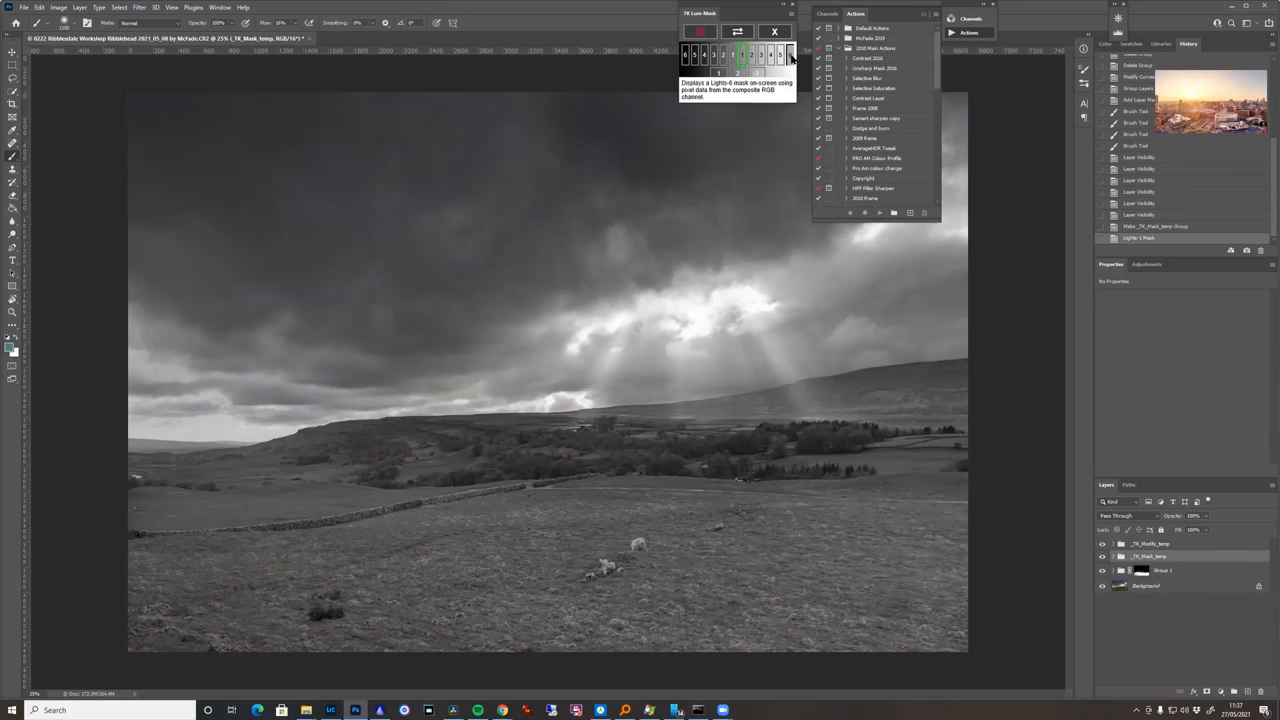
Step through the Lights masks to a broader one covering the sunlit sky.
left_click(786, 54)
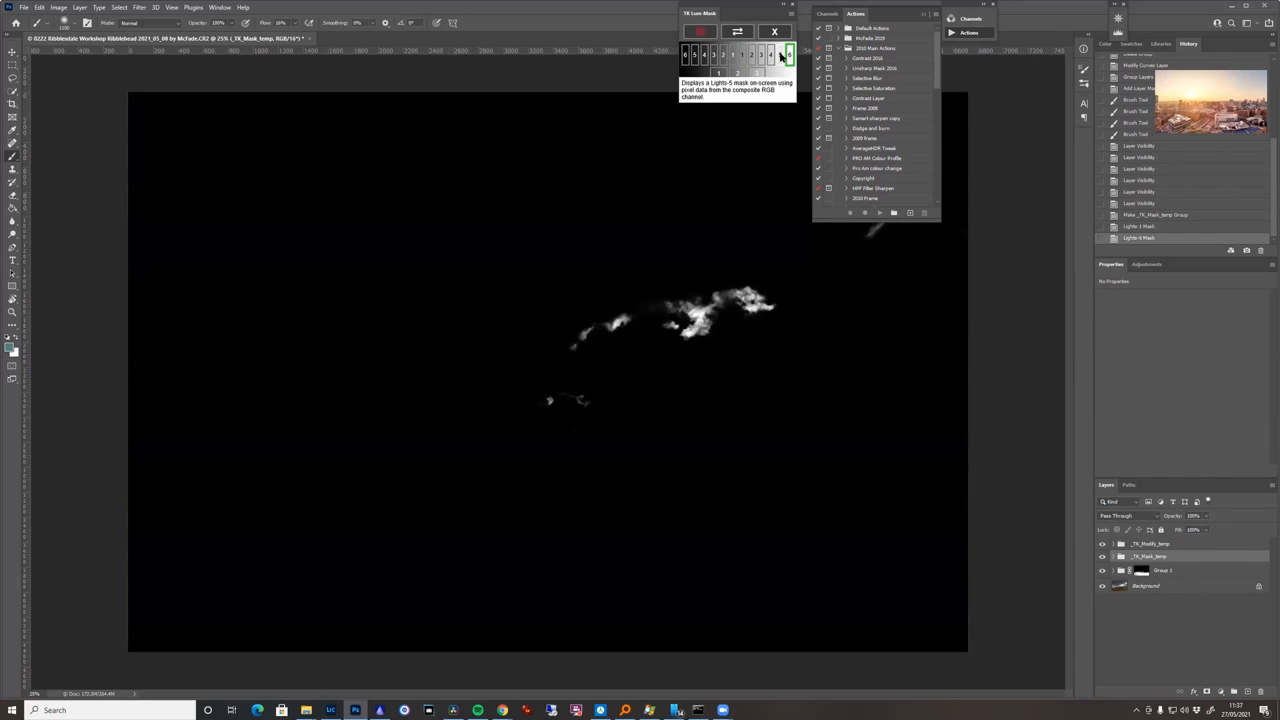
left_click(780, 54)
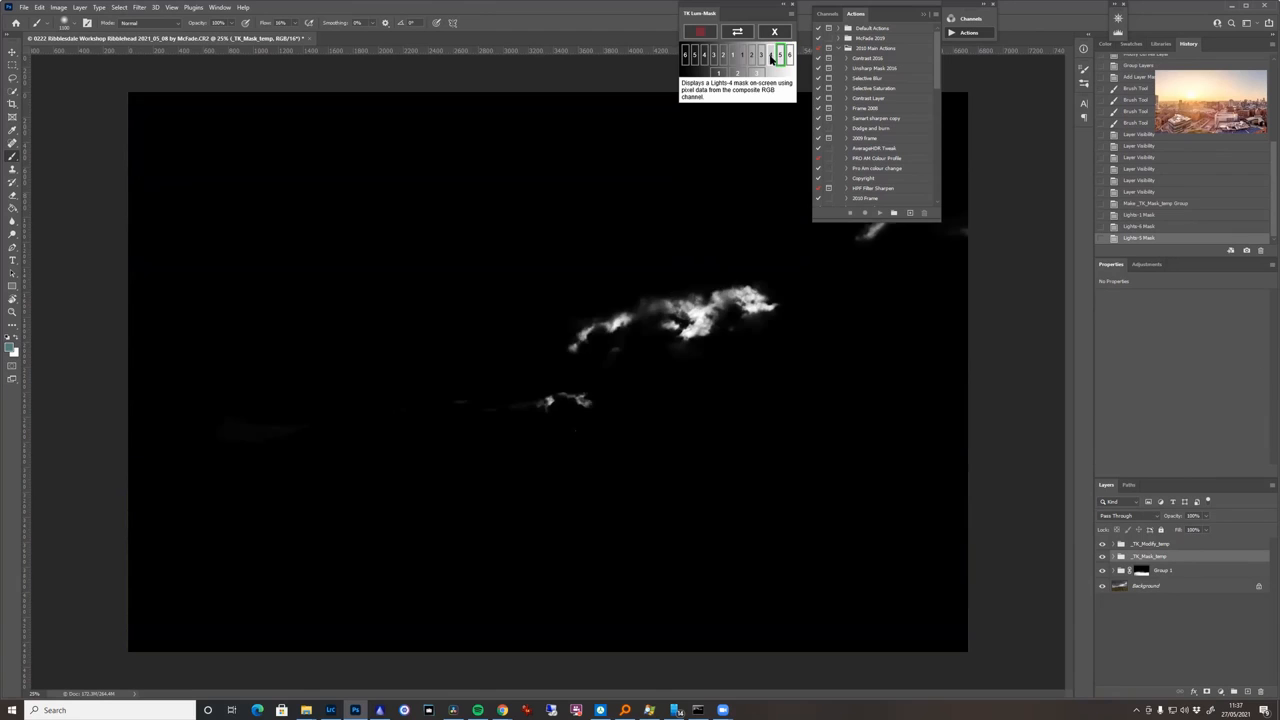
left_click(760, 56)
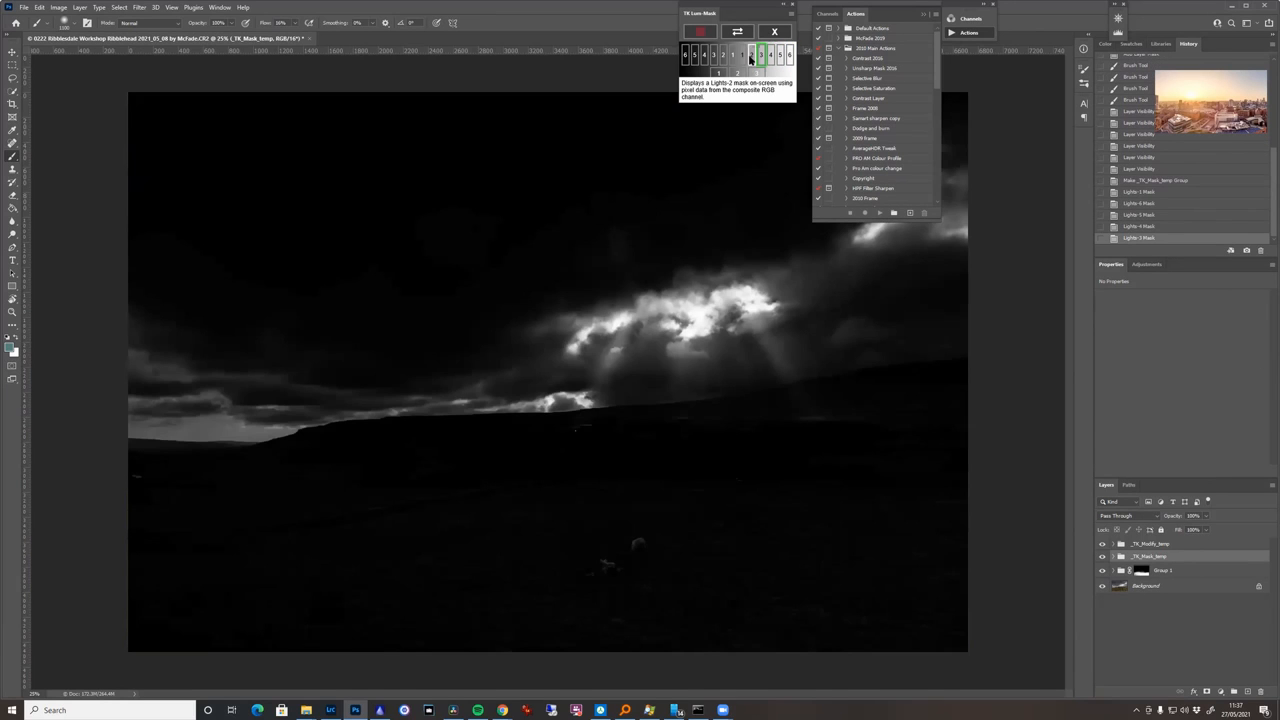
left_click(750, 54)
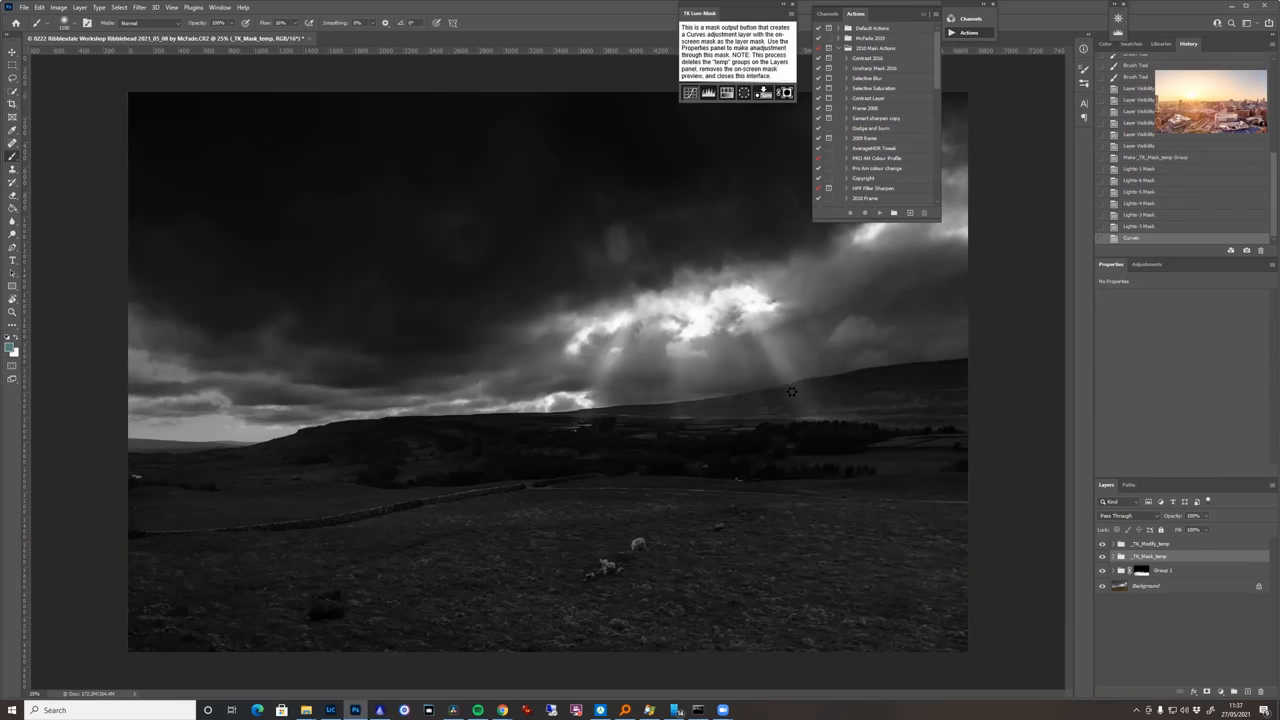
Add a Curves layer through the highlight mask and lift its curve to brighten clouds and rays.
left_click(762, 92)
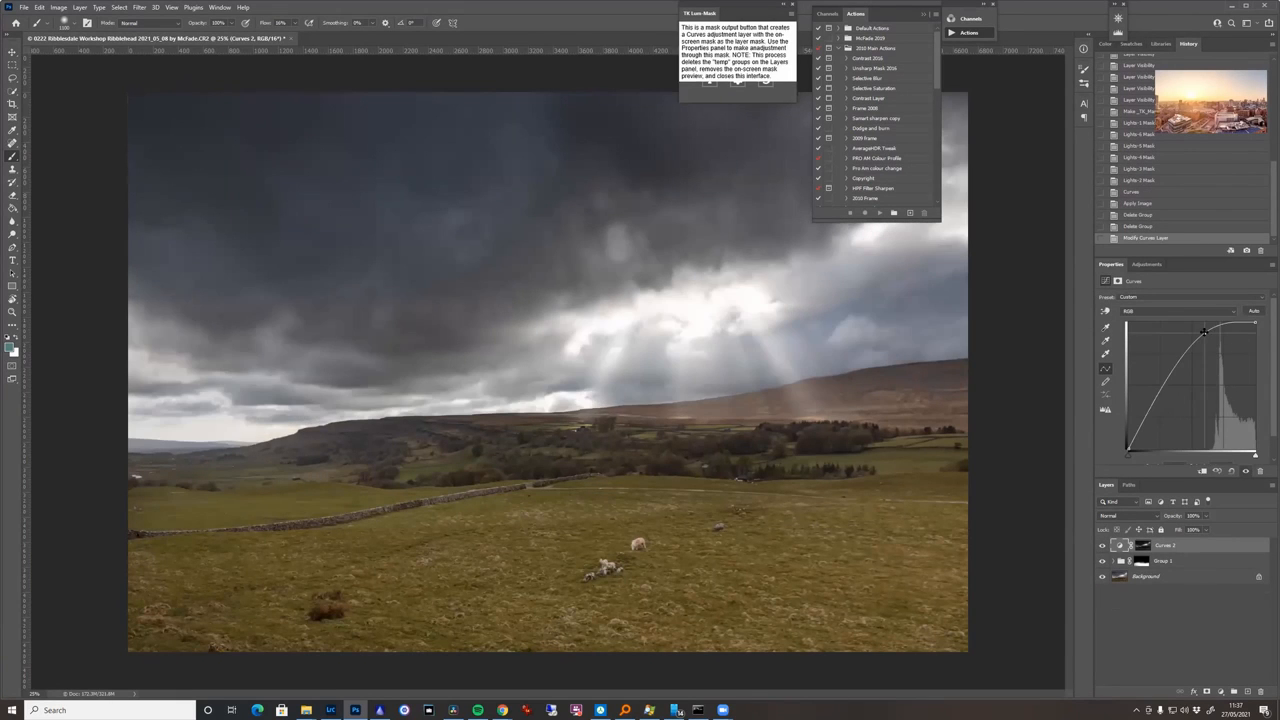
left_click_drag(1204, 332, 1200, 330)
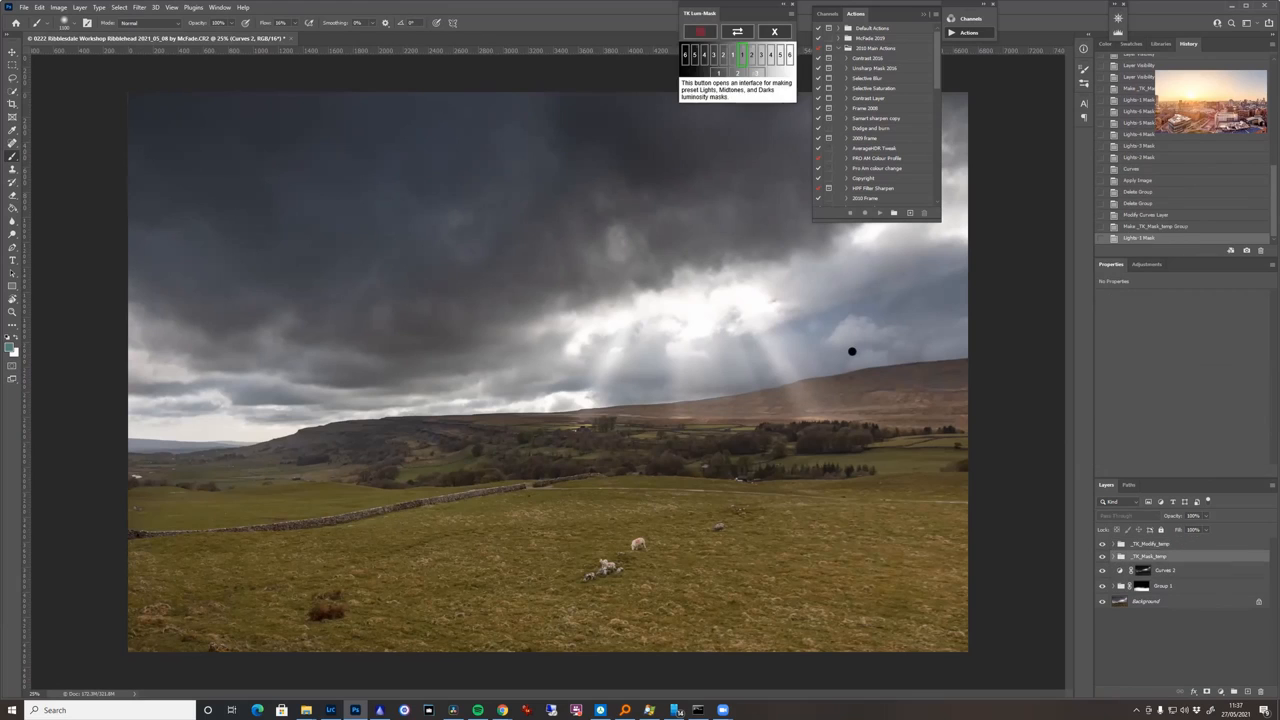
Settle on the narrowest Lights mask and apply it as the new group's layer mask.
left_click(790, 54)
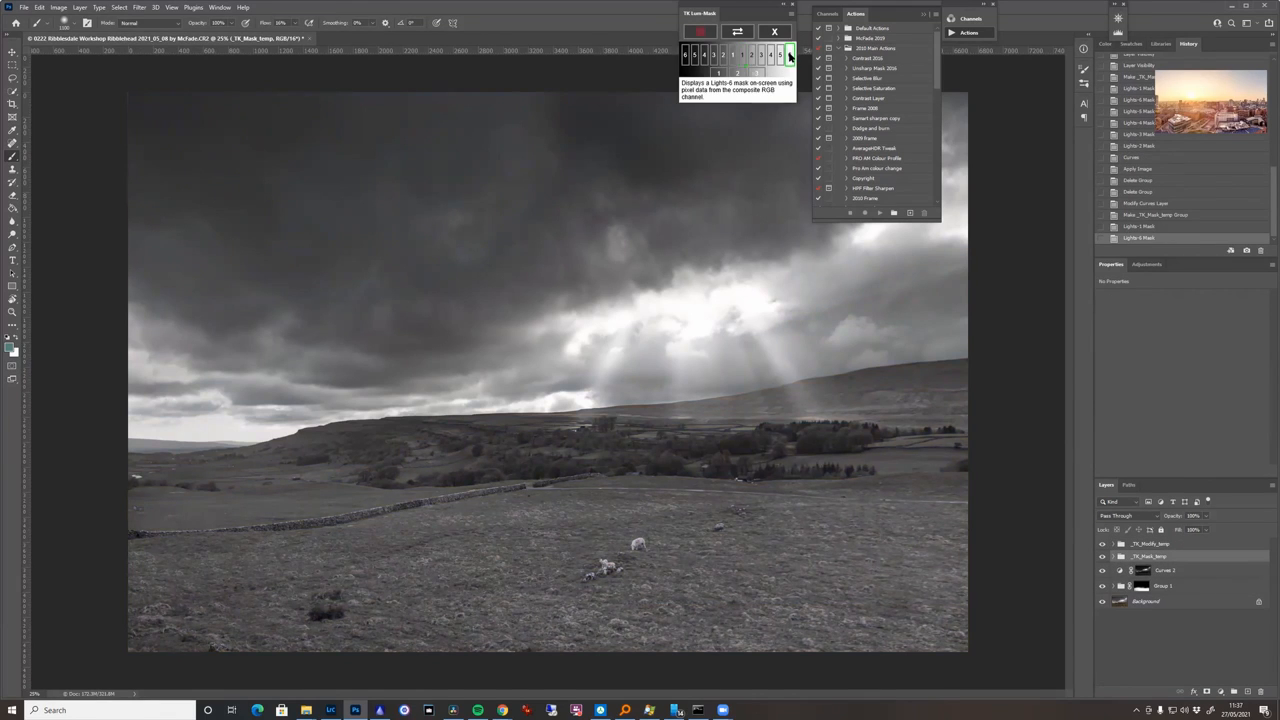
left_click(770, 54)
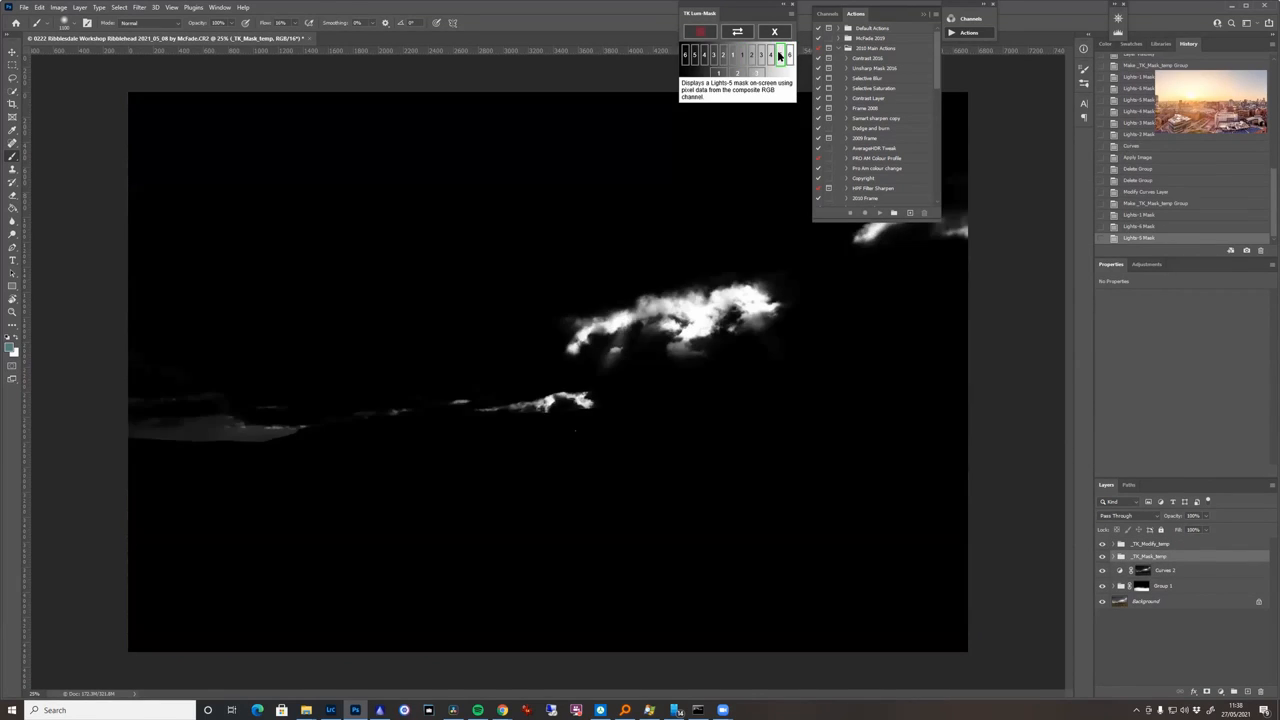
left_click(770, 54)
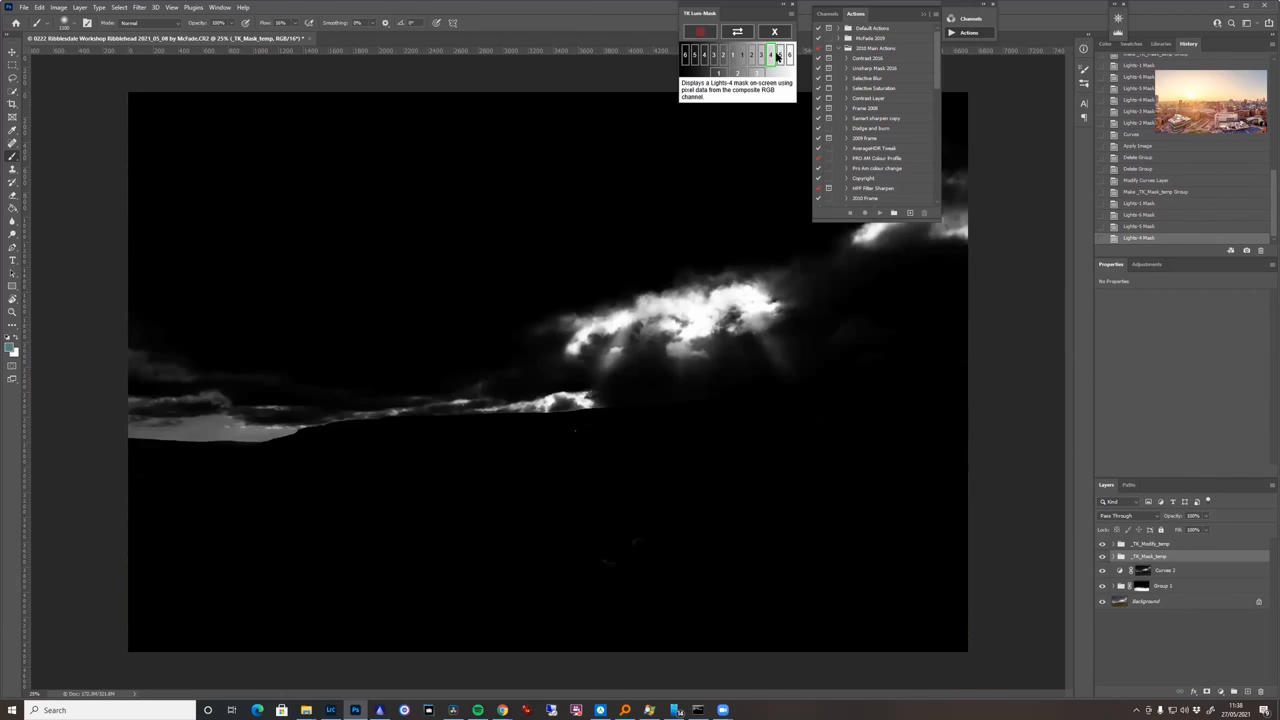
left_click(778, 52)
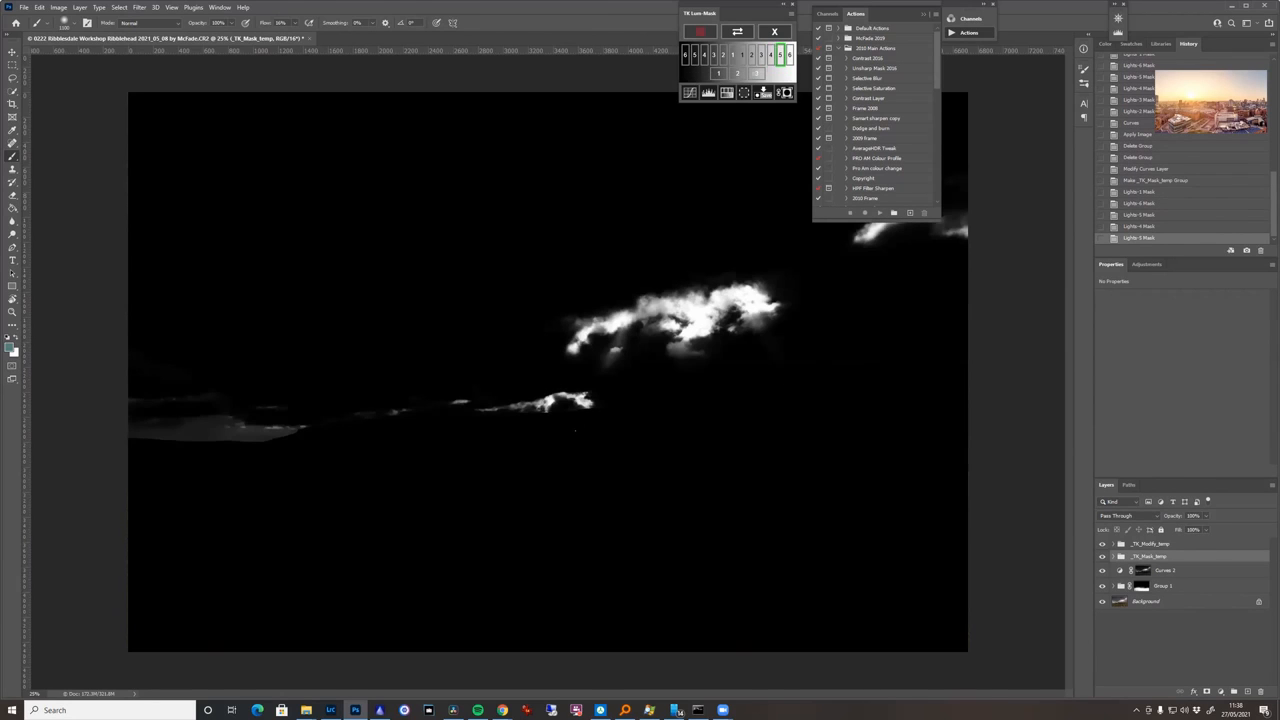
mouse_move(762, 92)
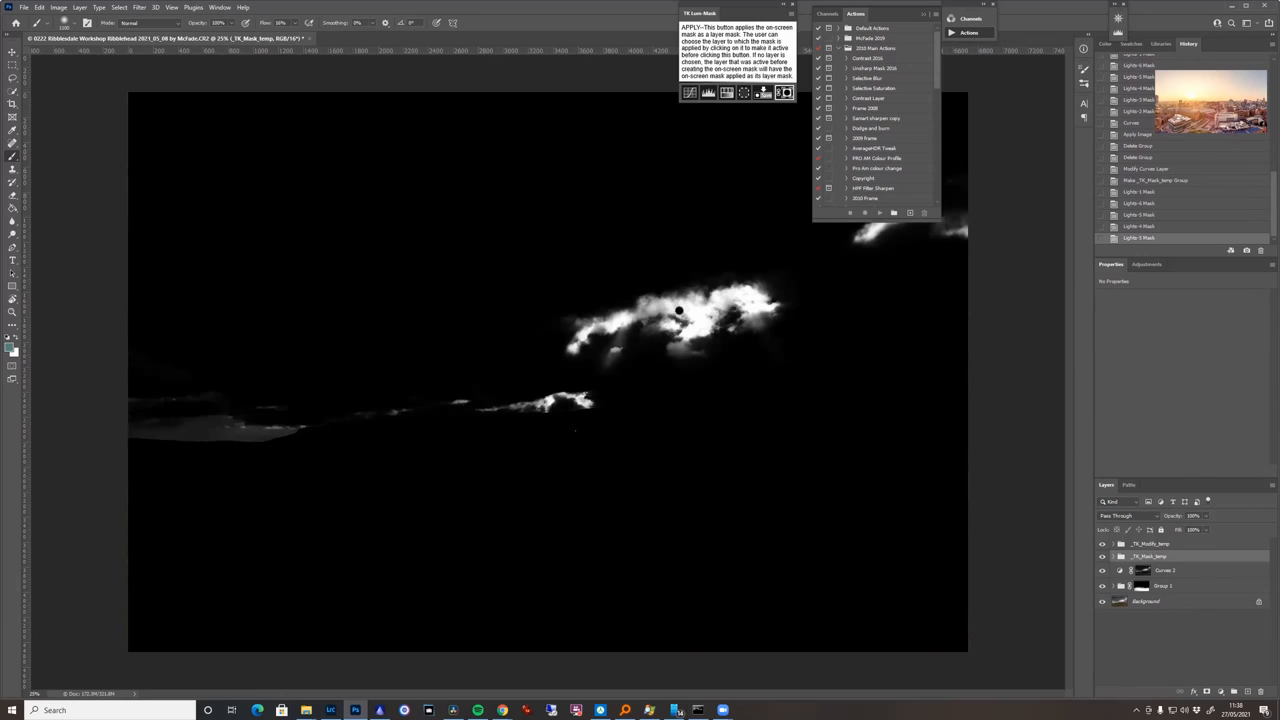
left_click(778, 54)
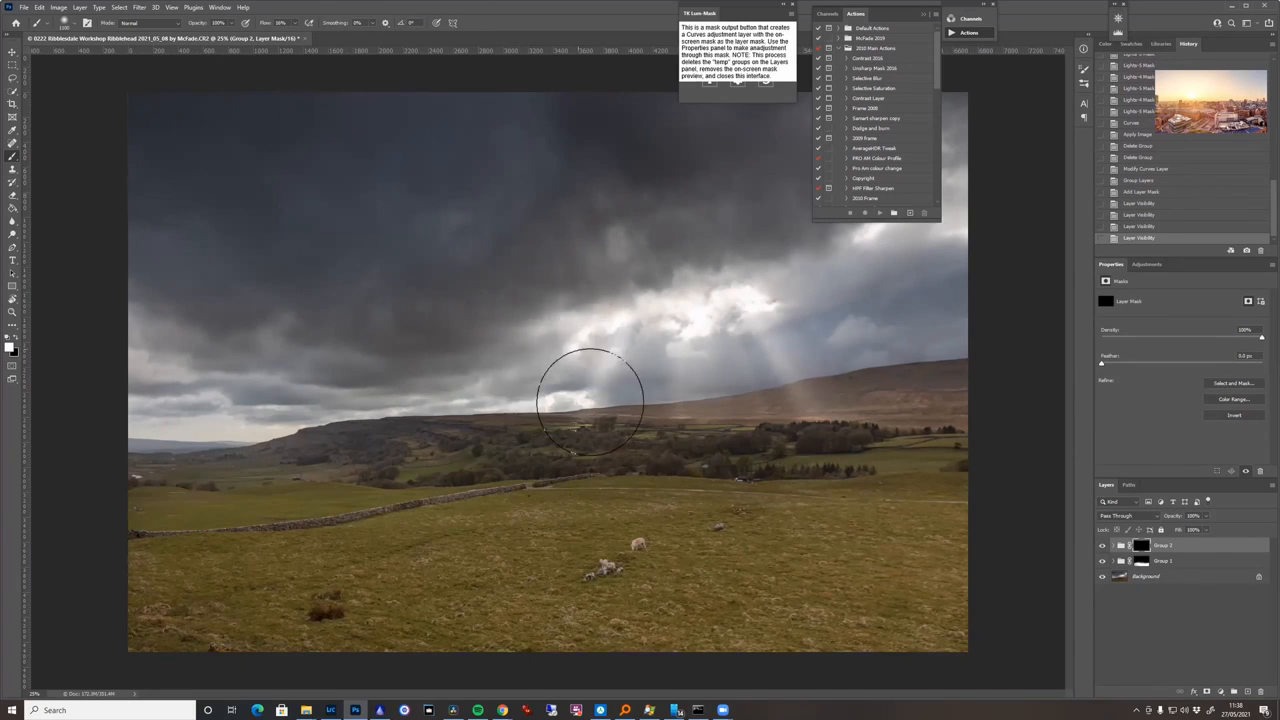
mouse_move(778, 328)
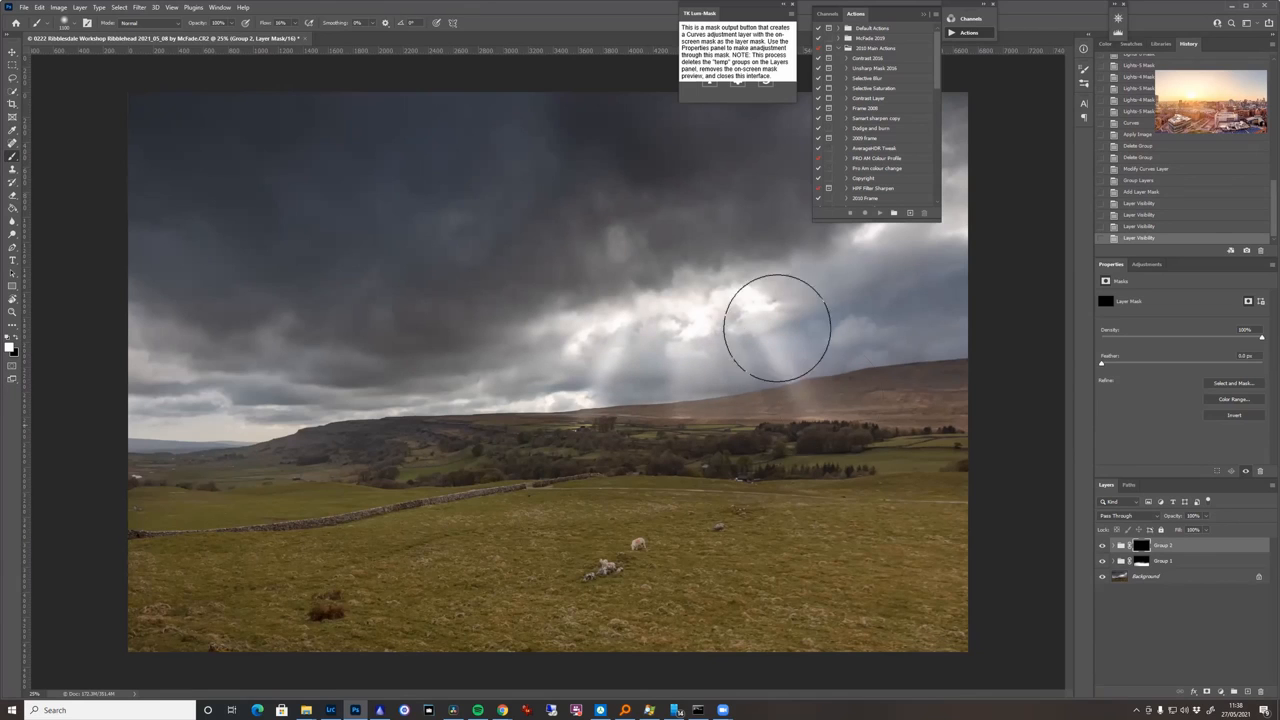
mouse_move(712, 410)
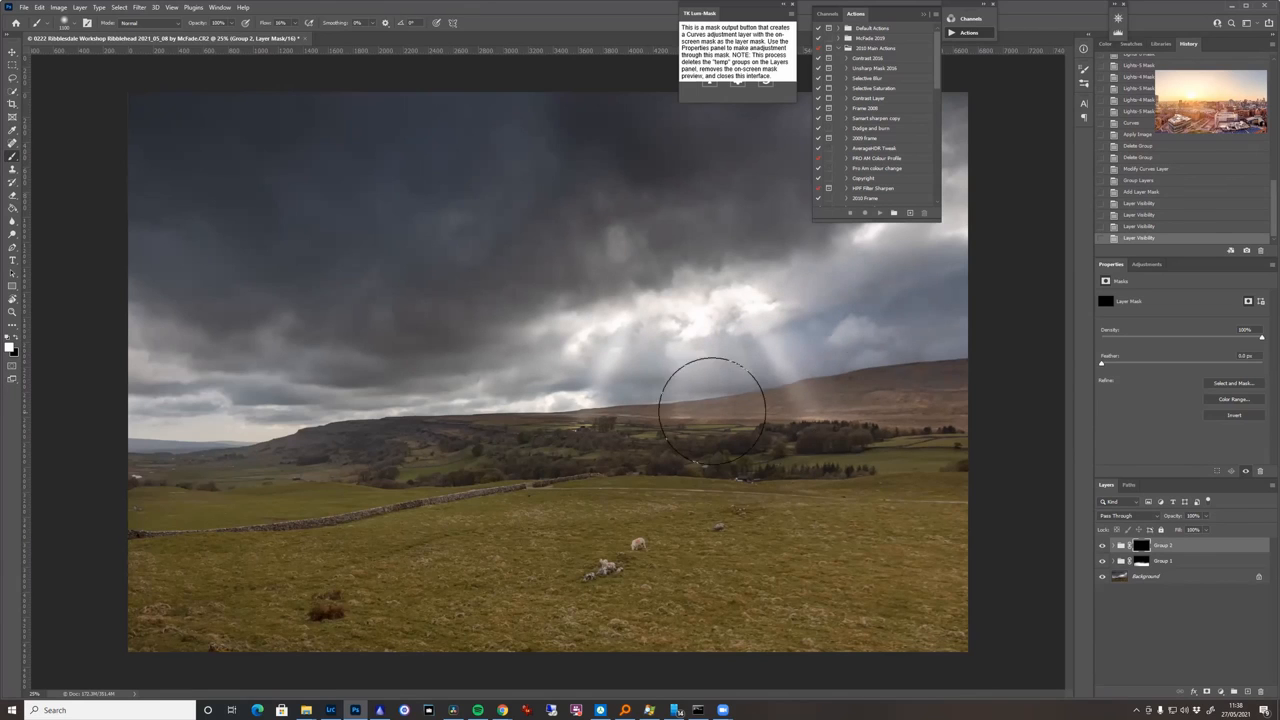
mouse_move(364, 390)
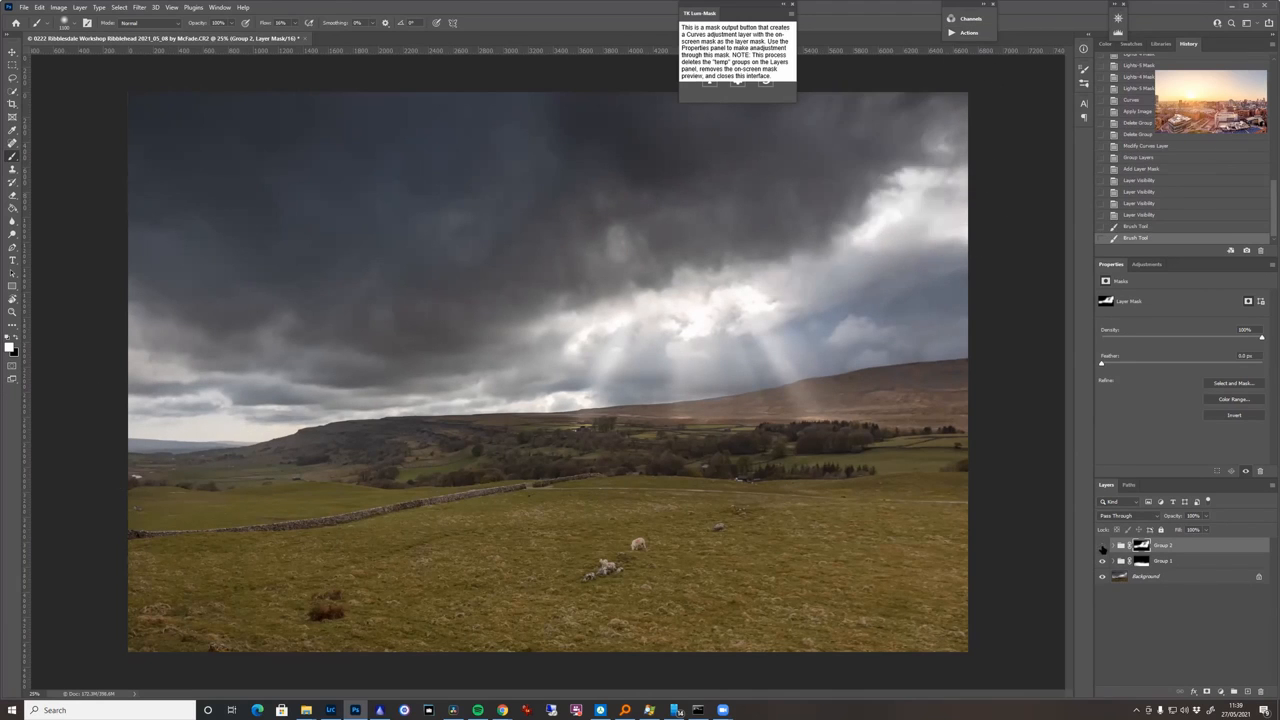
Brush the sun-ray group's mask to blend the rays into the hillside.
left_click(950, 524)
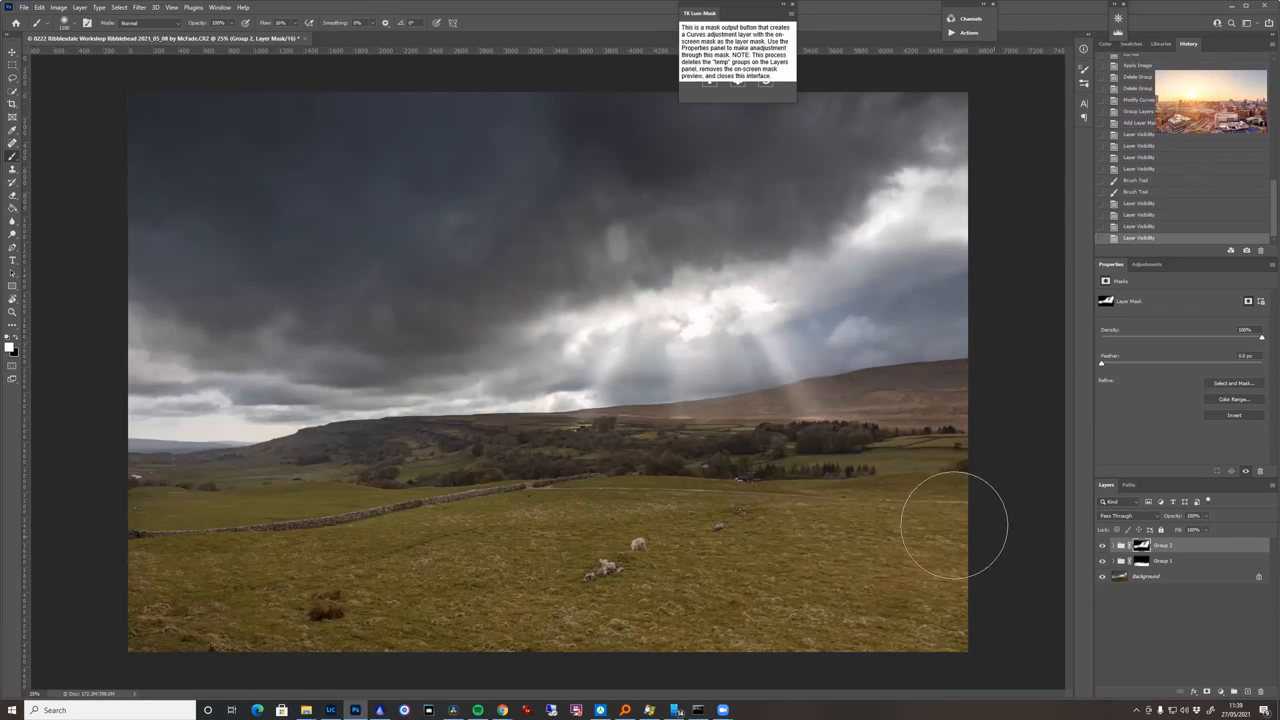
mouse_move(480, 376)
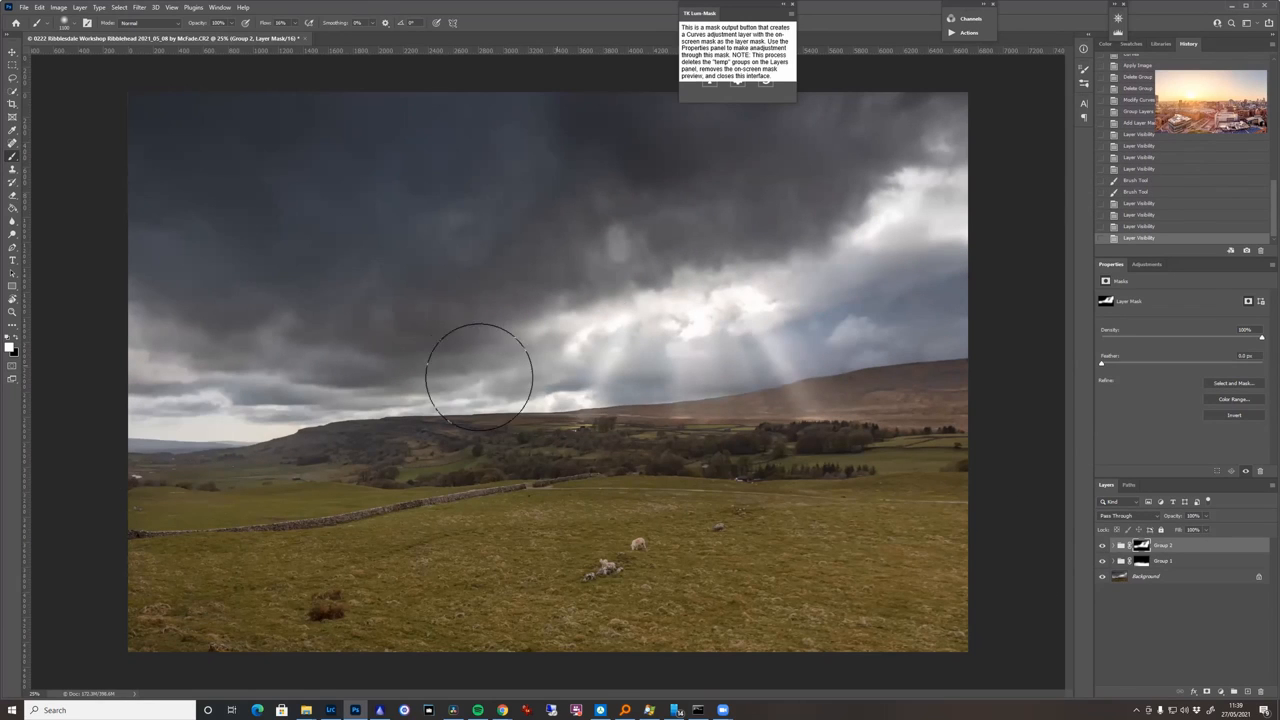
mouse_move(856, 252)
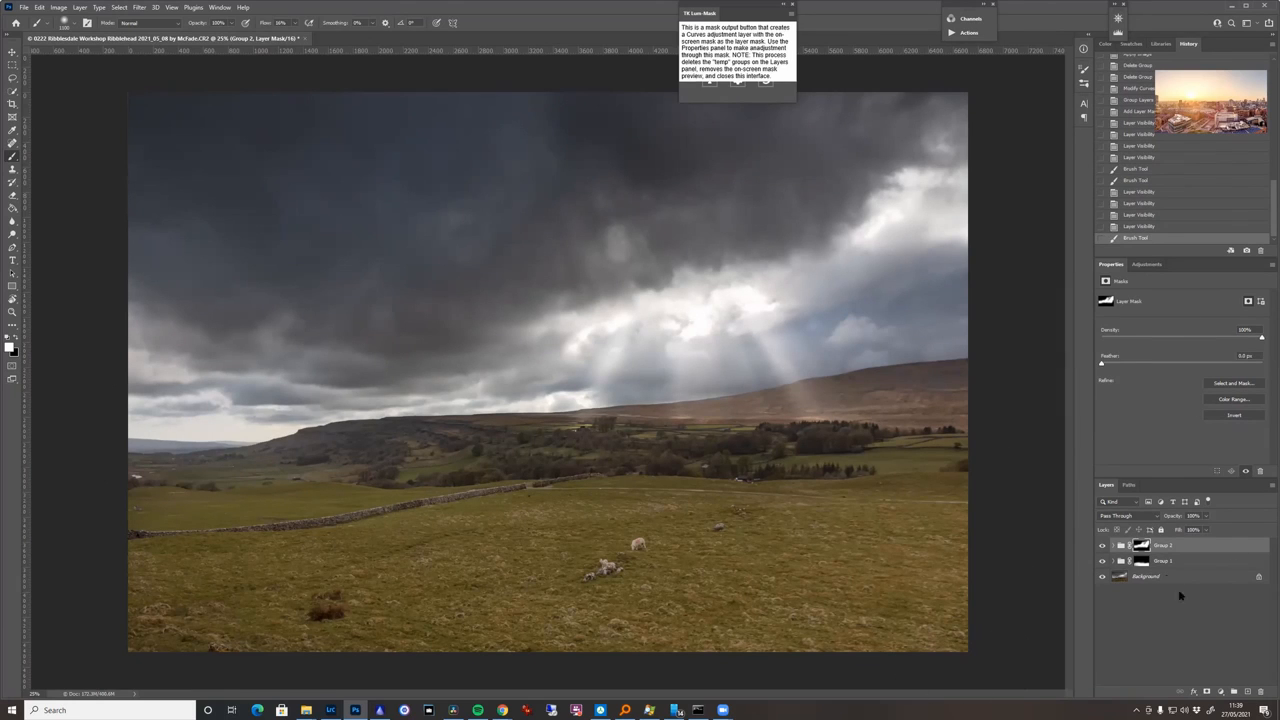
mouse_move(1178, 660)
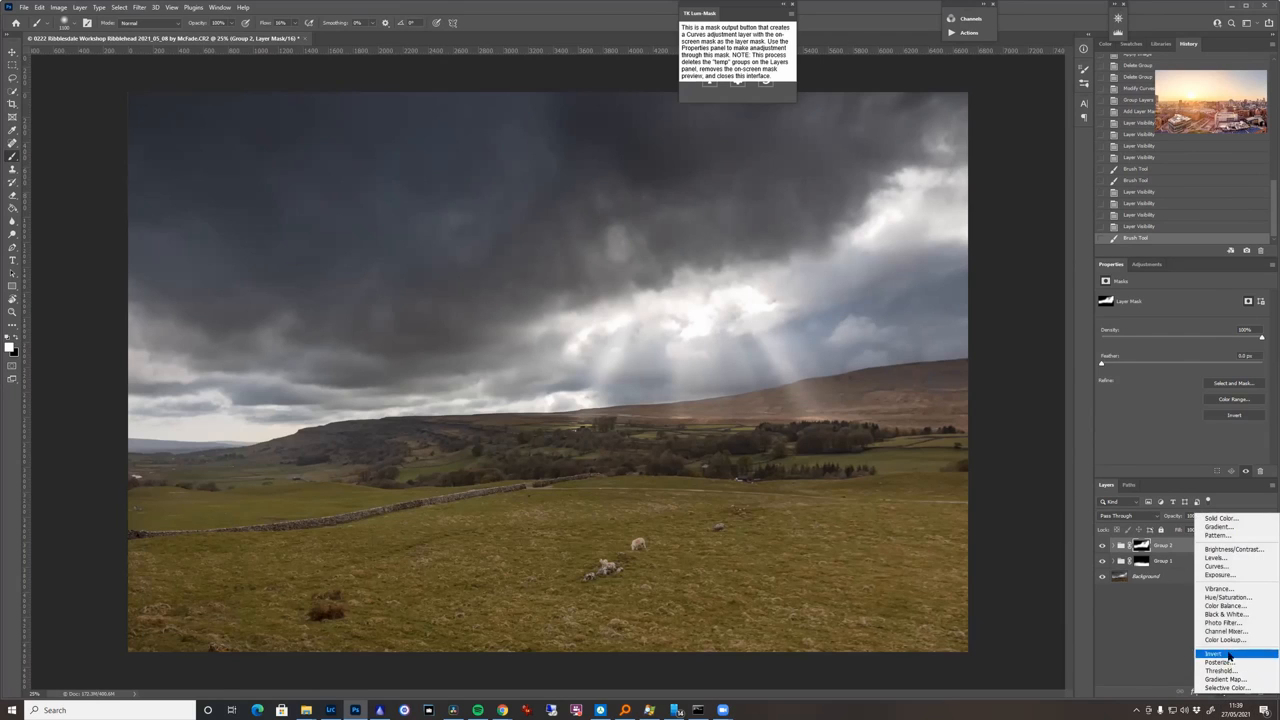
Add a Curves layer, pull its curve down to darken the scene, and ready its mask for painting.
left_click(1216, 568)
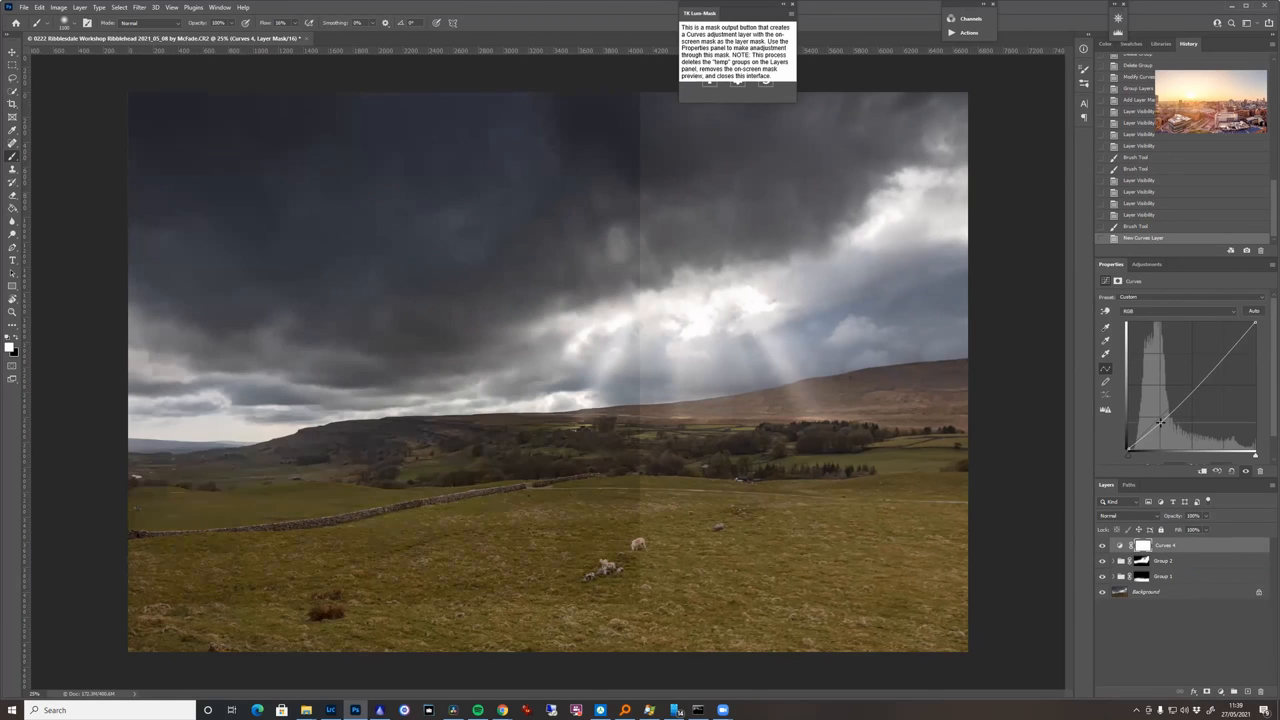
left_click_drag(1160, 424, 1210, 368)
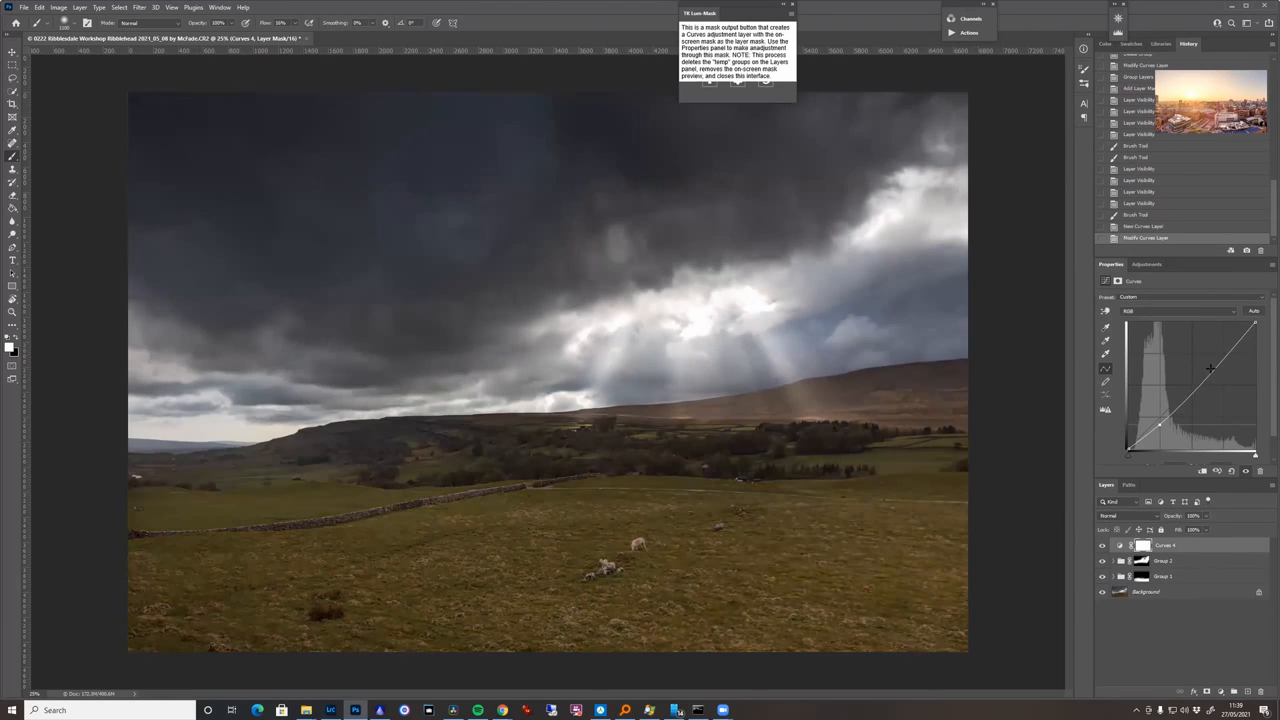
left_click_drag(1210, 368, 1218, 352)
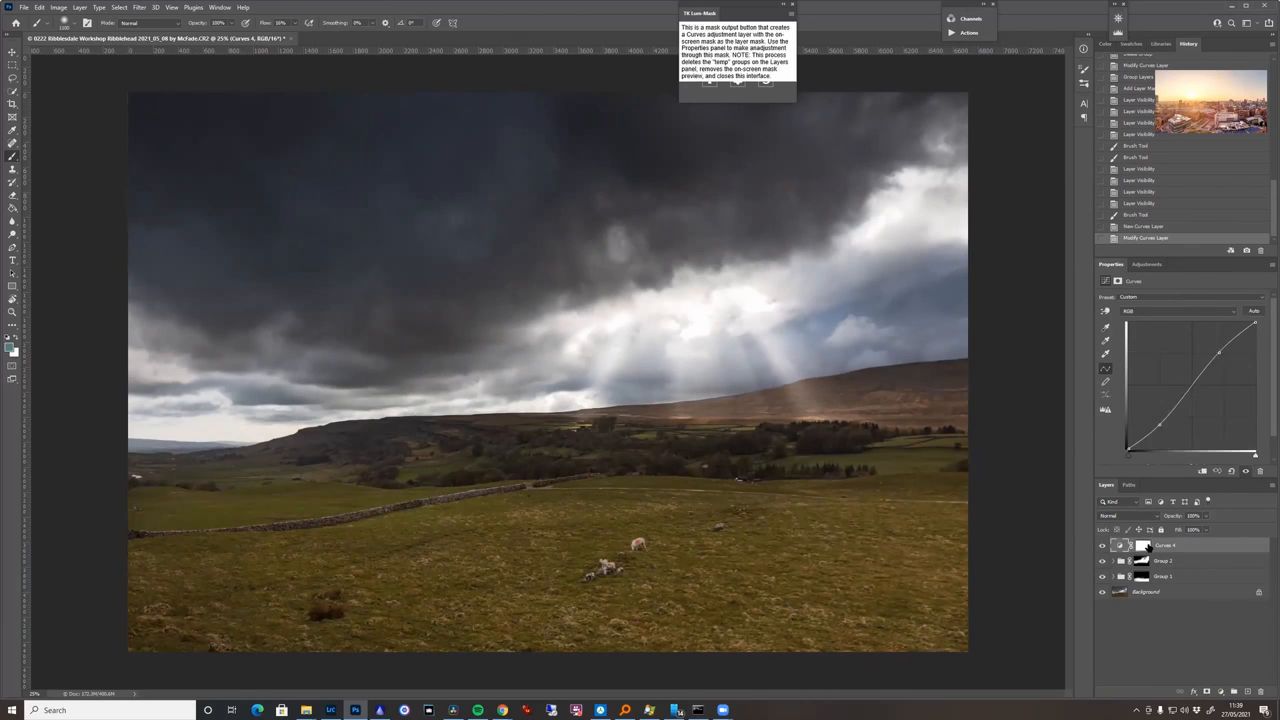
left_click(1144, 544)
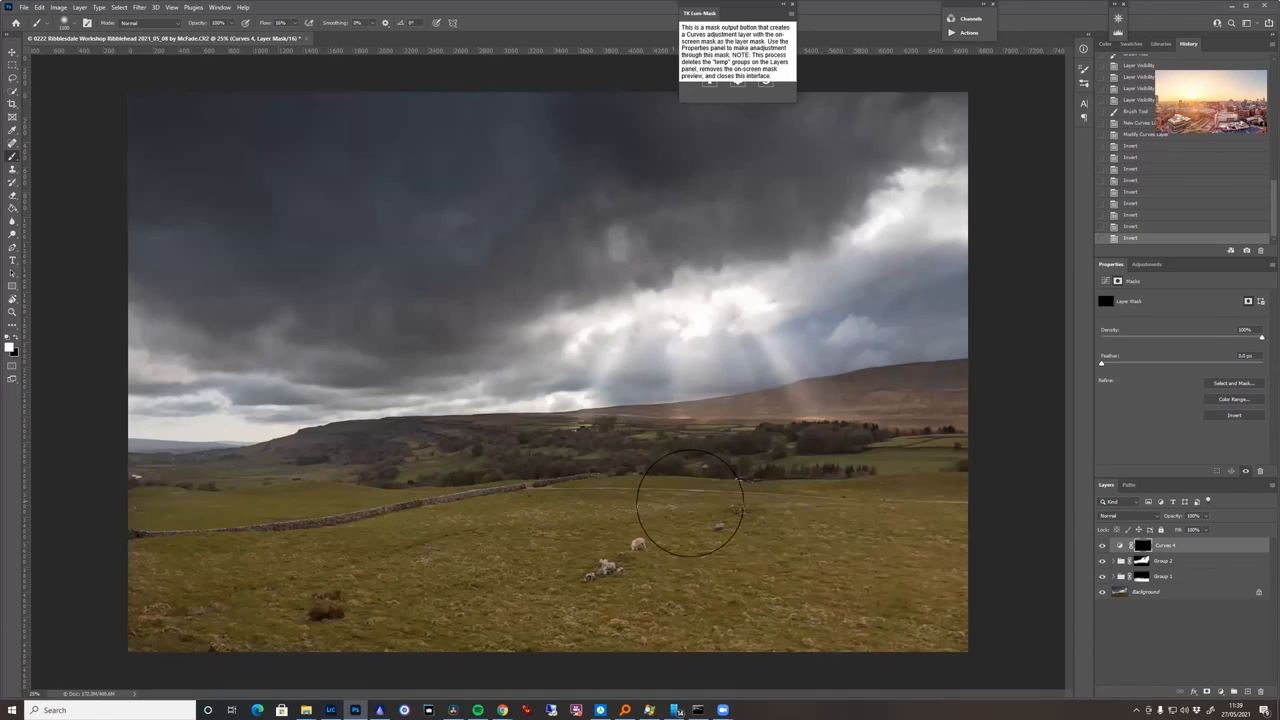
mouse_move(528, 624)
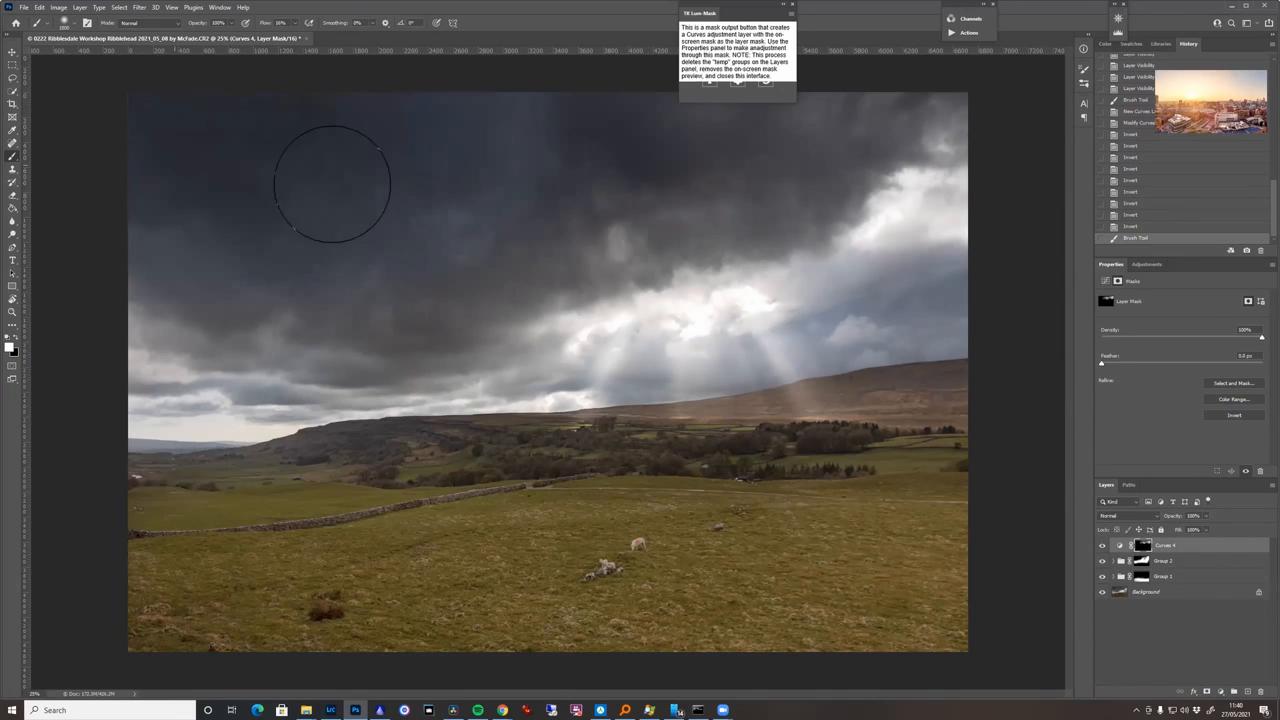
mouse_move(644, 192)
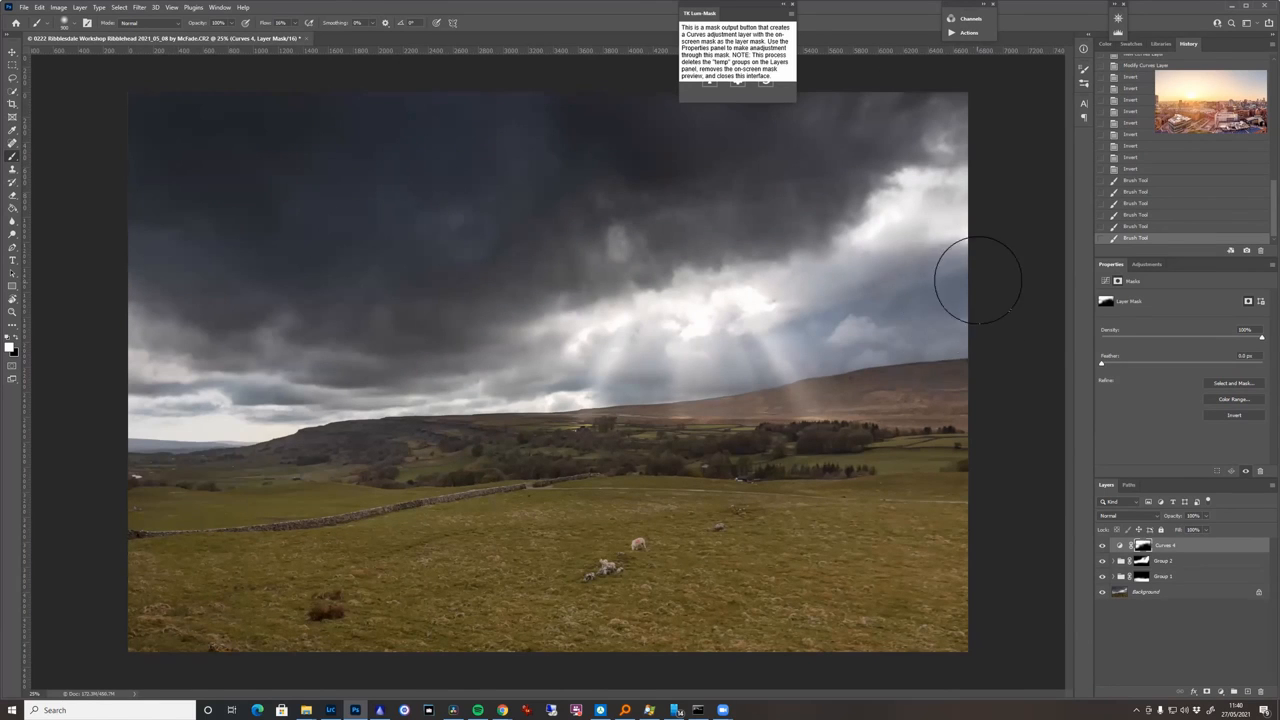
Paint the darkening curve into the right side of the stormy sky.
left_click(1104, 544)
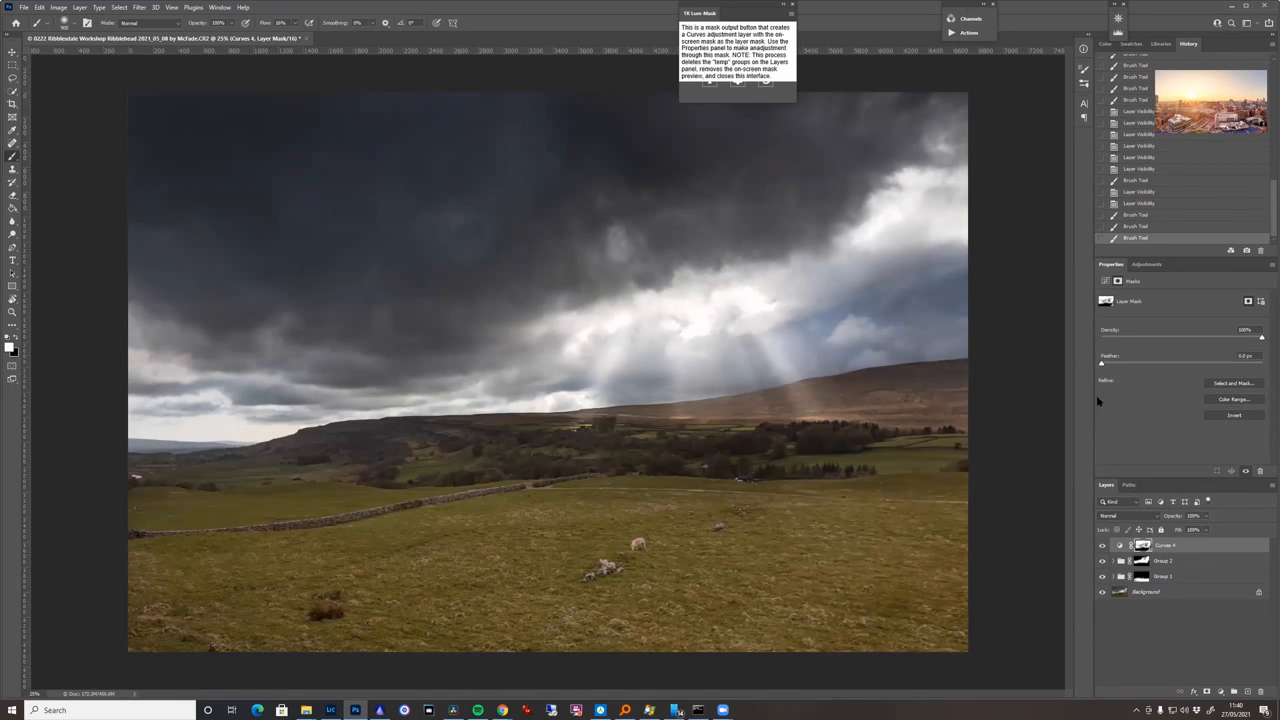
mouse_move(1116, 416)
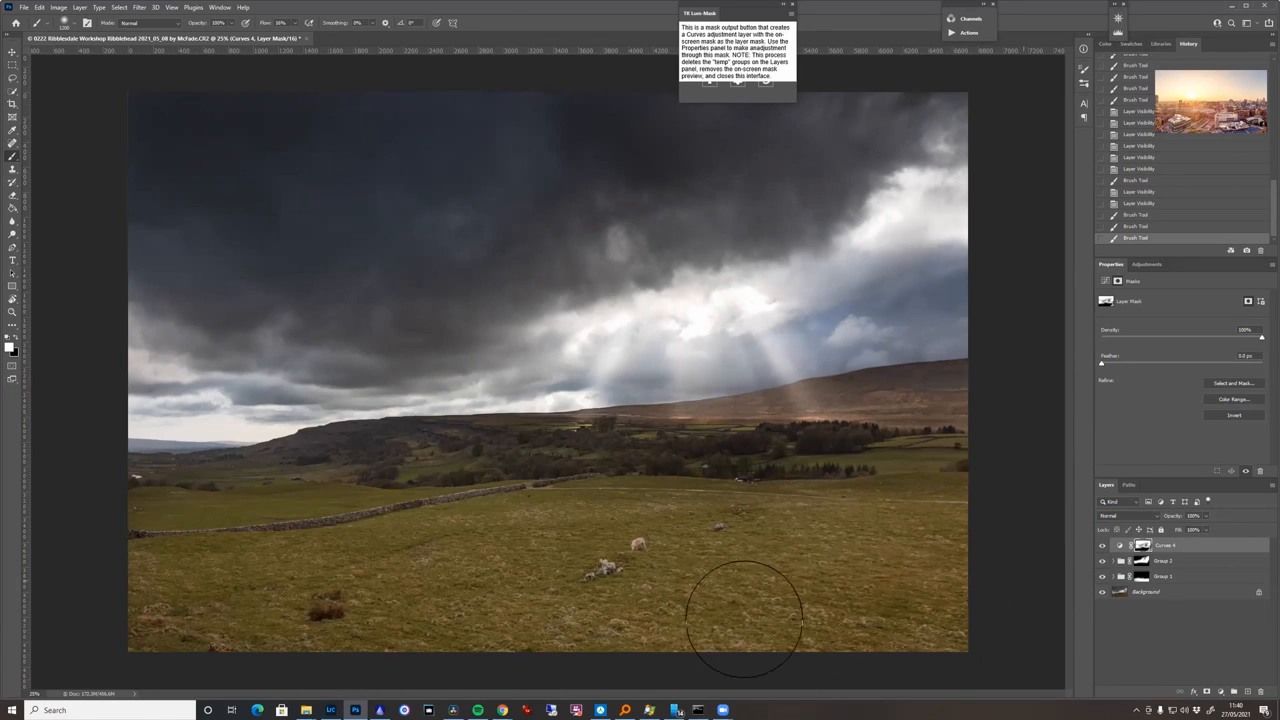
mouse_move(124, 608)
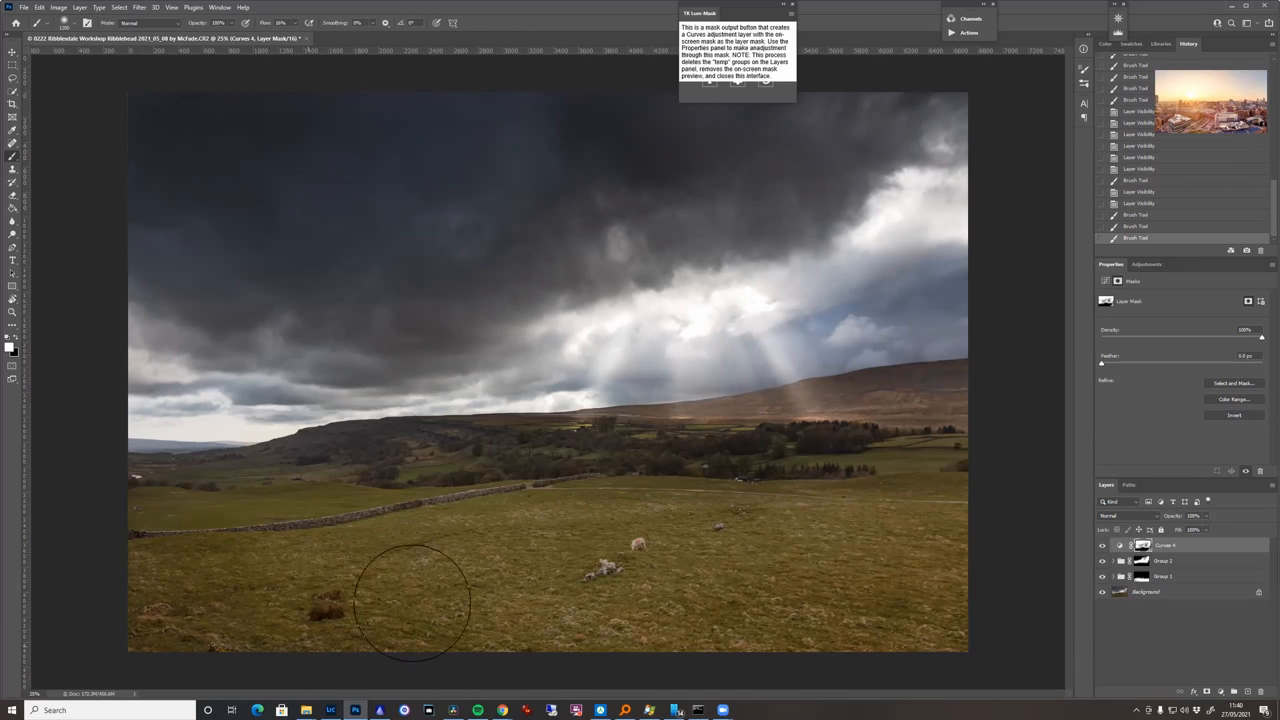
mouse_move(950, 520)
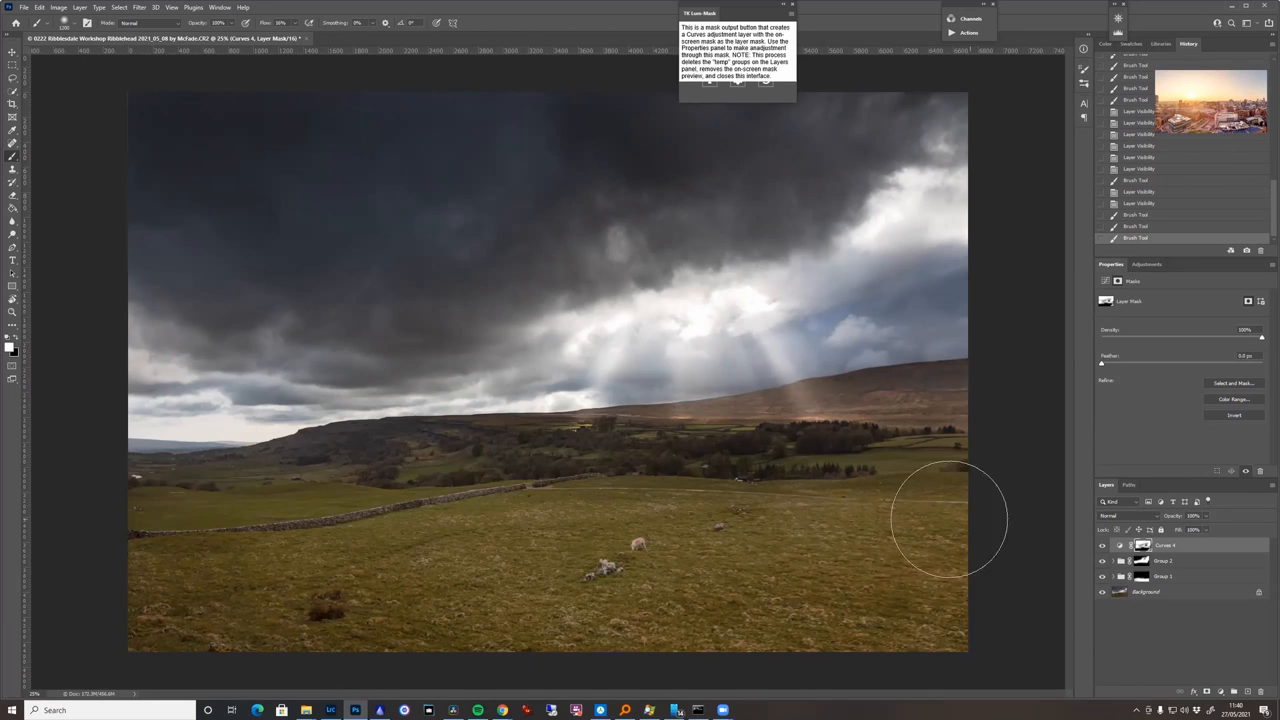
mouse_move(938, 660)
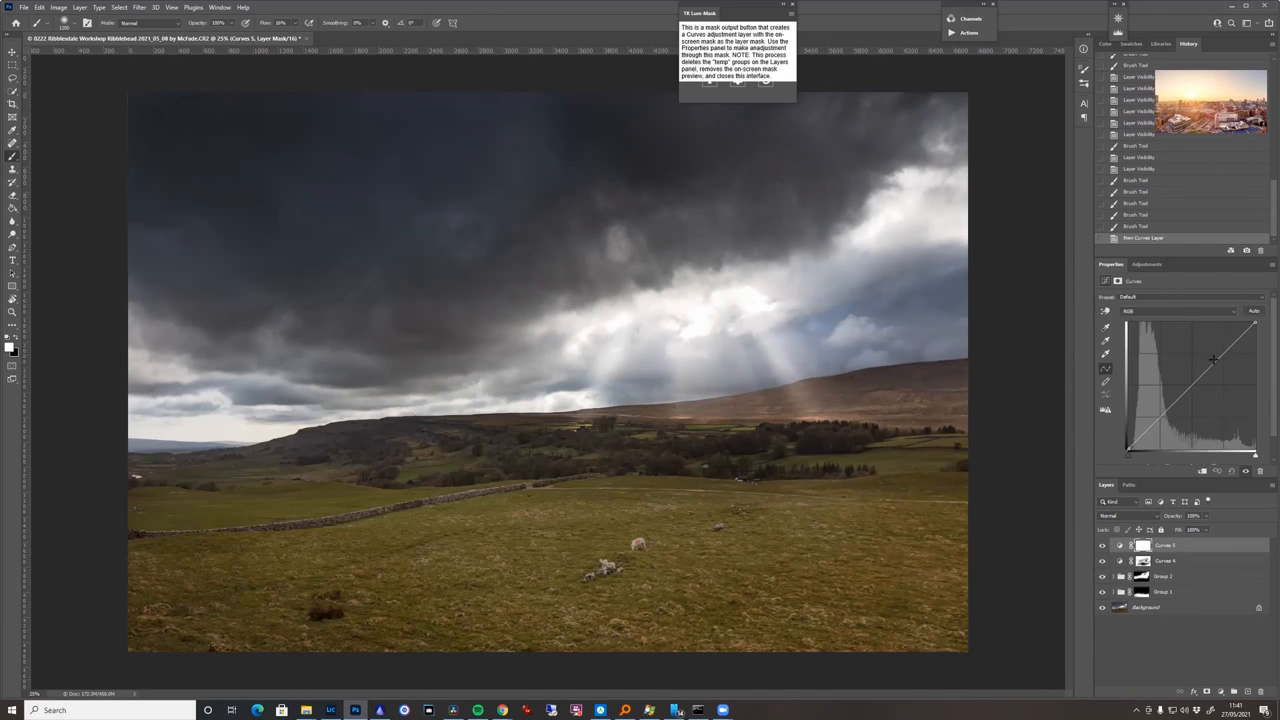
Add a Curves layer with a raised brightening curve and invert its mask to black.
left_click_drag(1212, 360, 1198, 348)
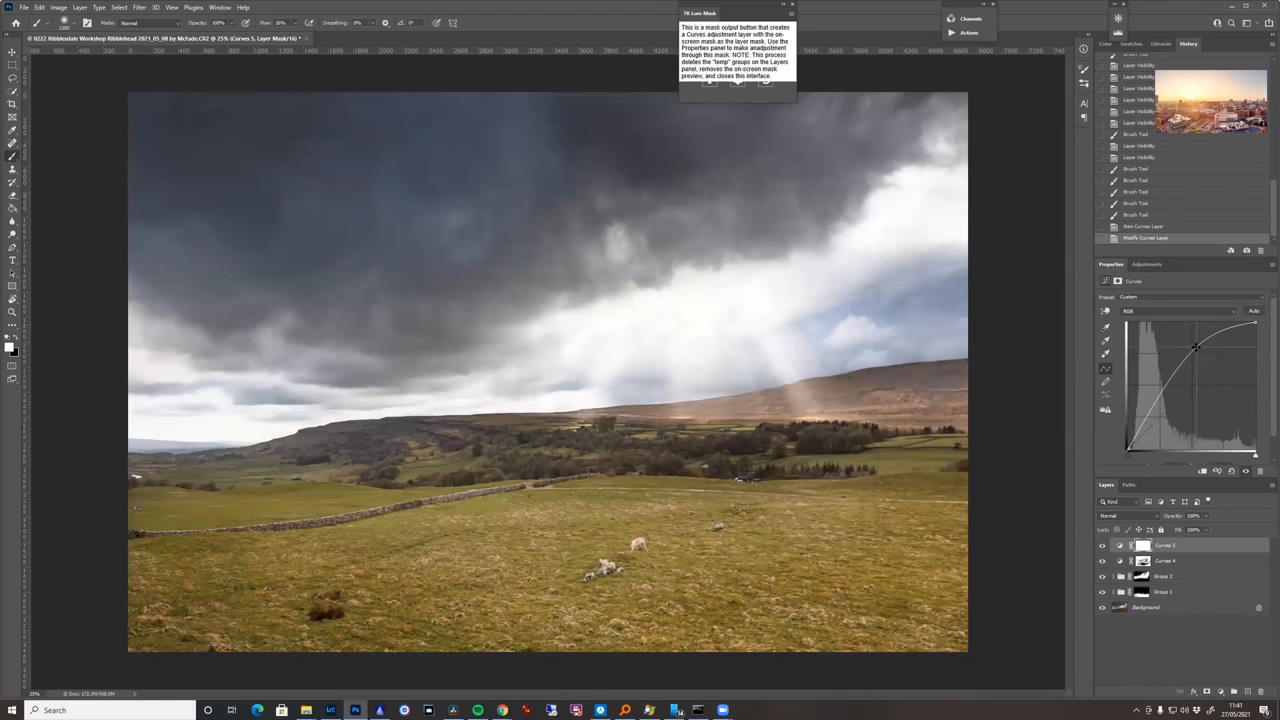
left_click(1144, 544)
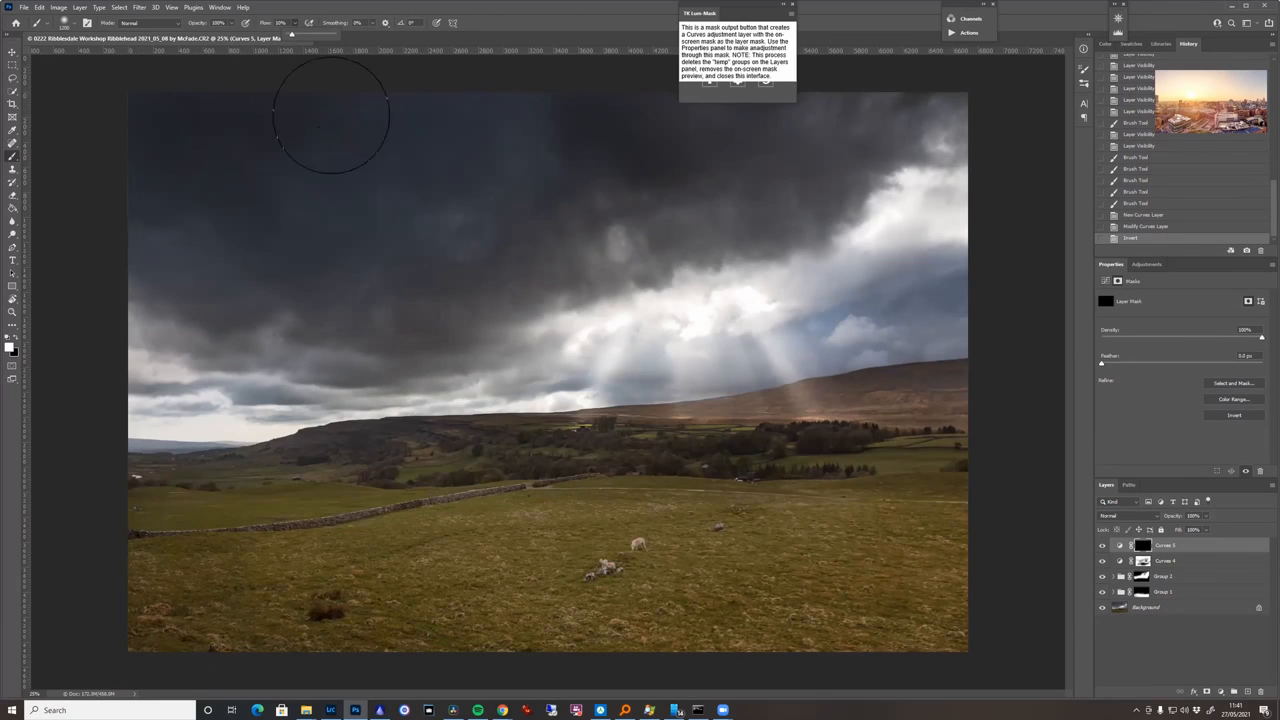
mouse_move(610, 540)
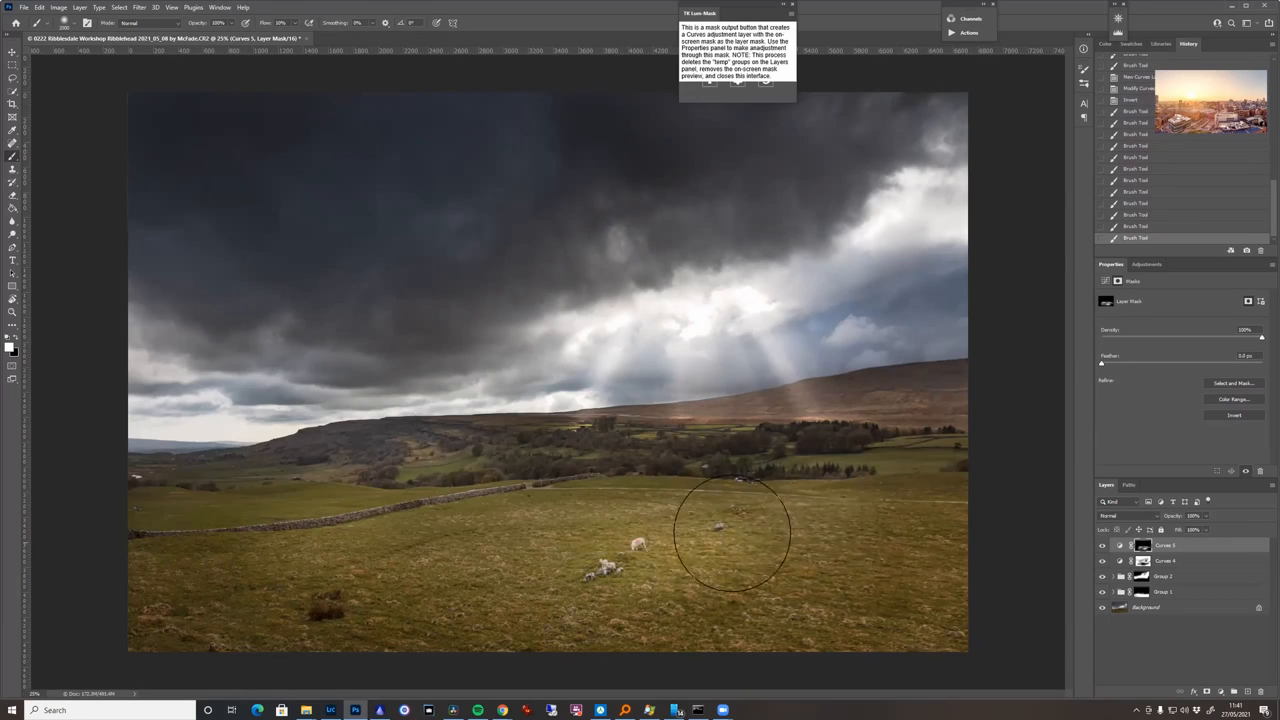
mouse_move(290, 536)
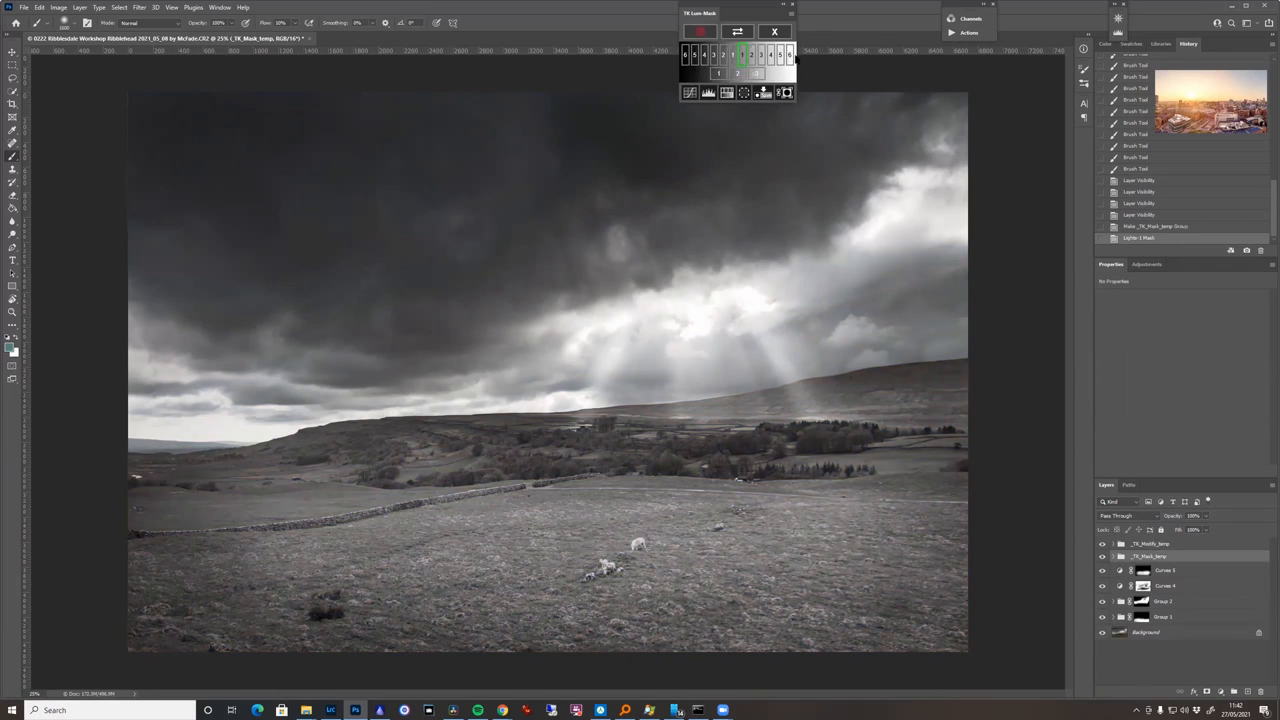
Create a Curves layer from the brightest-highlights luminosity mask and pull its curve down for cloud contrast.
left_click(788, 56)
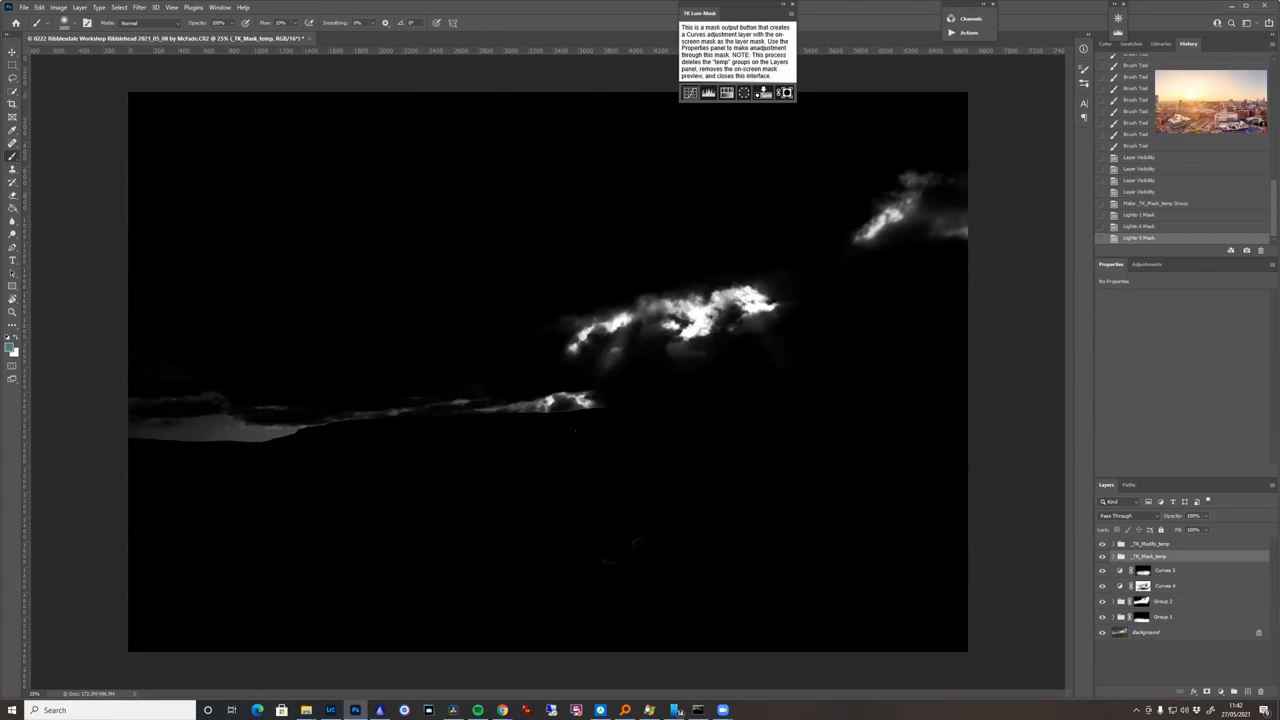
left_click(764, 92)
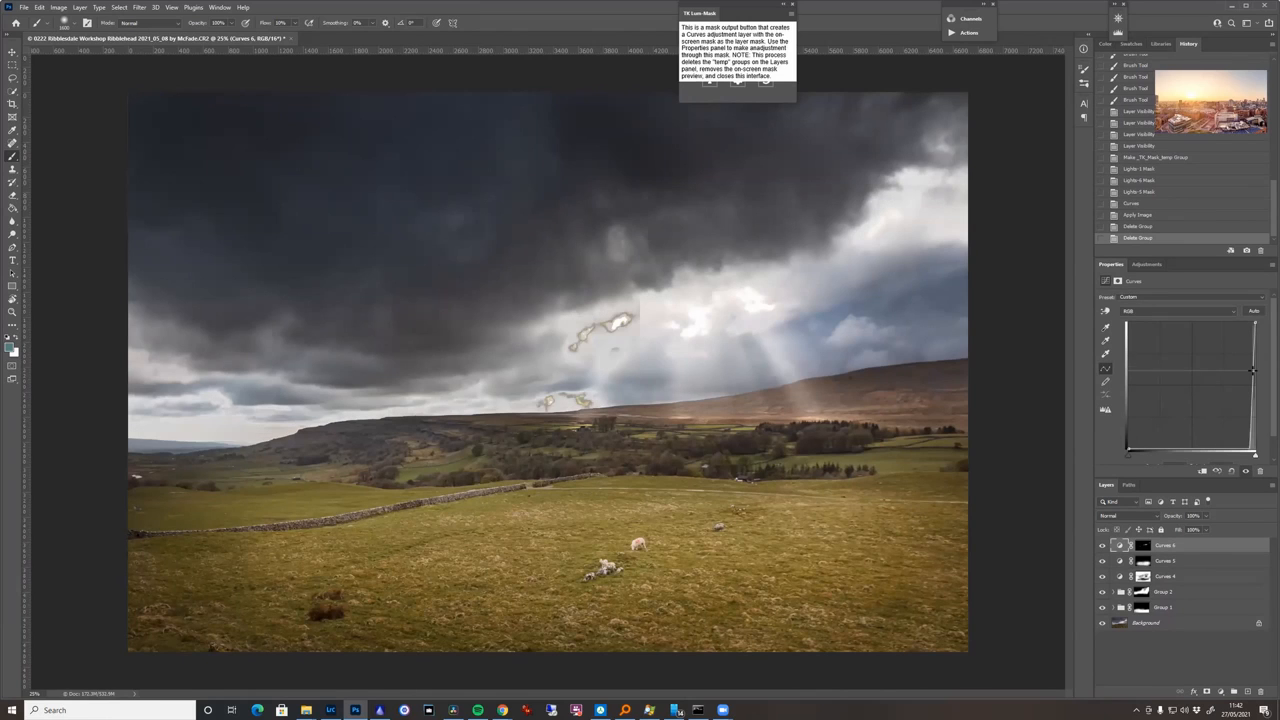
left_click_drag(1256, 370, 1240, 372)
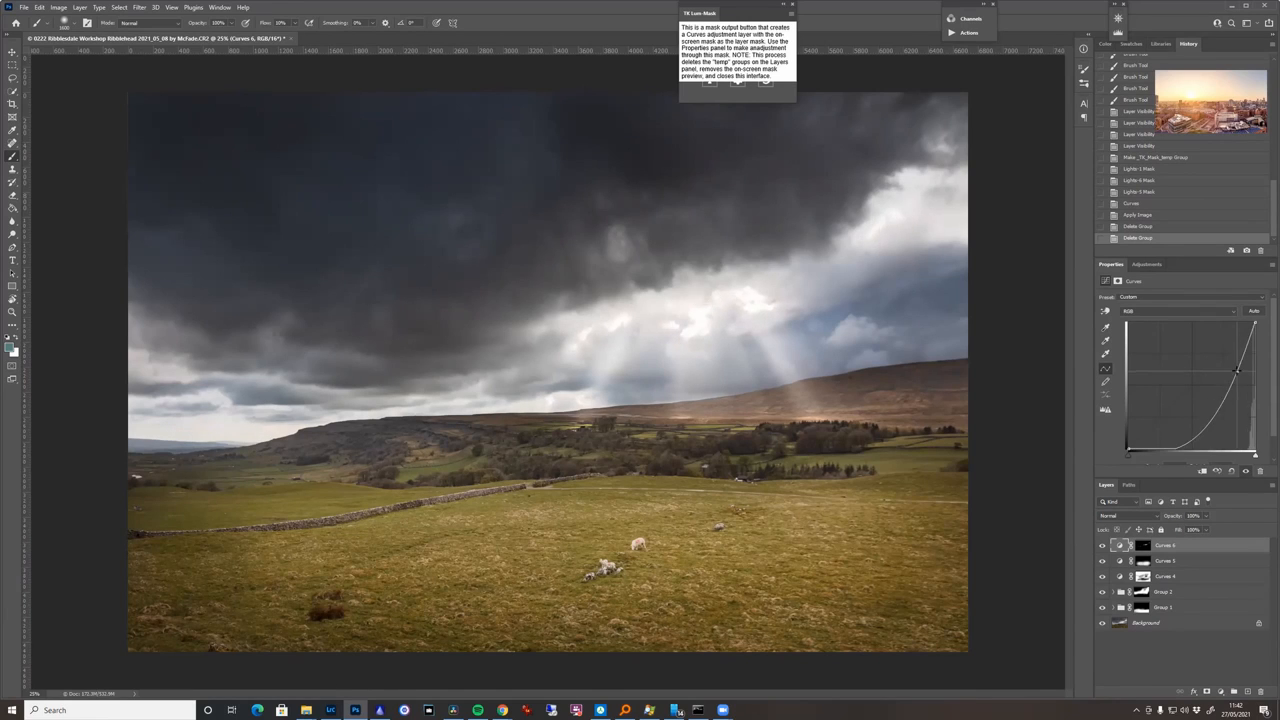
left_click_drag(1236, 370, 1228, 370)
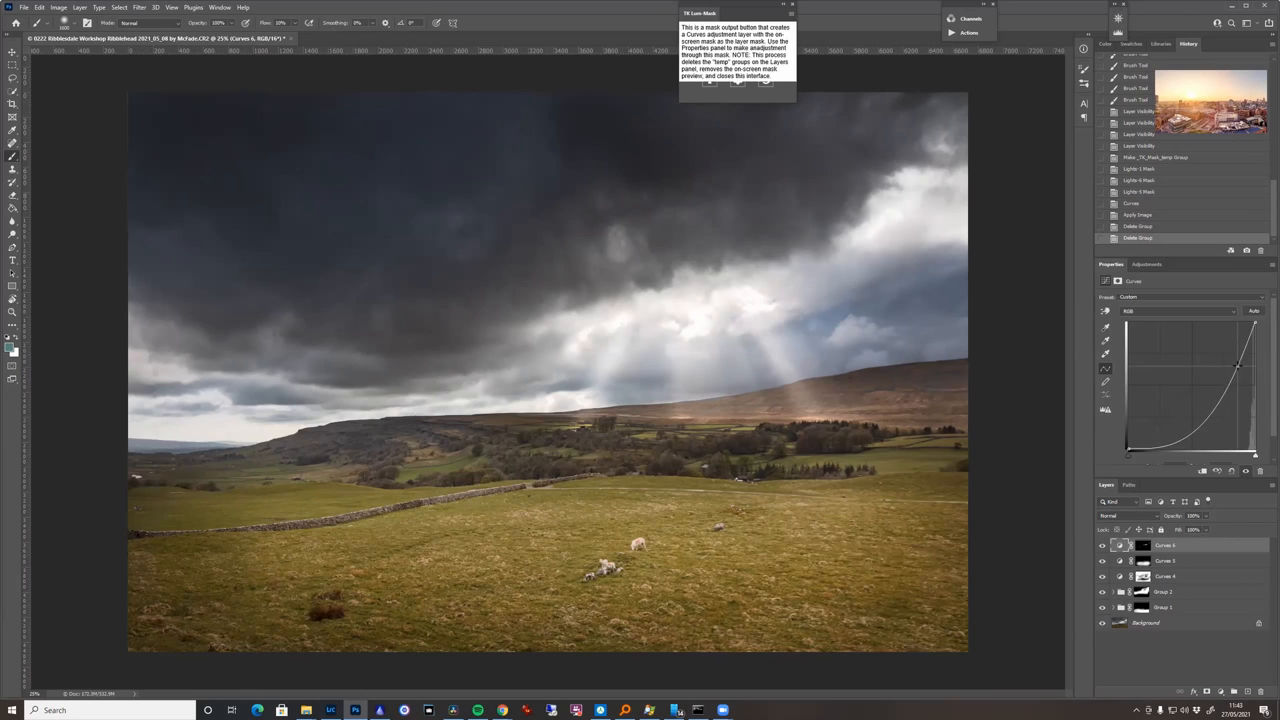
left_click_drag(1238, 362, 1232, 366)
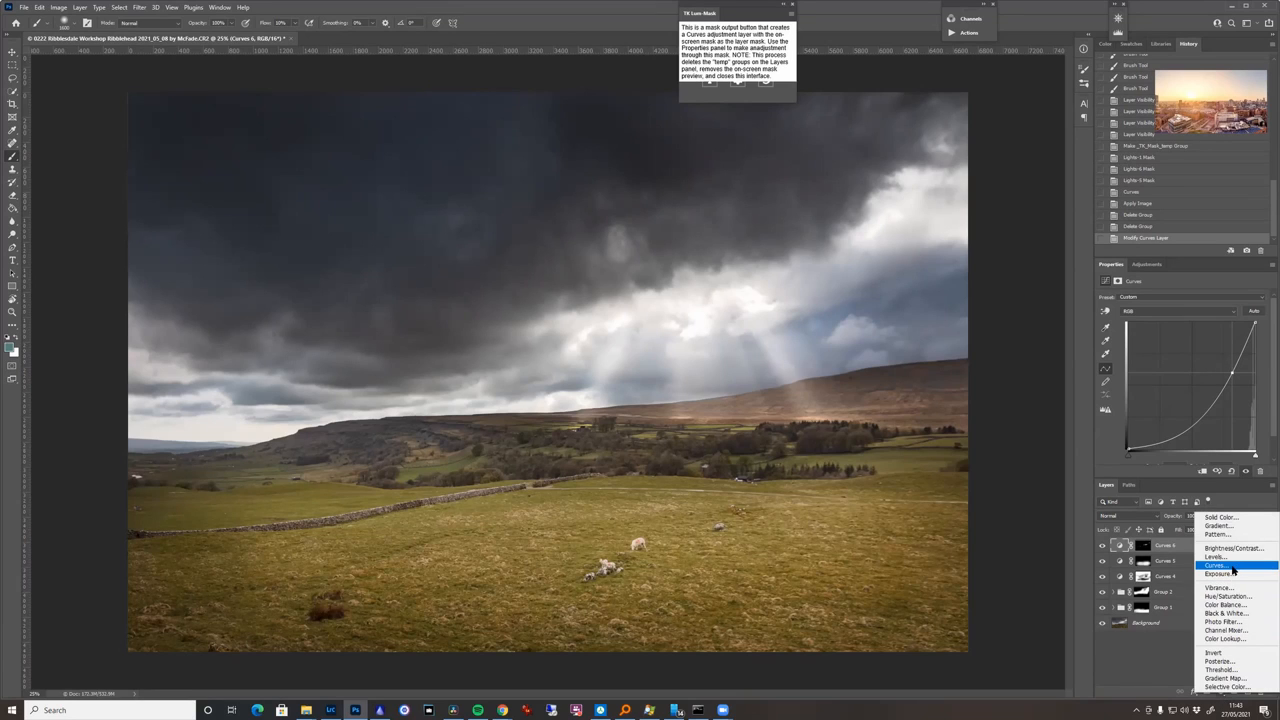
Add another Curves adjustment layer and tweak its curve.
left_click(1216, 564)
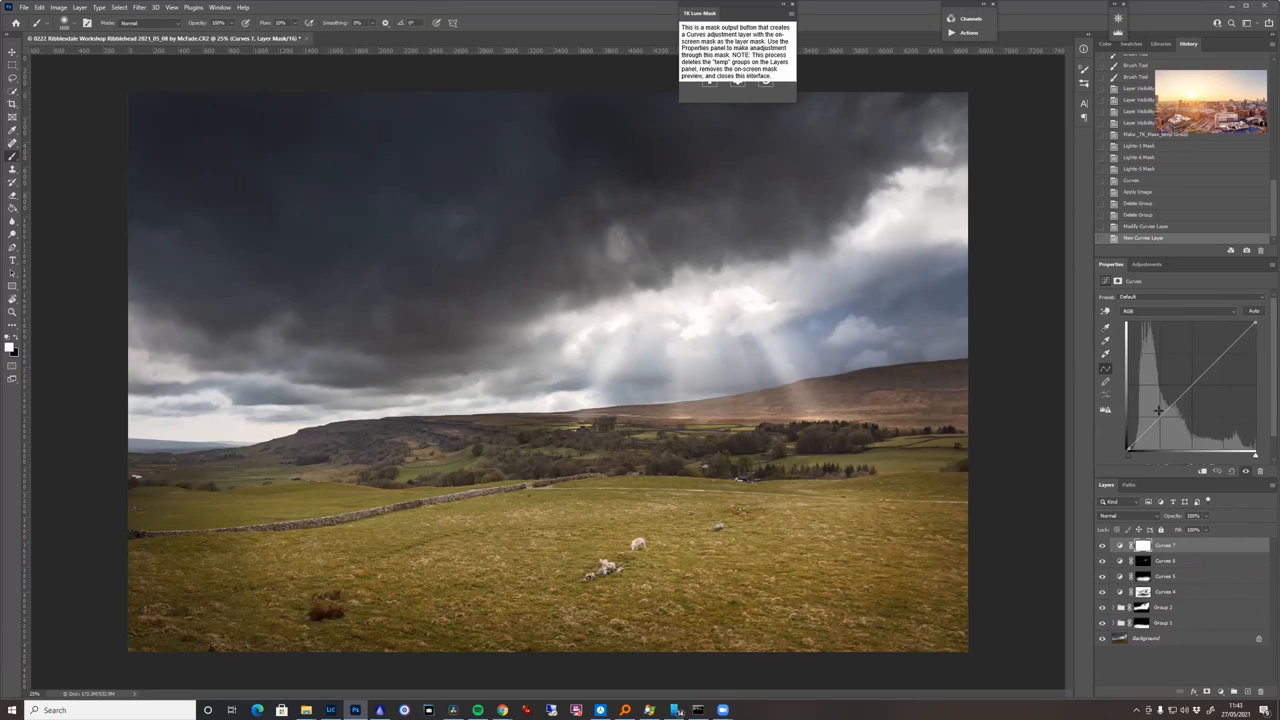
left_click_drag(1158, 410, 1160, 422)
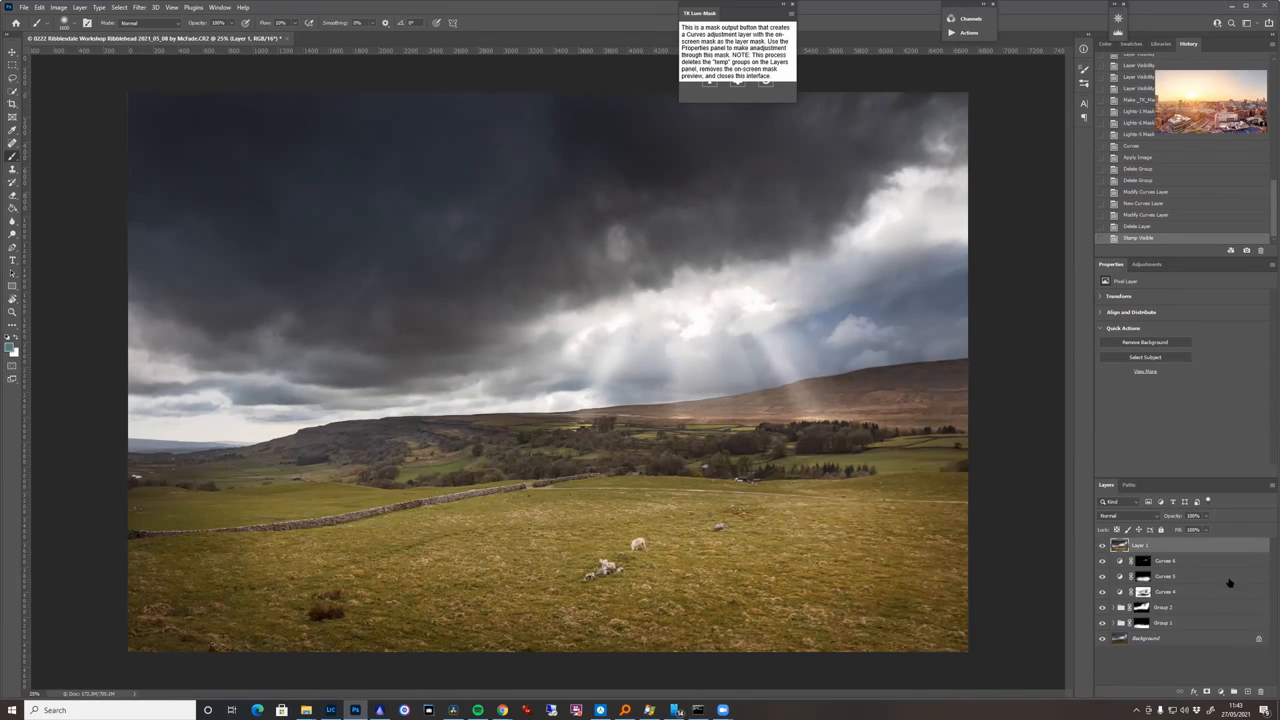
Set the merged top layer to Multiply blend mode and lower its opacity.
left_click(1120, 516)
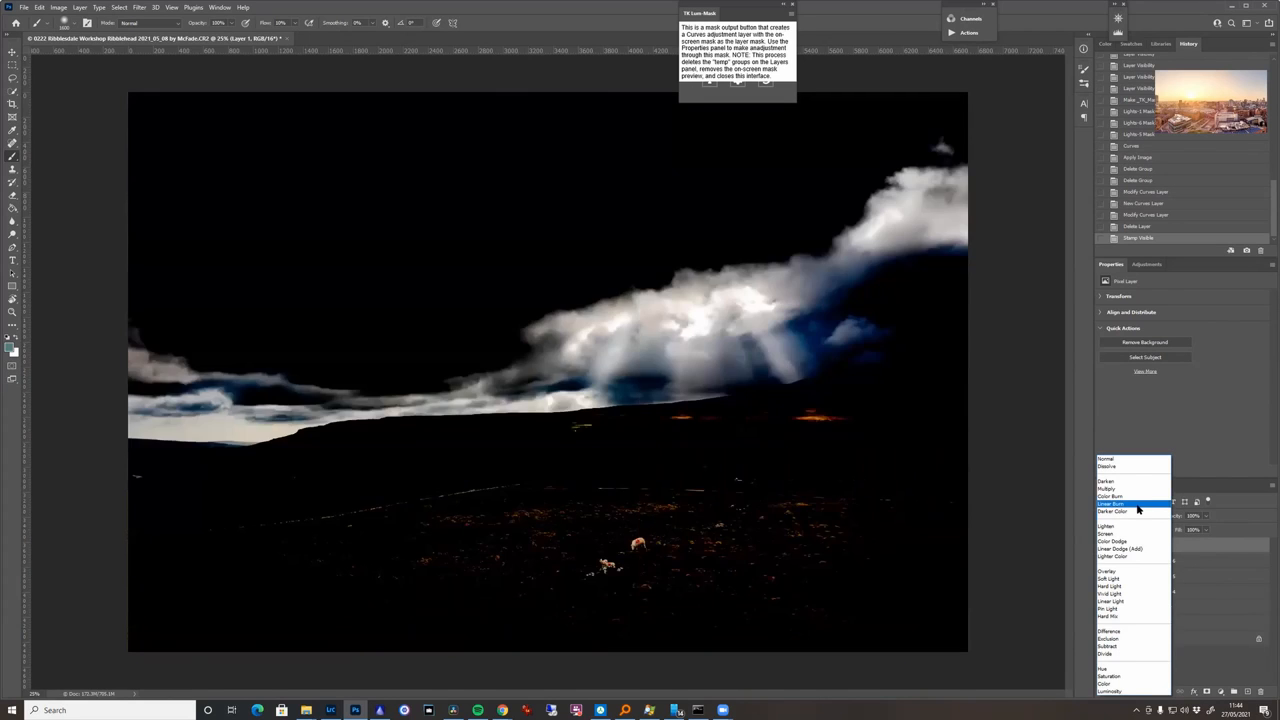
left_click(1108, 488)
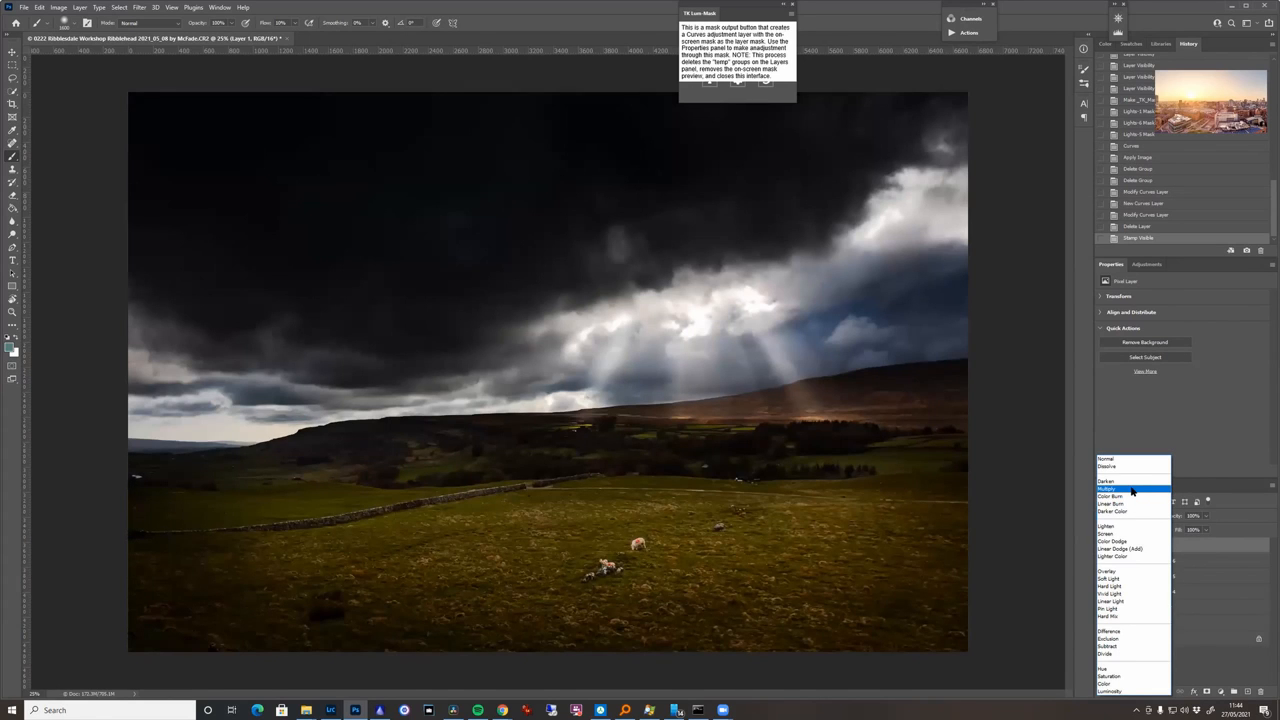
left_click(1108, 488)
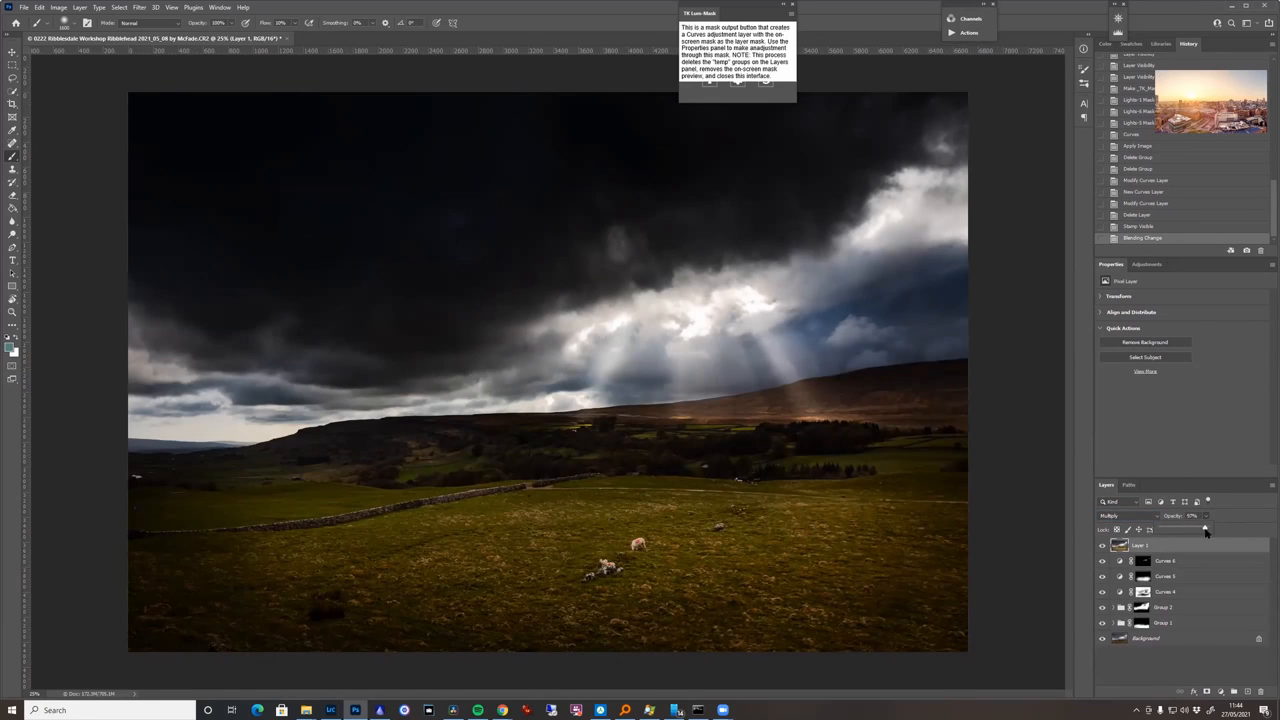
left_click_drag(1204, 528, 1160, 528)
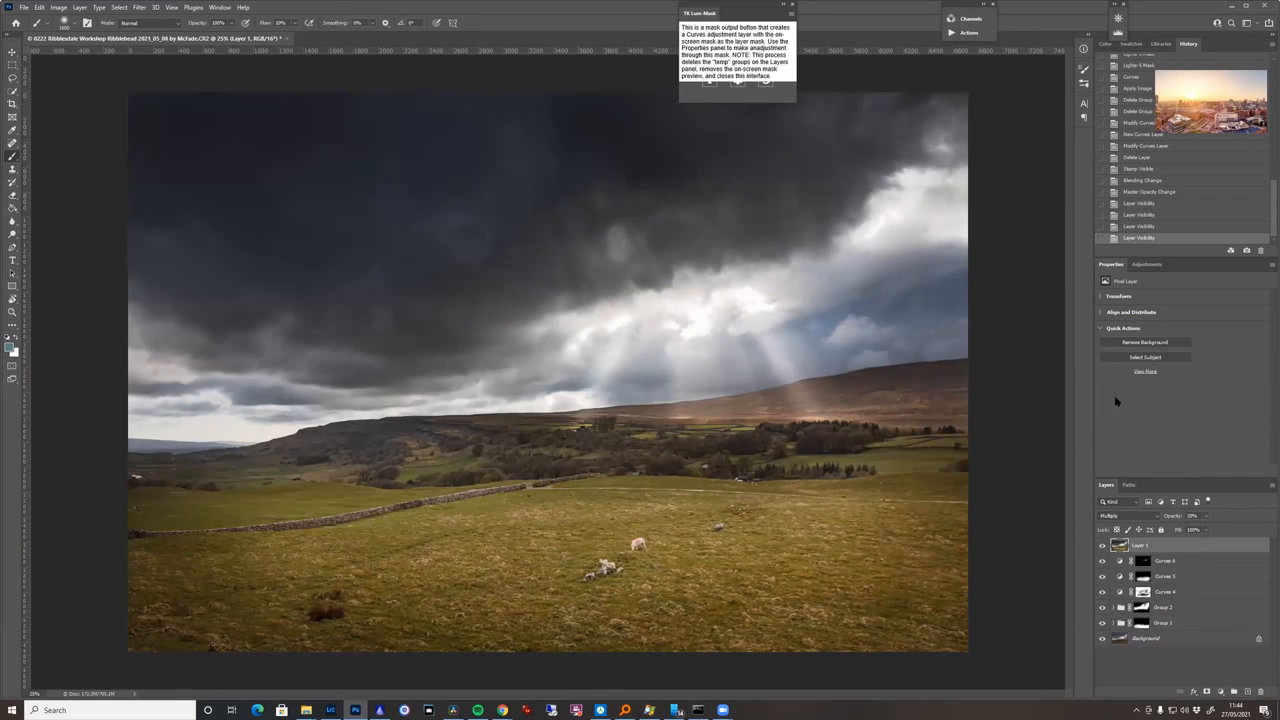
mouse_move(1078, 370)
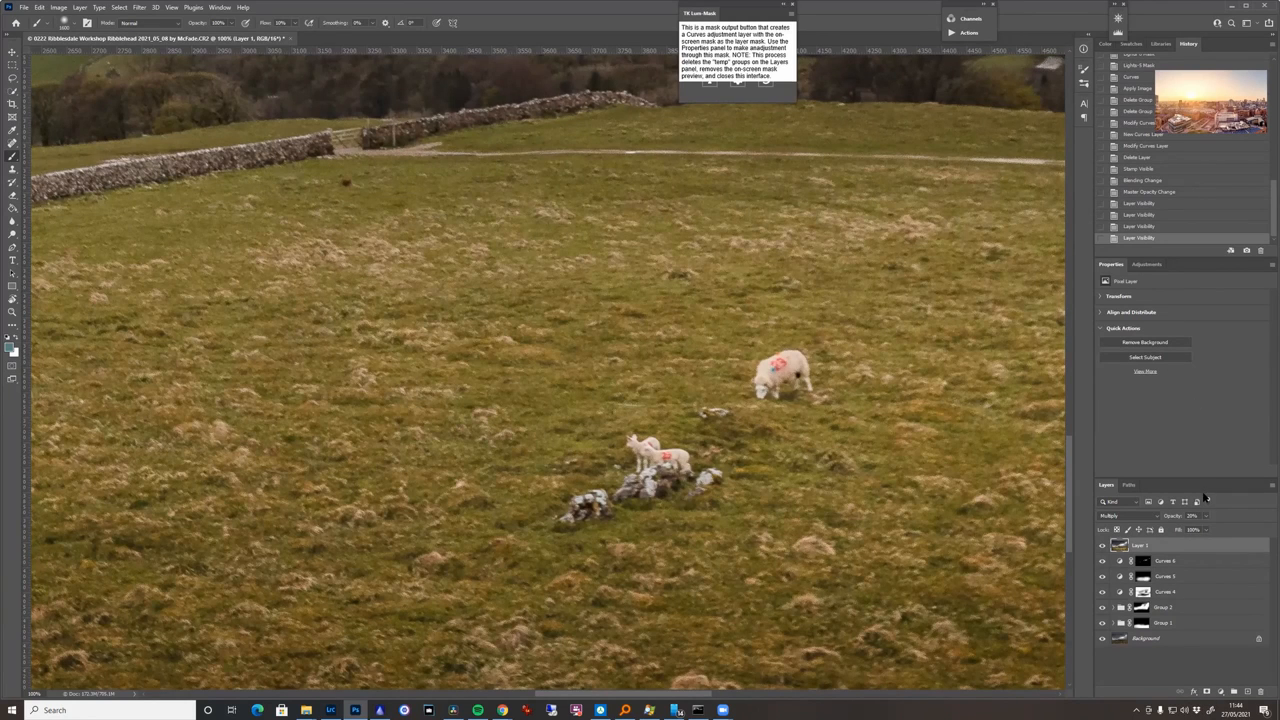
Add a new Curves adjustment layer from the adjustment layer menu for the sheep.
left_click(1208, 500)
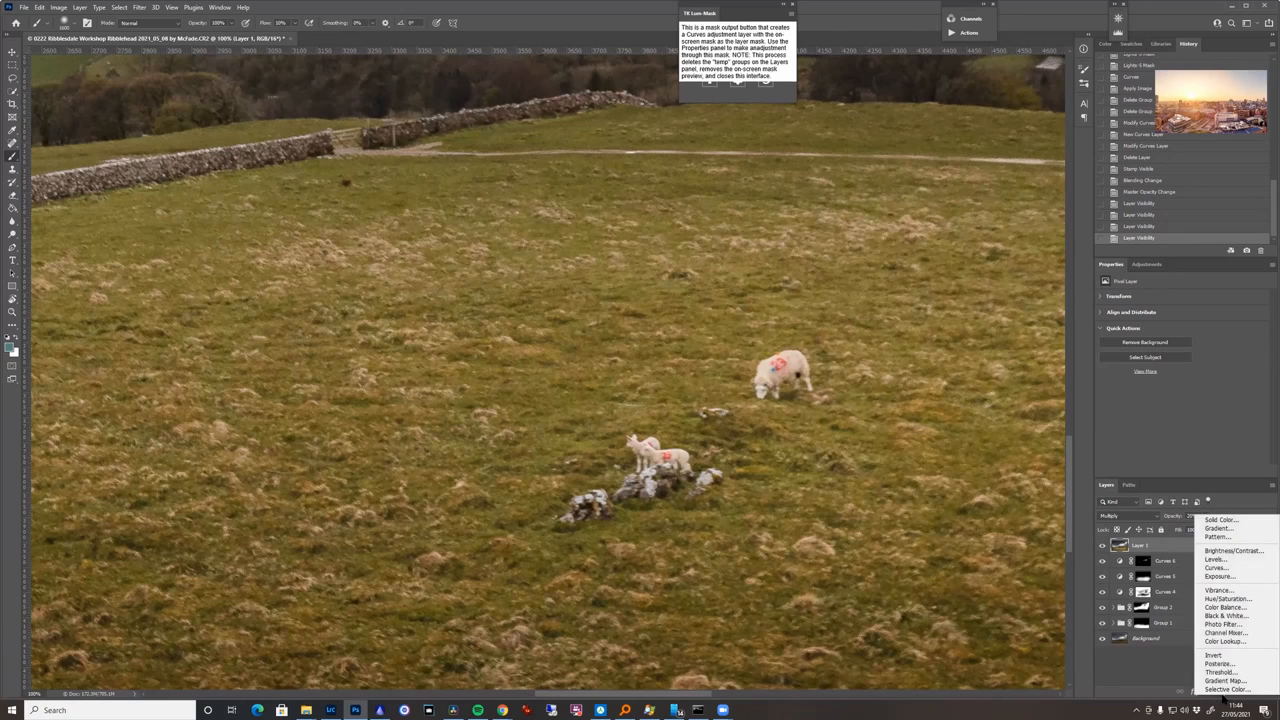
mouse_move(1216, 568)
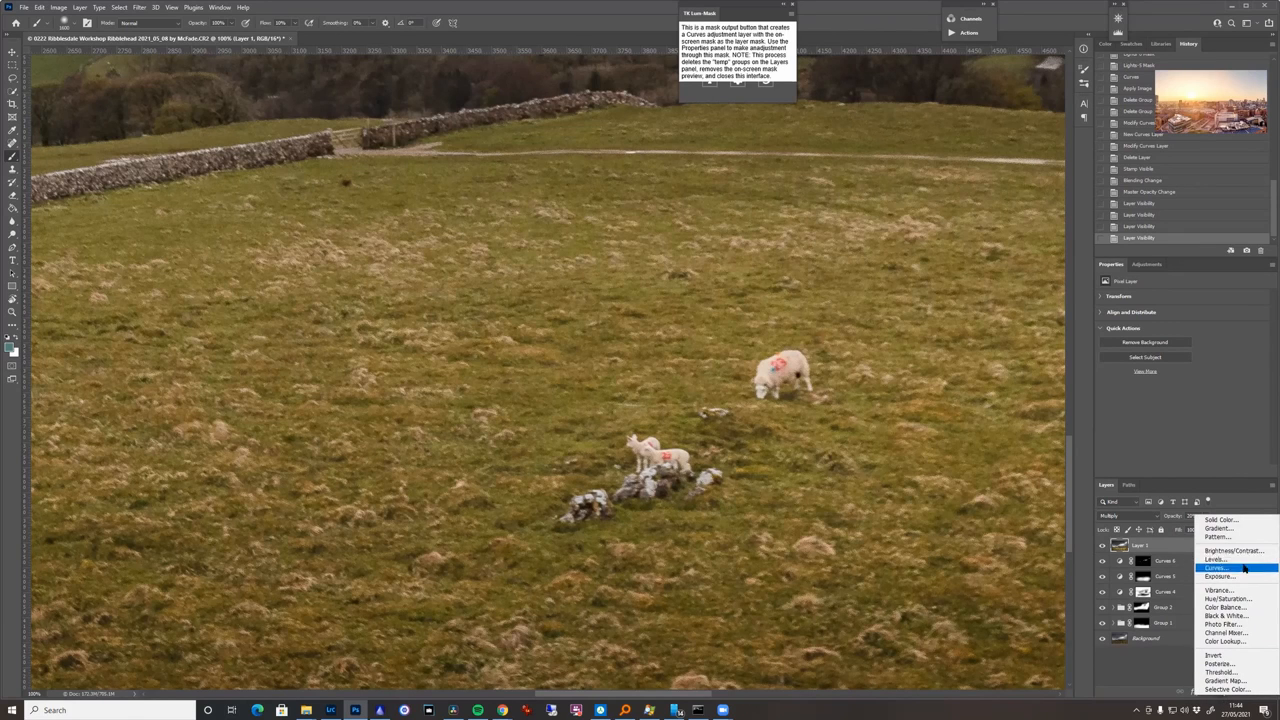
left_click(1218, 568)
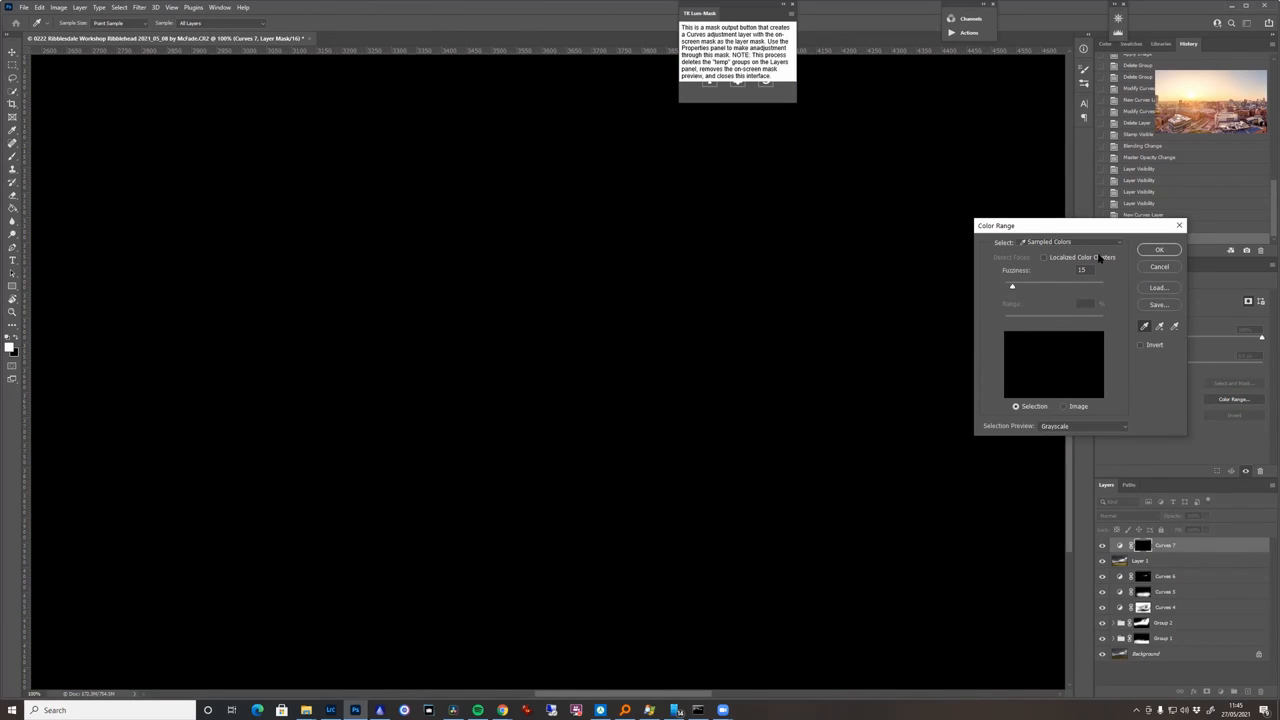
Close the Color Range window, returning to the Curves layer mask.
left_click(1160, 248)
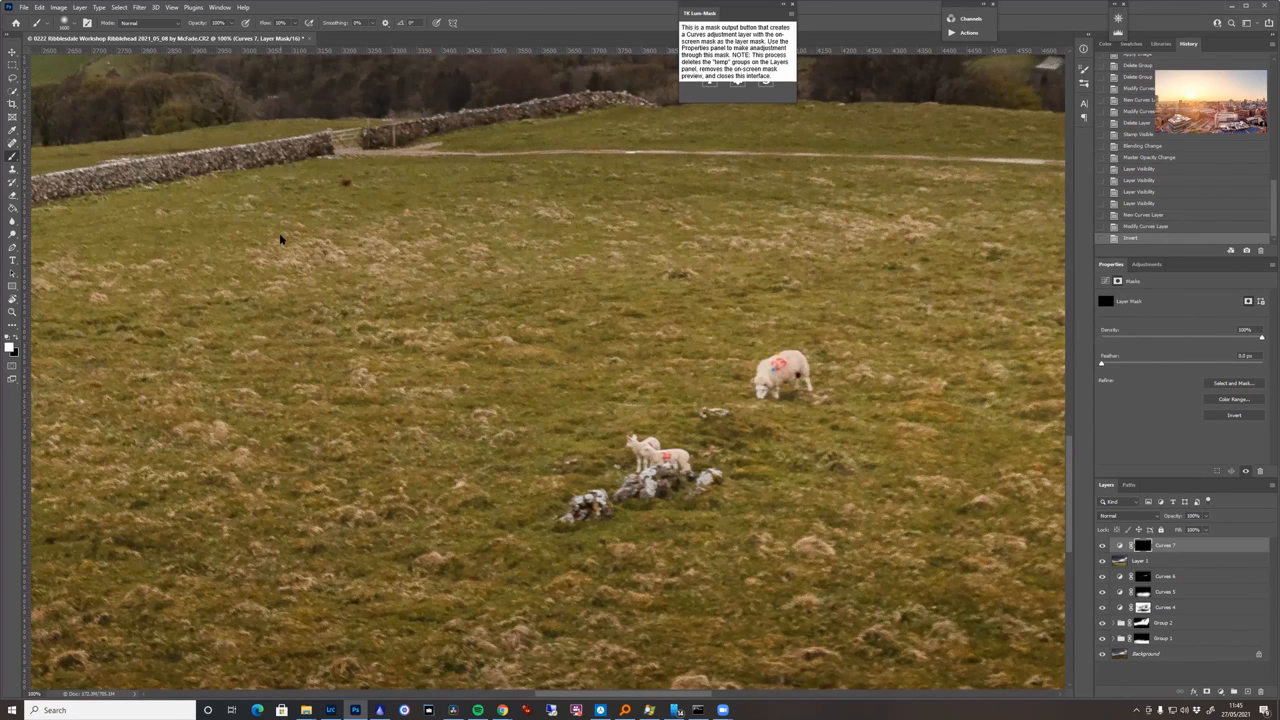
mouse_move(760, 396)
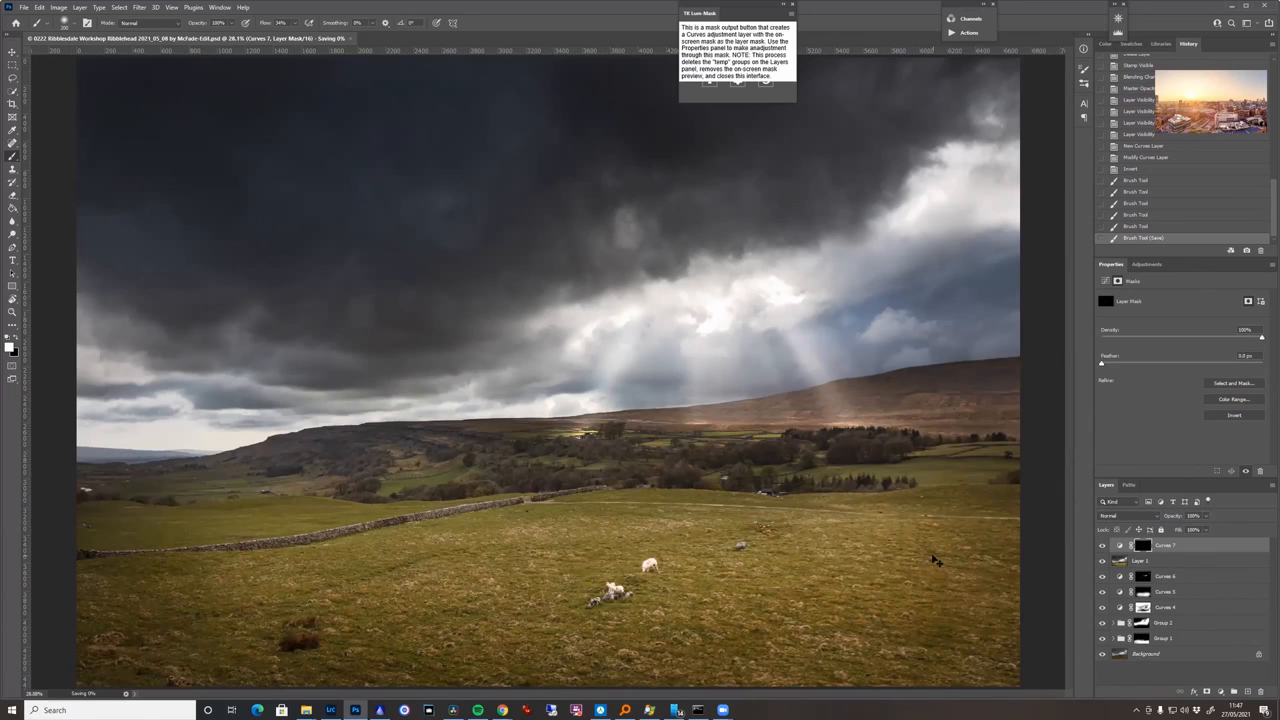
mouse_move(604, 4)
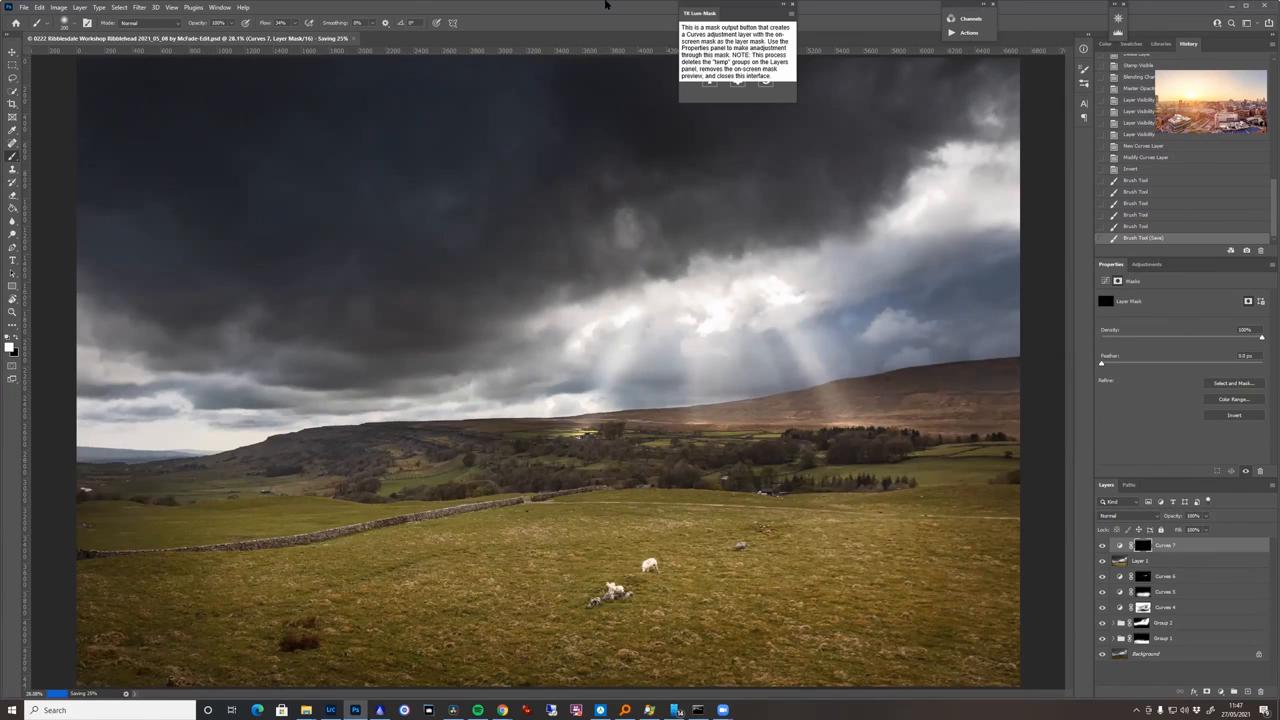
mouse_move(490, 132)
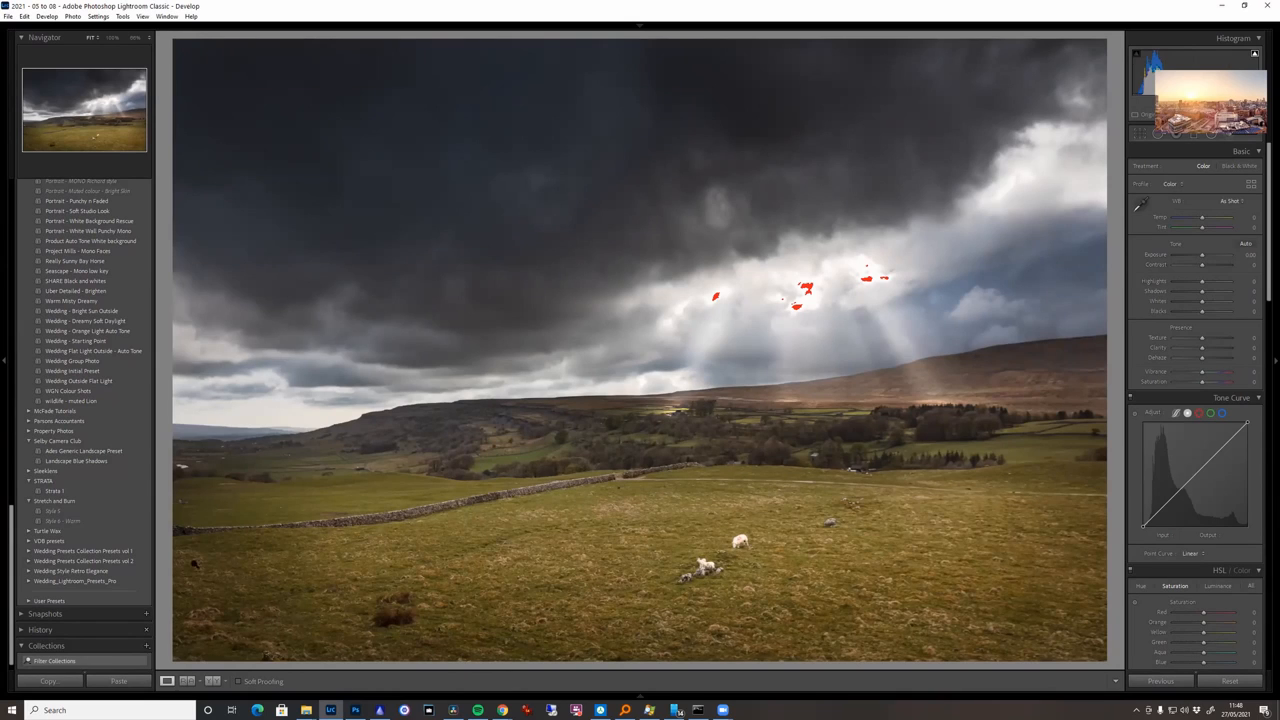
mouse_move(320, 548)
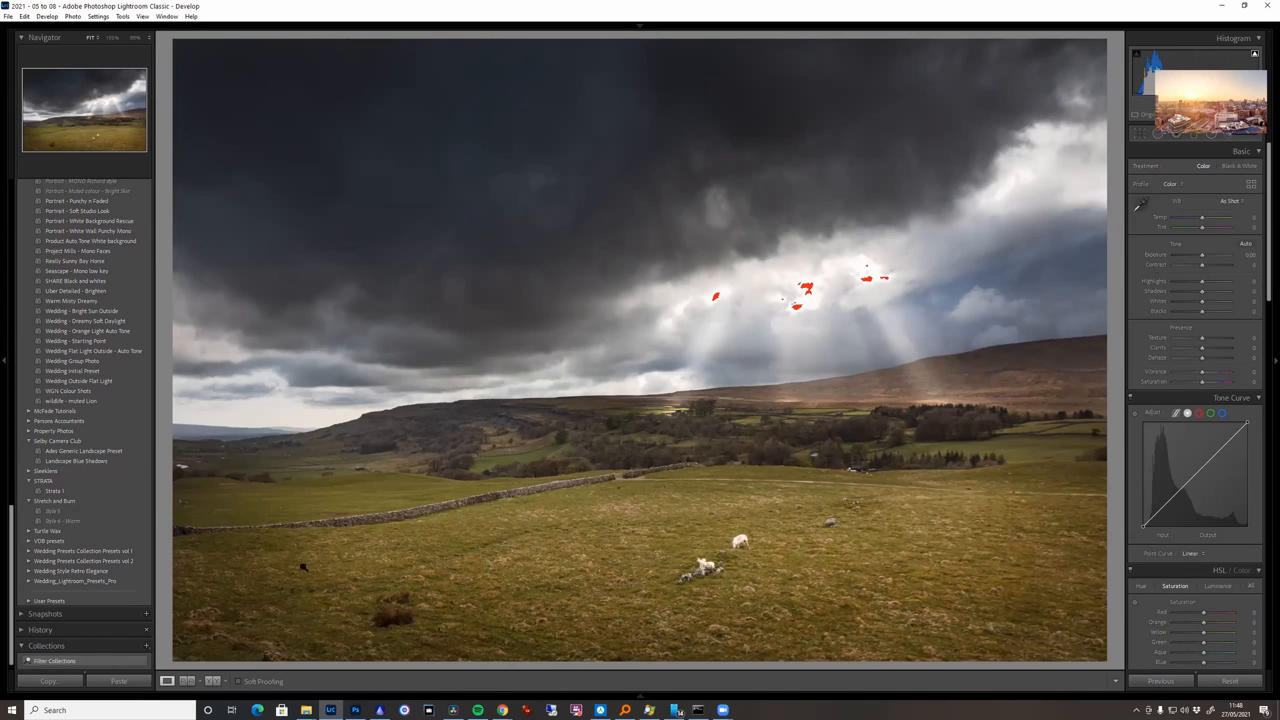
mouse_move(422, 482)
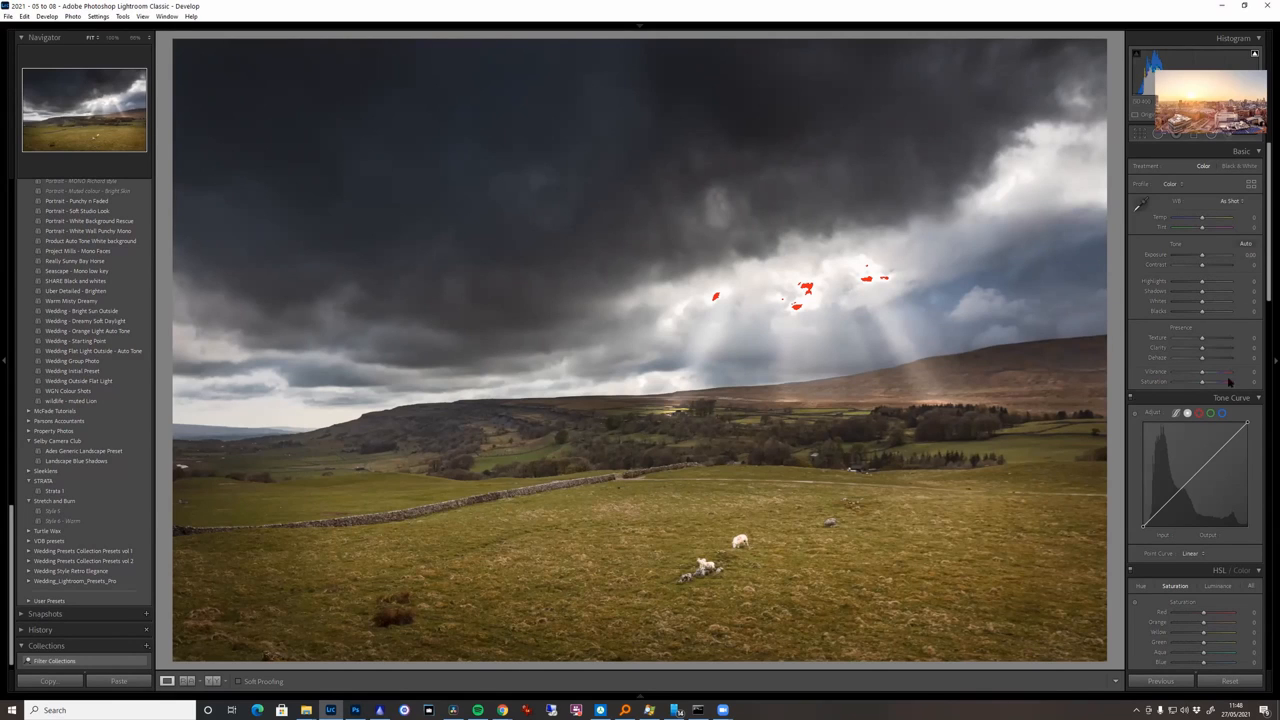
mouse_move(1200, 328)
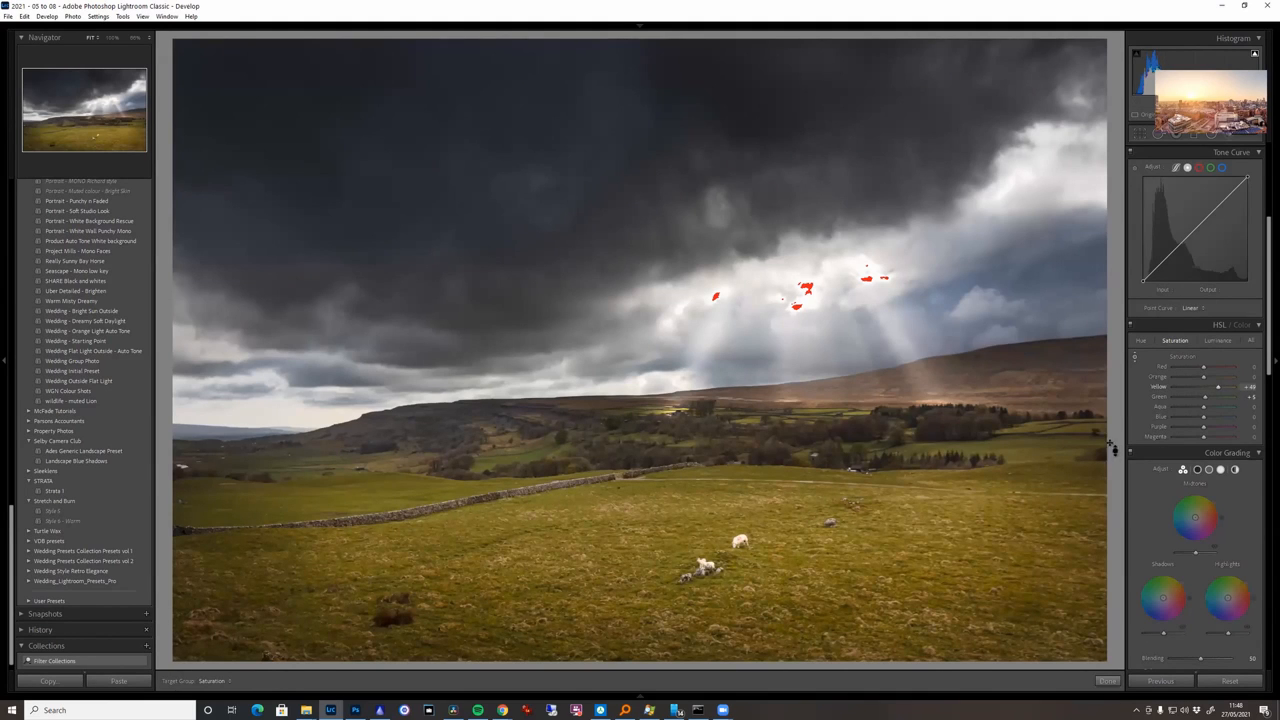
In HSL Luminance, raise the Yellow and Green sliders to brighten the grass.
left_click(1218, 340)
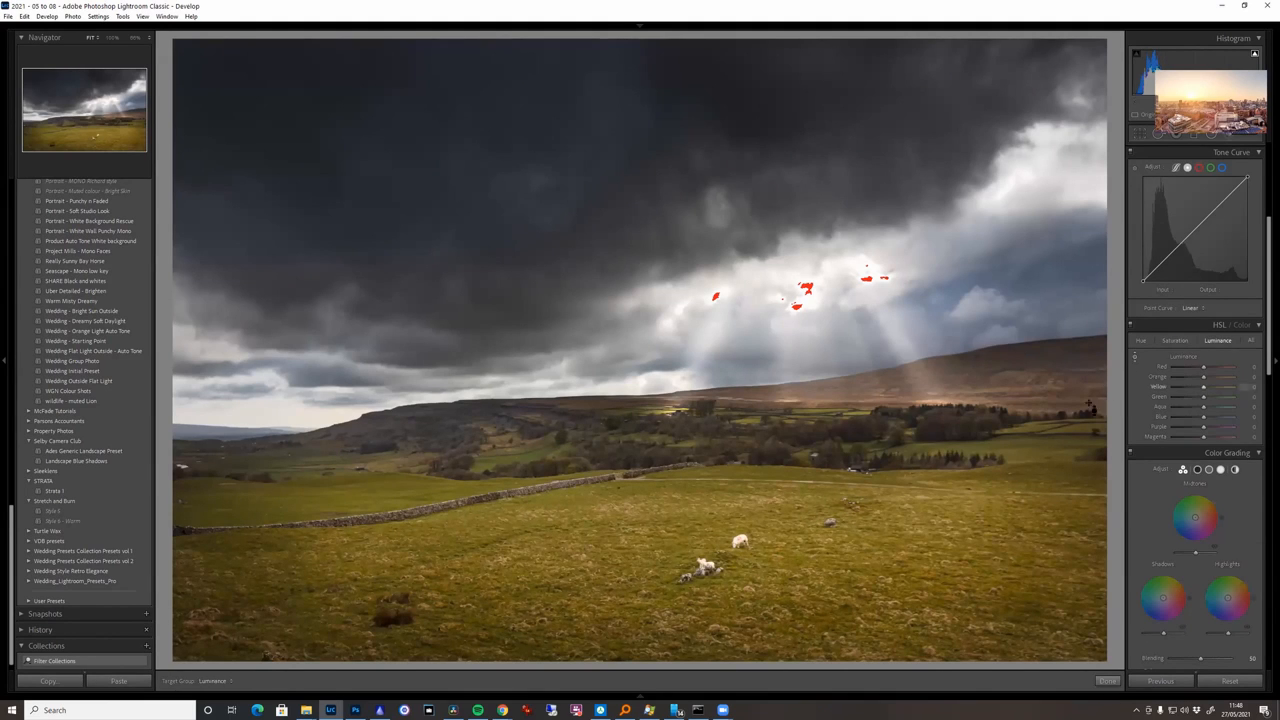
left_click_drag(1204, 384, 1220, 384)
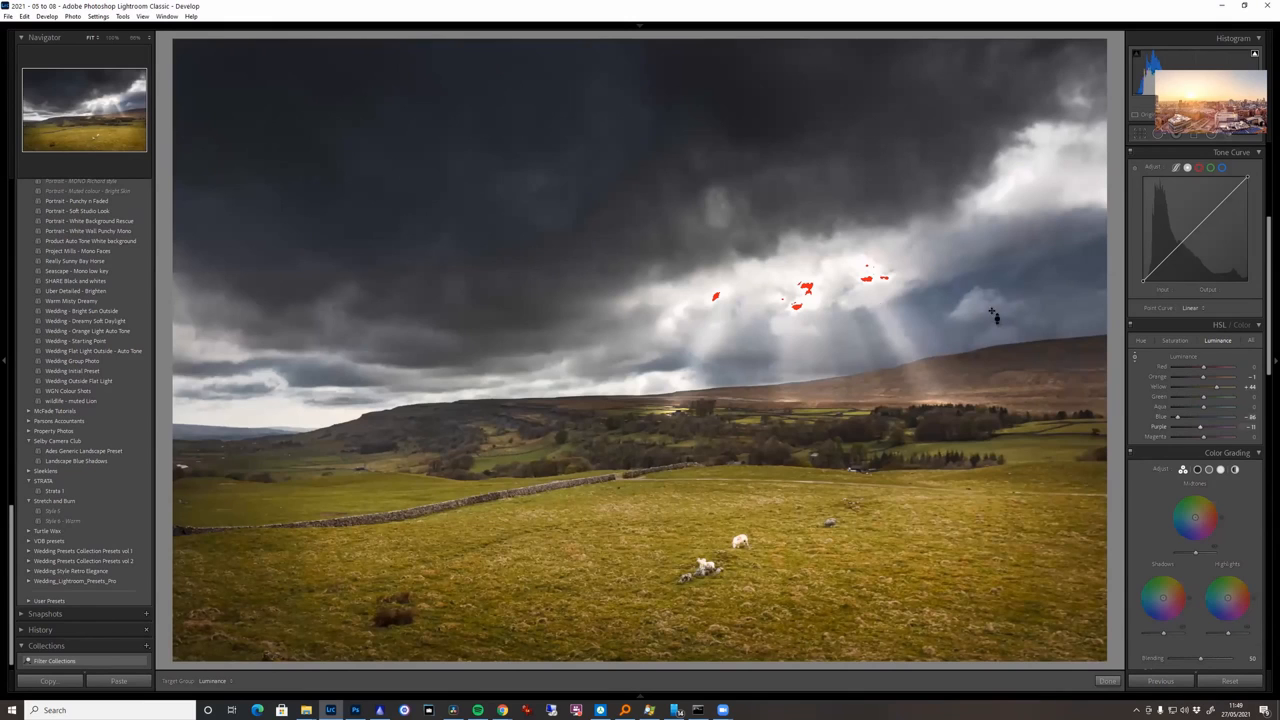
mouse_move(1152, 410)
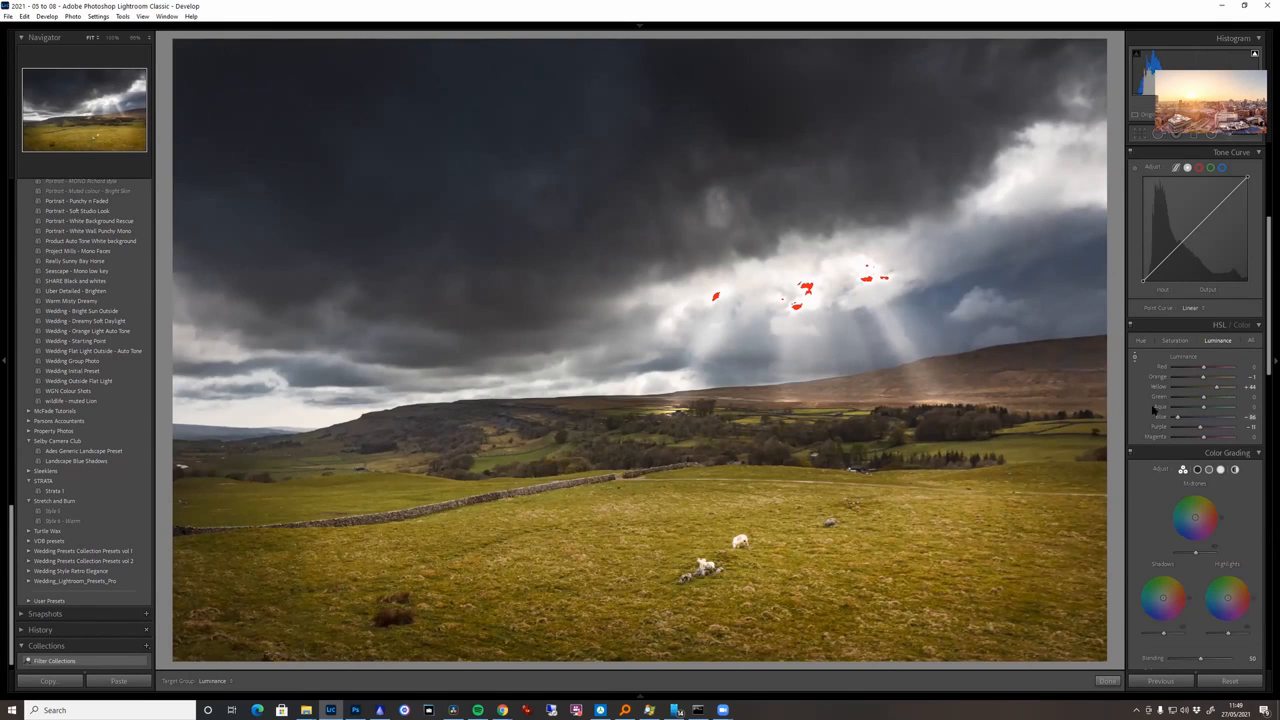
scroll("down", 3)
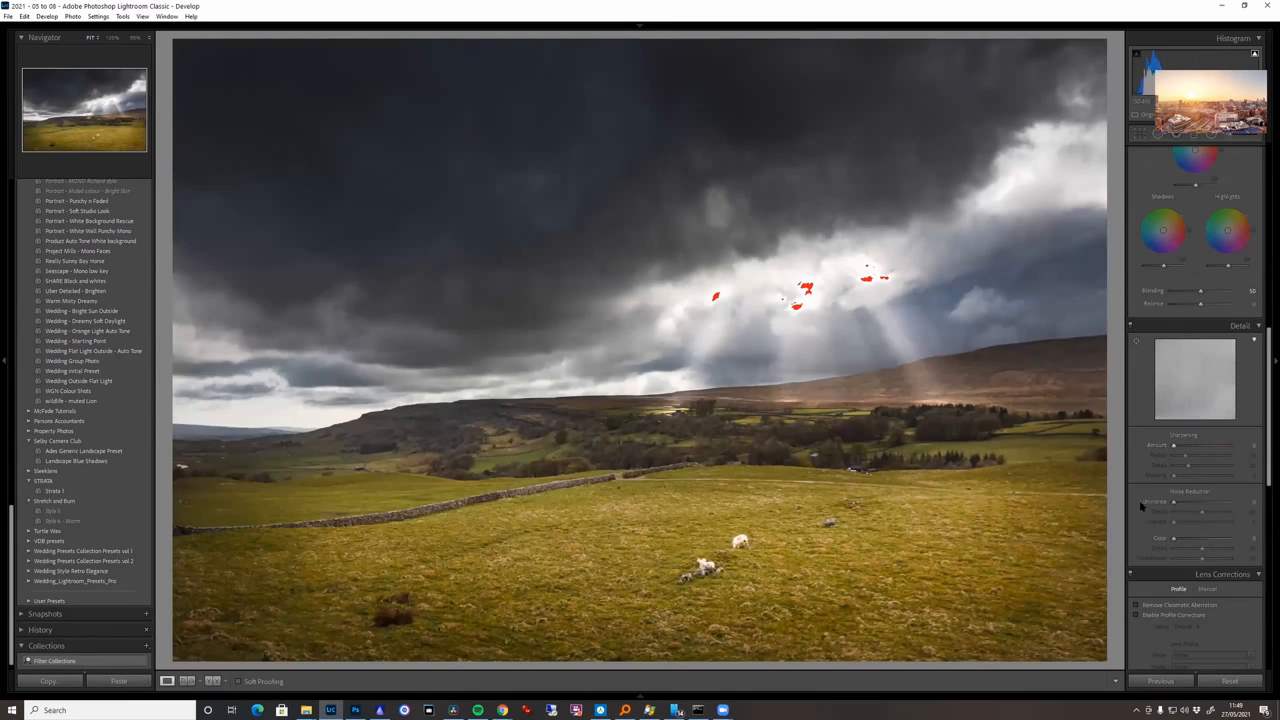
Pull Highlights down in the Basic panel until the sun rays stop clipping, then bring Photoshop forward.
left_click(1136, 616)
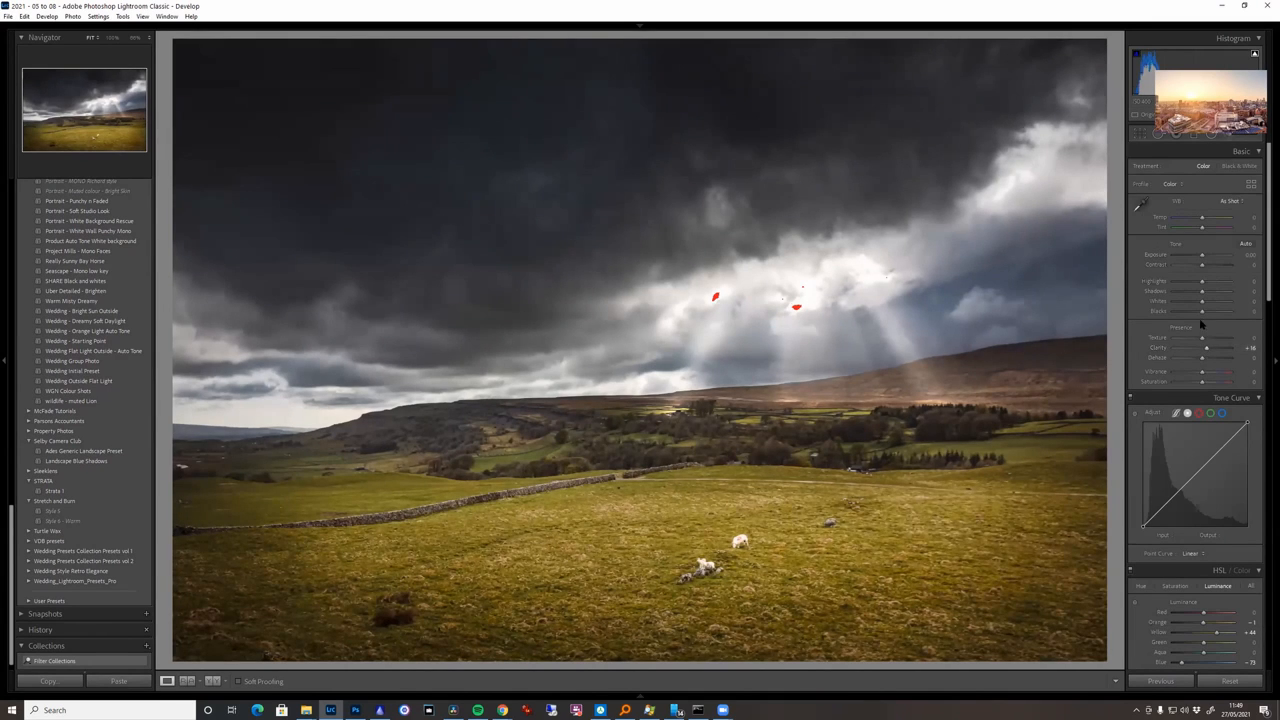
left_click_drag(1204, 288, 1216, 288)
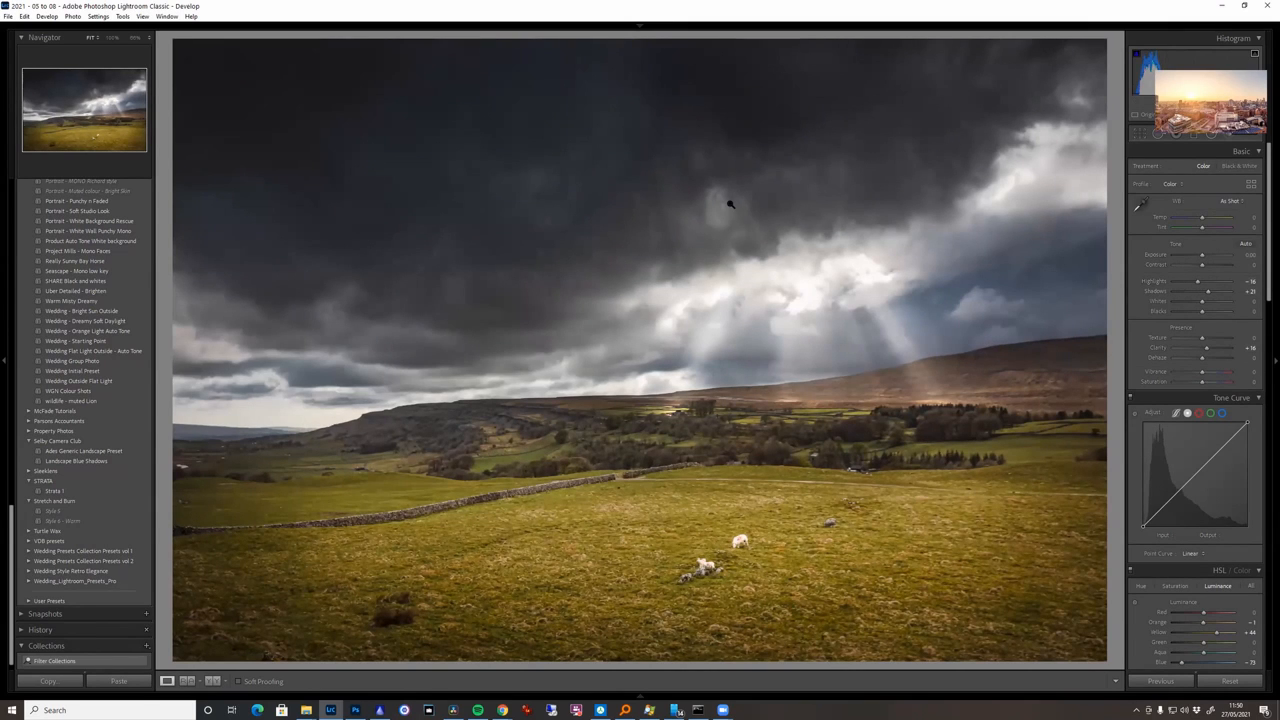
mouse_move(604, 436)
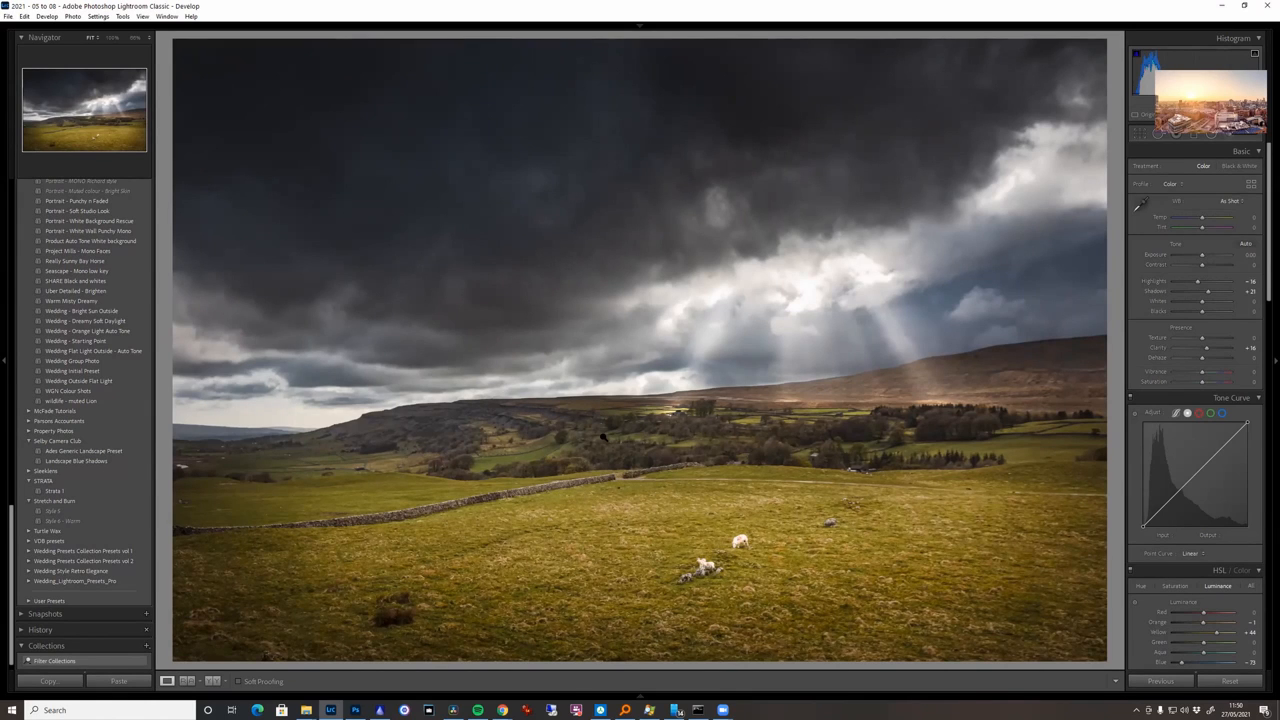
mouse_move(744, 456)
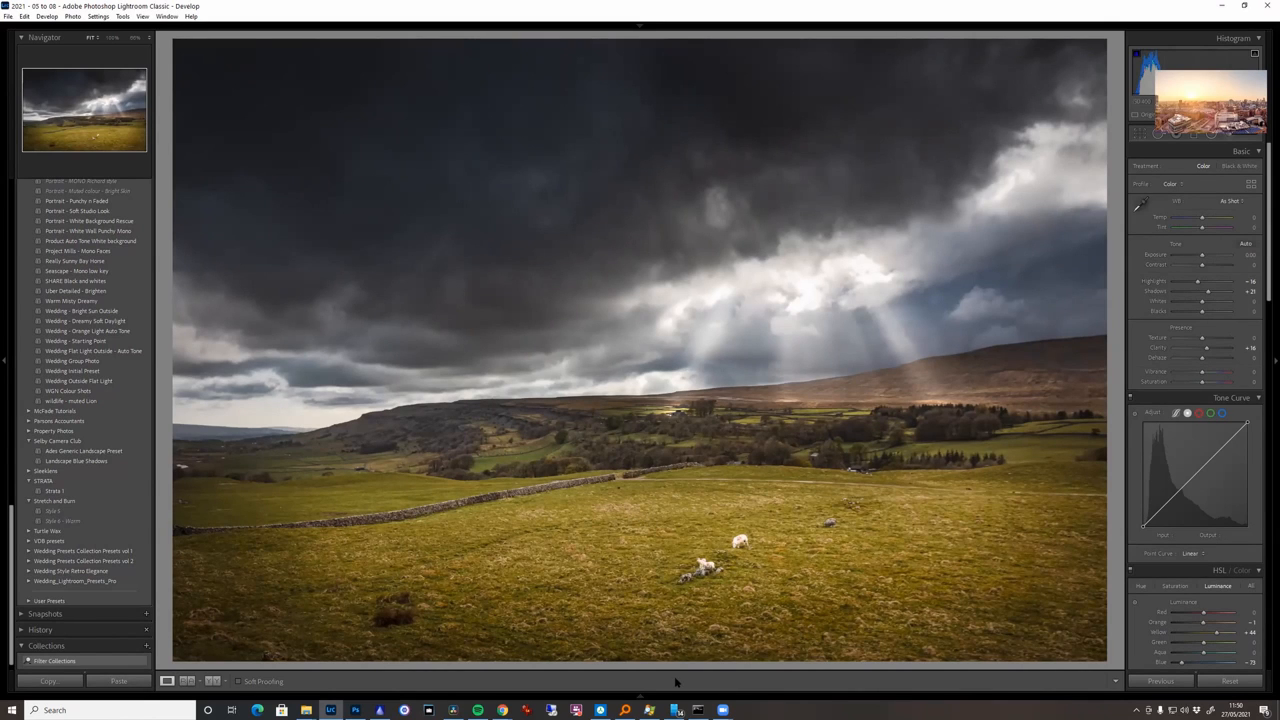
left_click(356, 710)
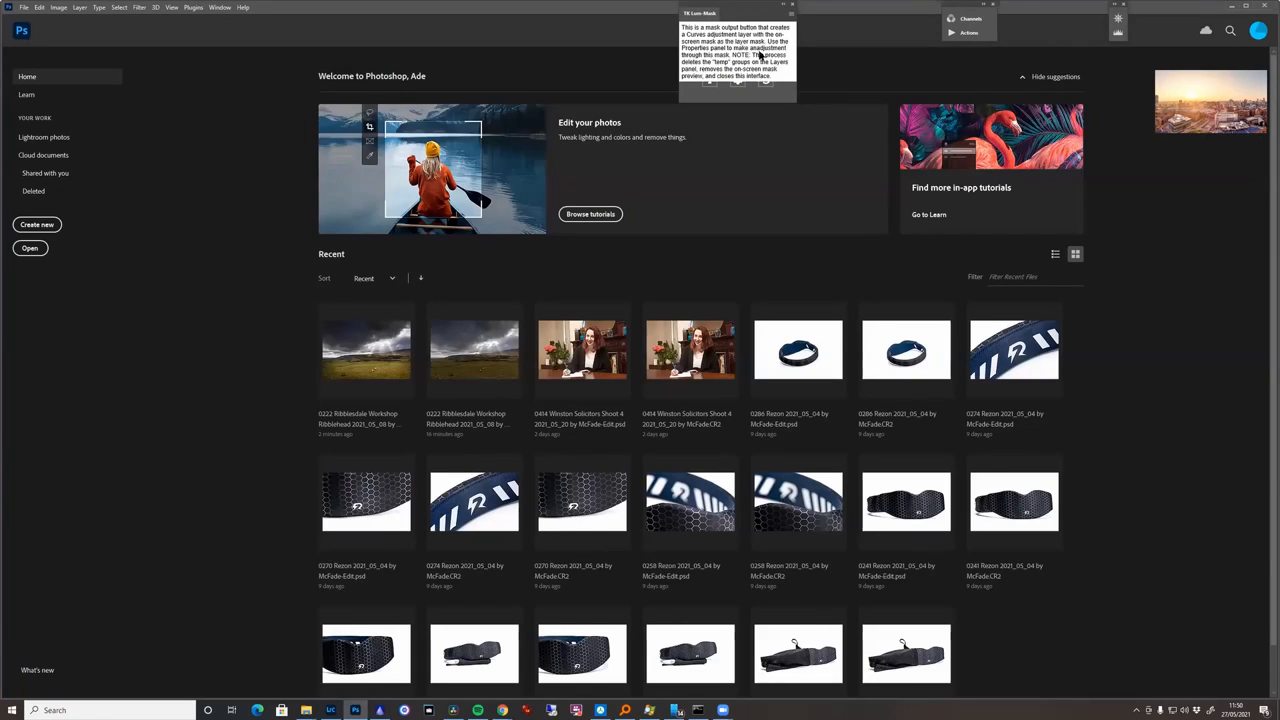
mouse_move(758, 56)
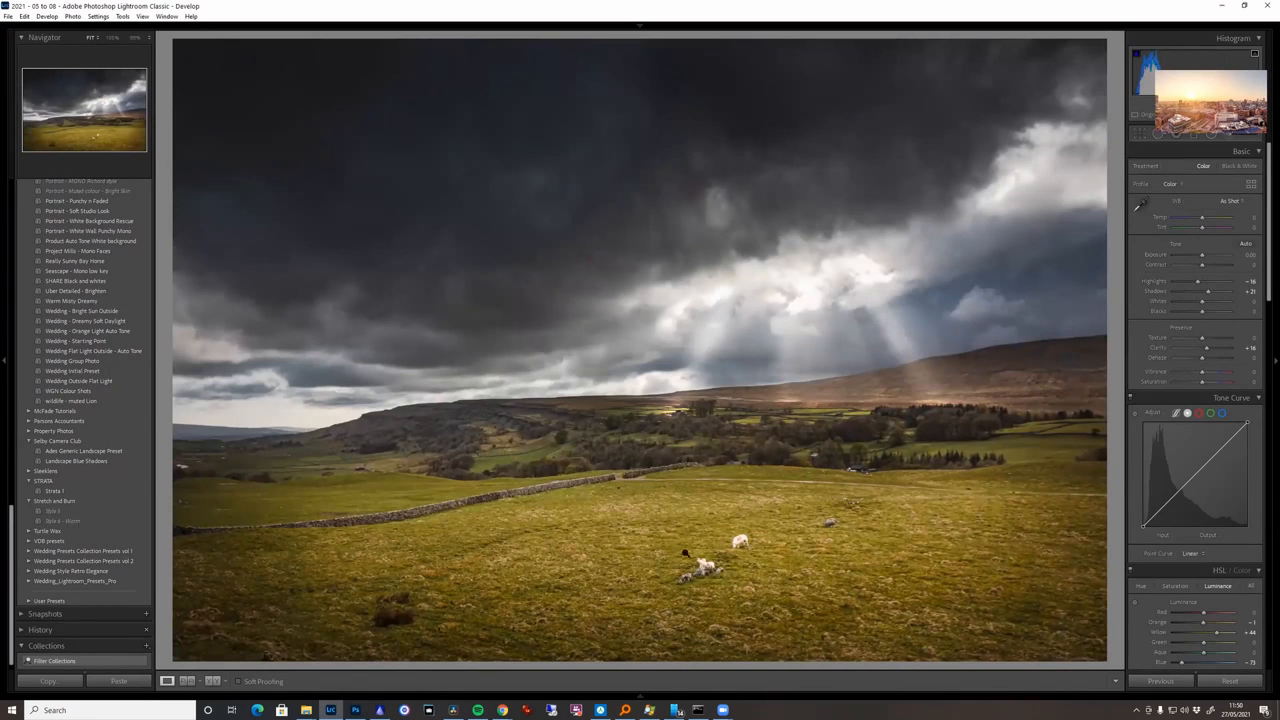
mouse_move(848, 312)
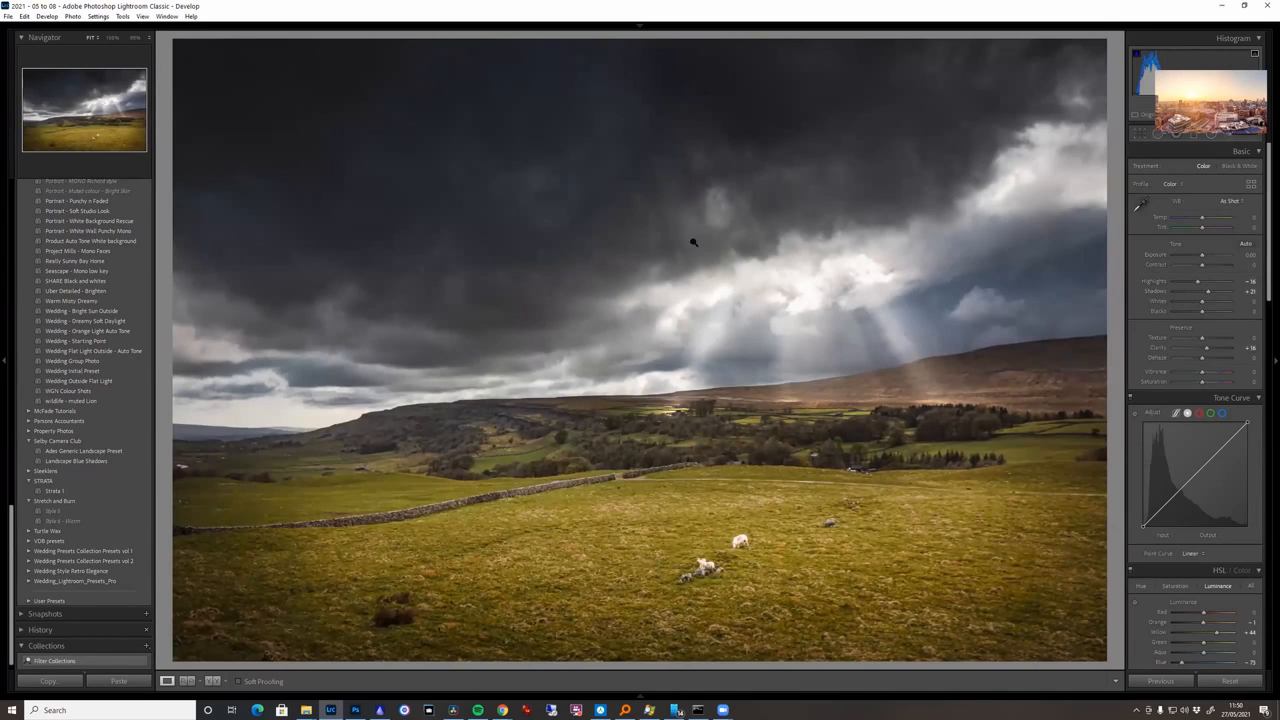
mouse_move(292, 18)
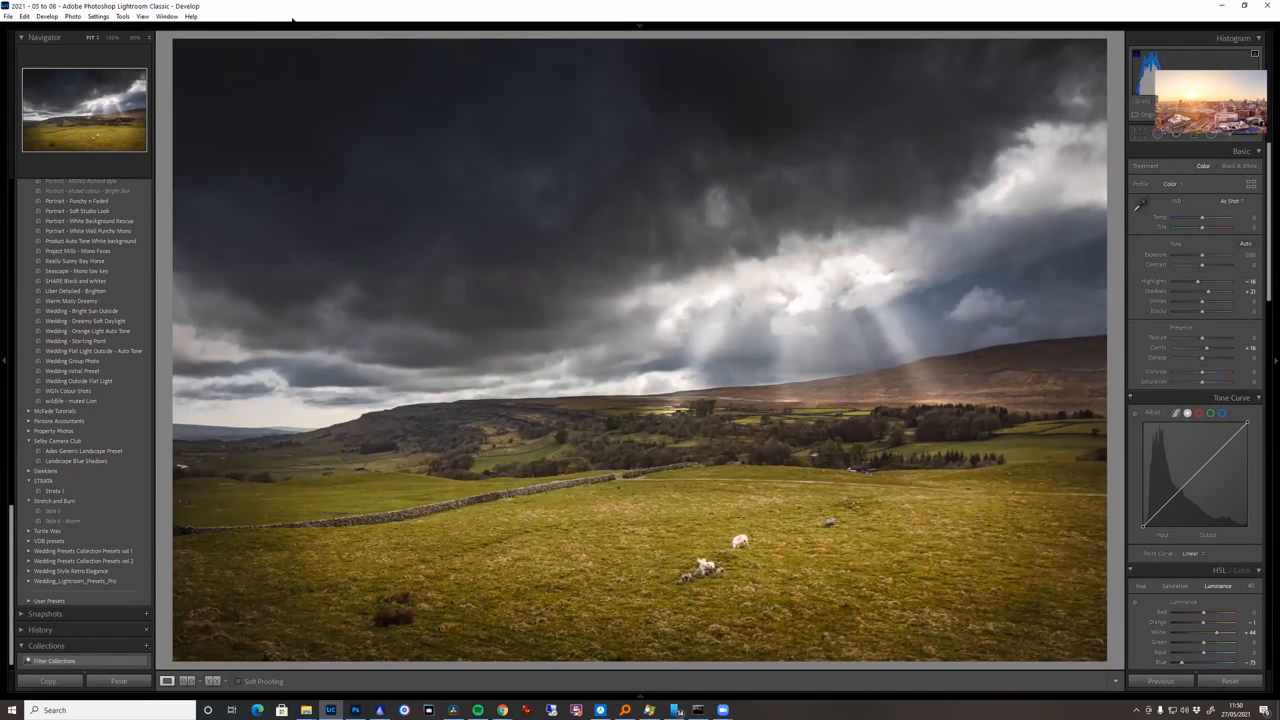